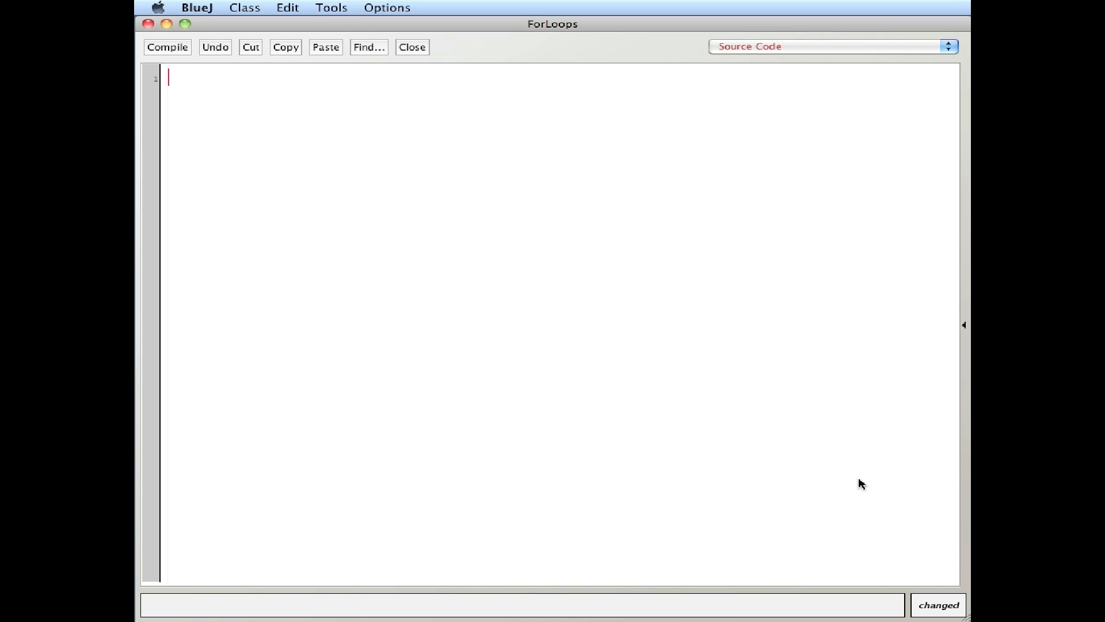
mouse_move(541, 202)
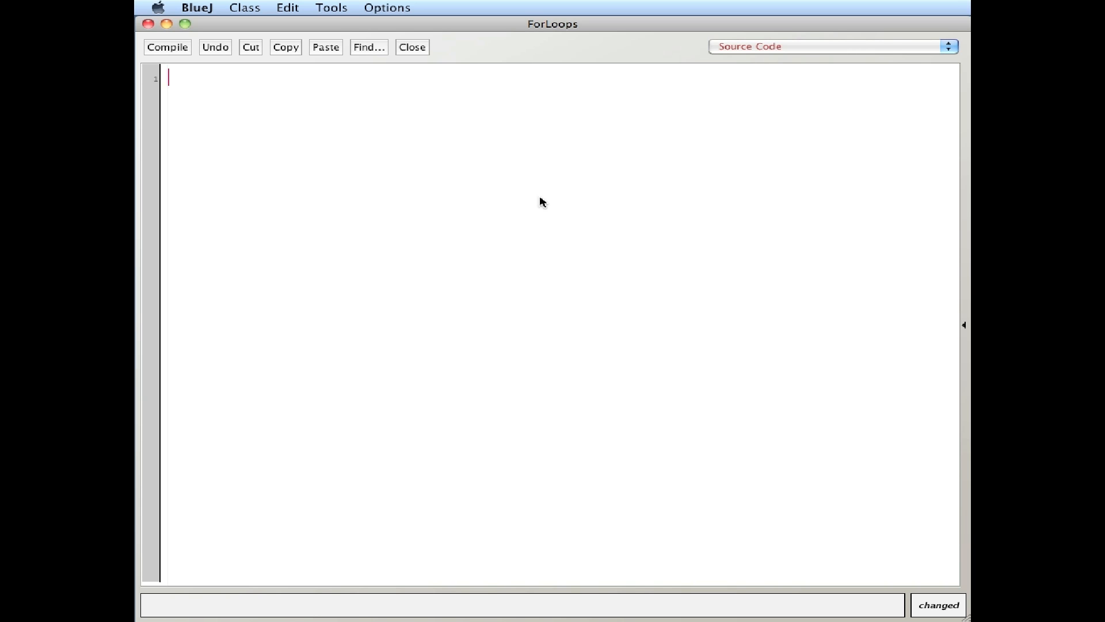
mouse_move(420, 140)
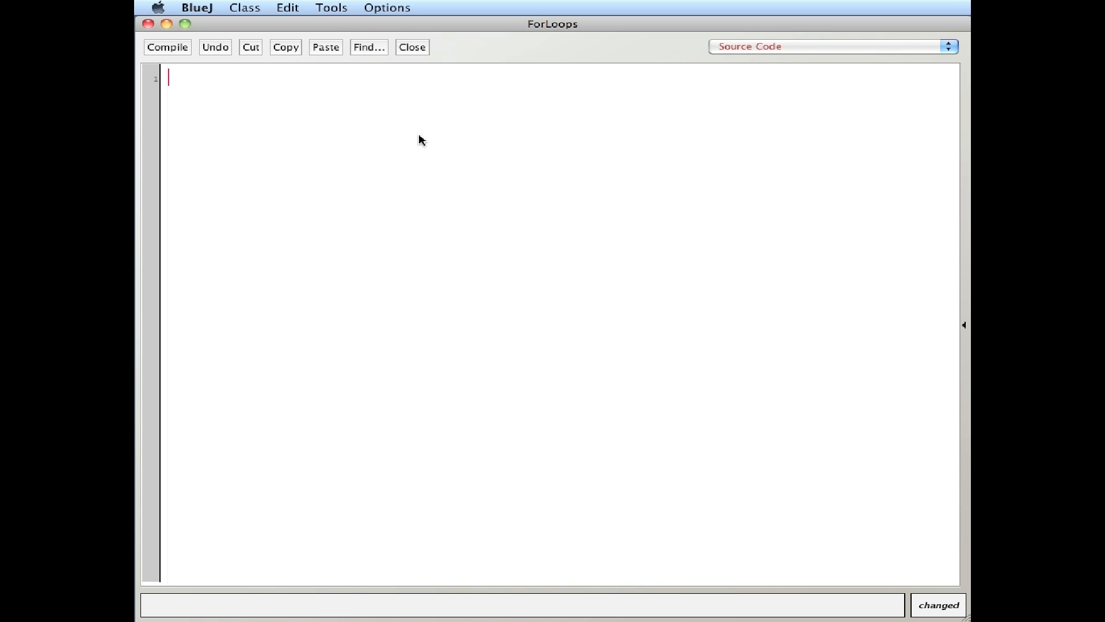
- Type the public class ForLoops declaration with an '// end class ForLoops' comment
type("public")
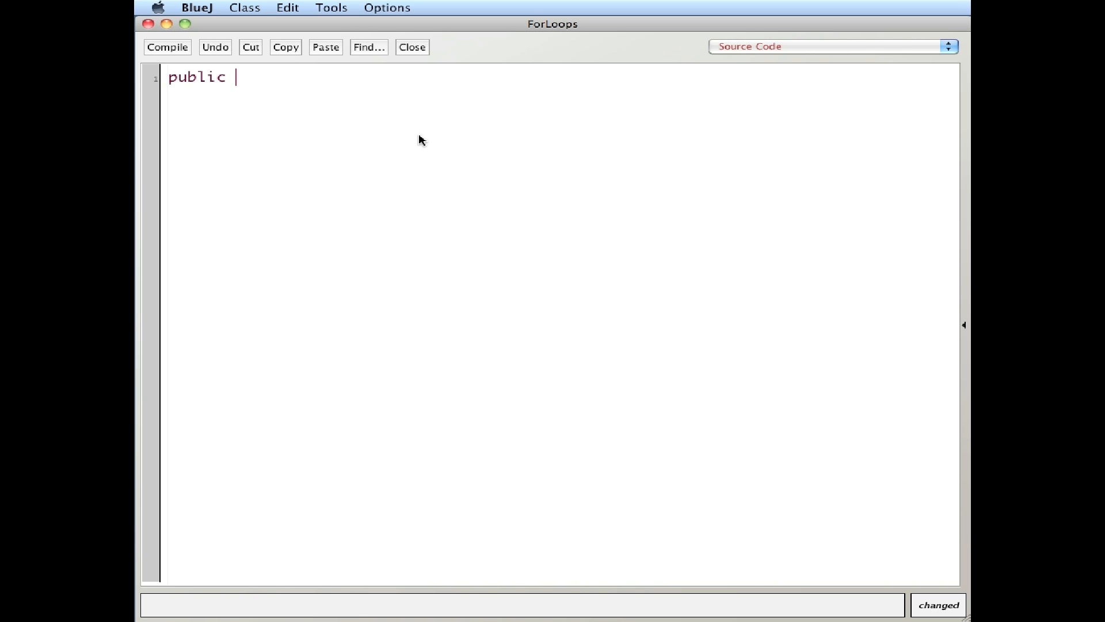
type("class")
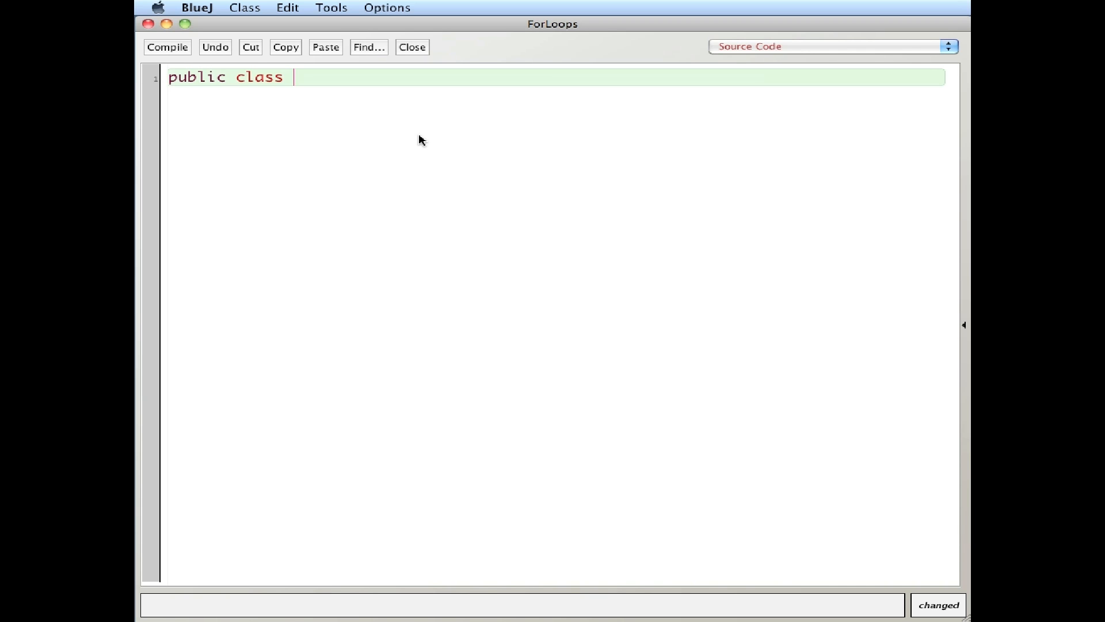
type("ForLoops")
type("}")
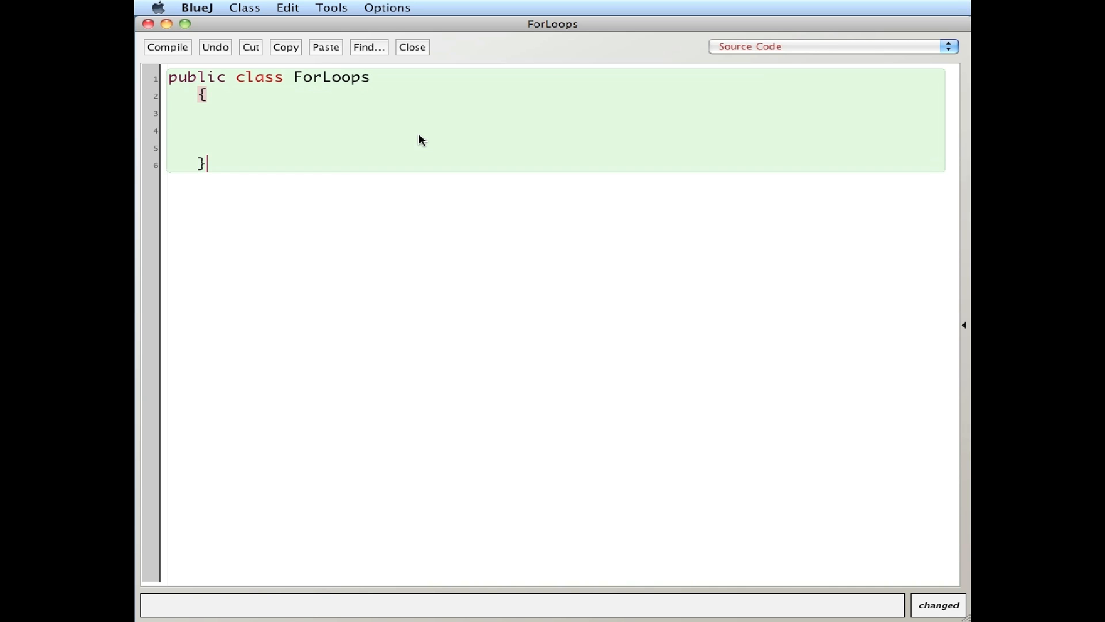
type("// end cla")
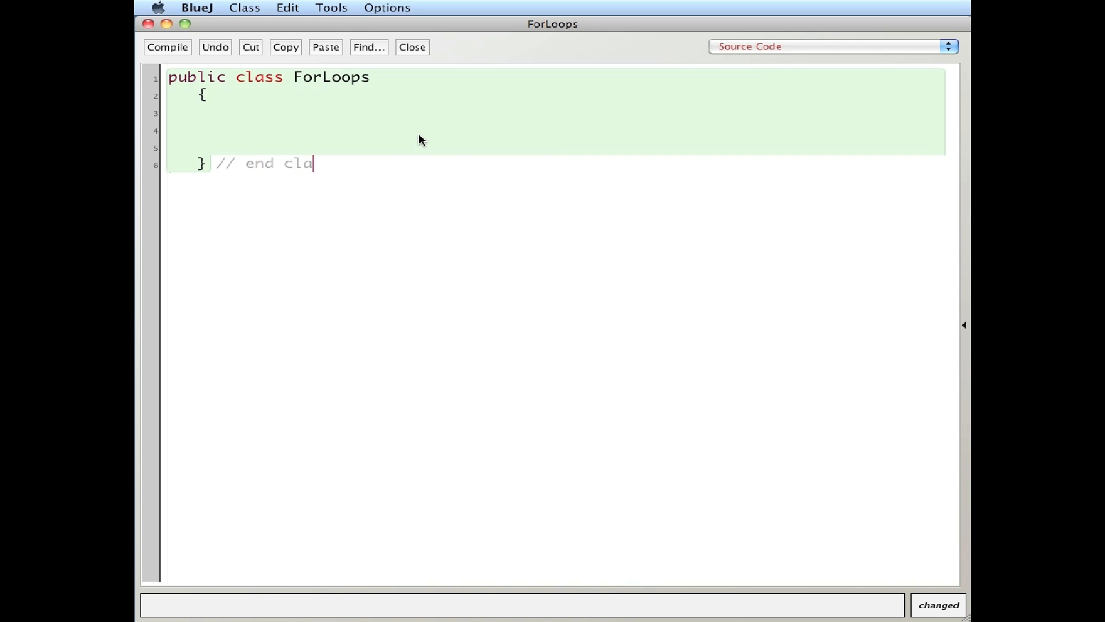
type("ss ForLoops")
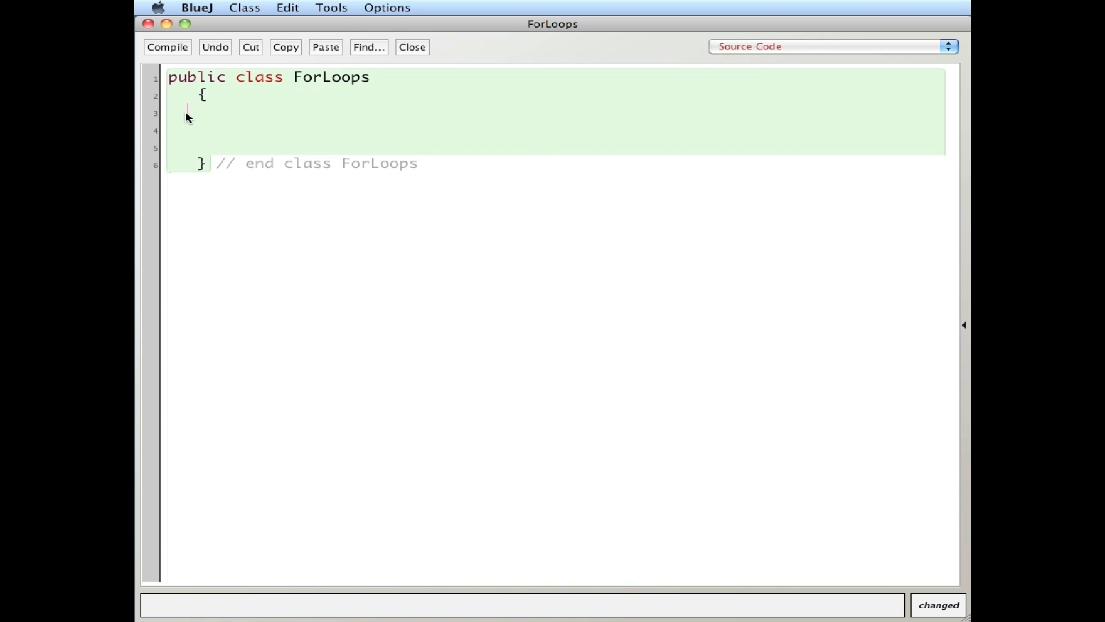
- Add an empty public static void main( String[] args ) method with an '// end method main' comment
type("public stati")
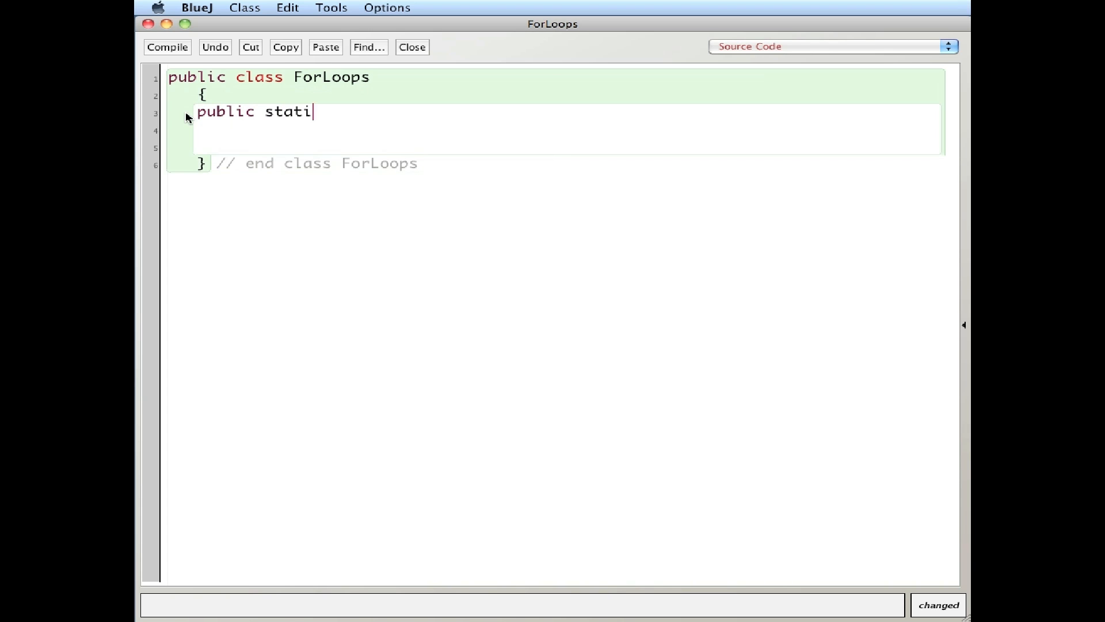
type("c void main")
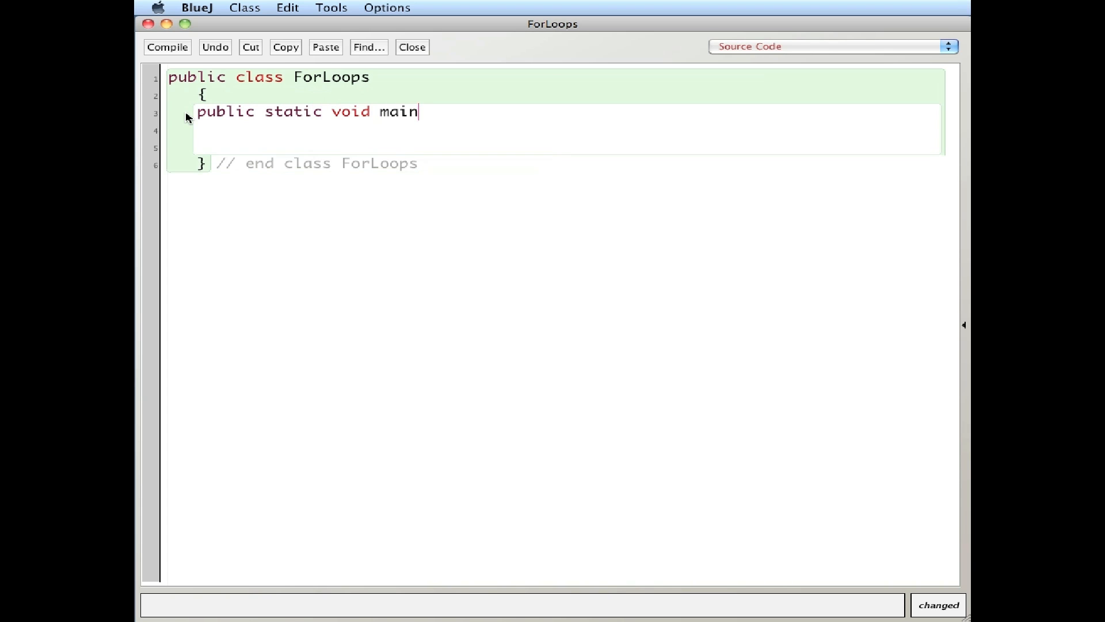
type("( String[")
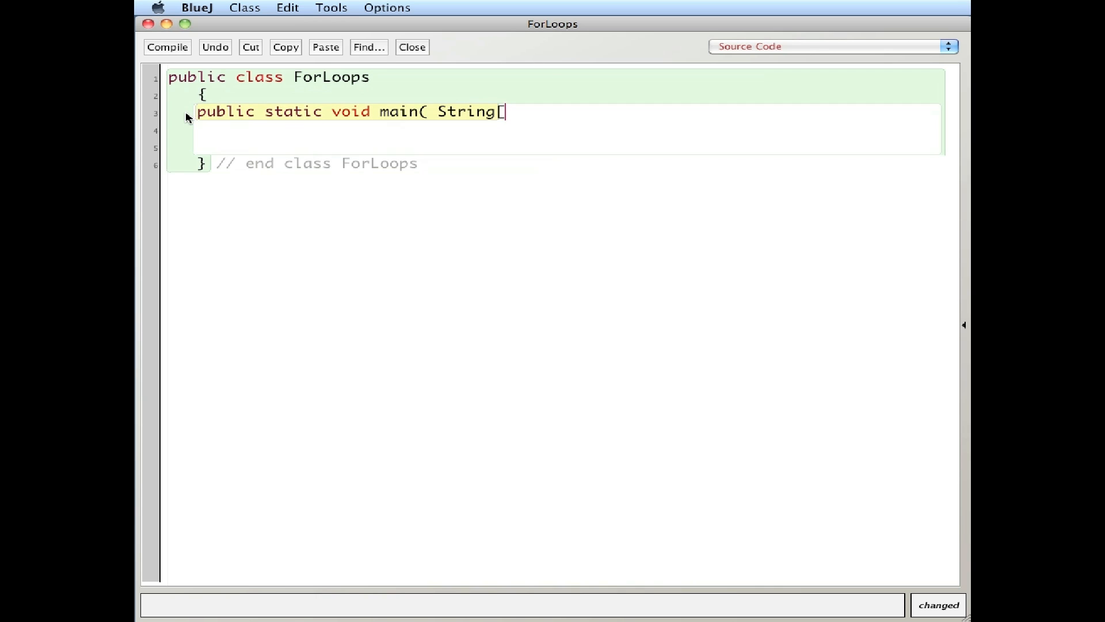
type("] args )")
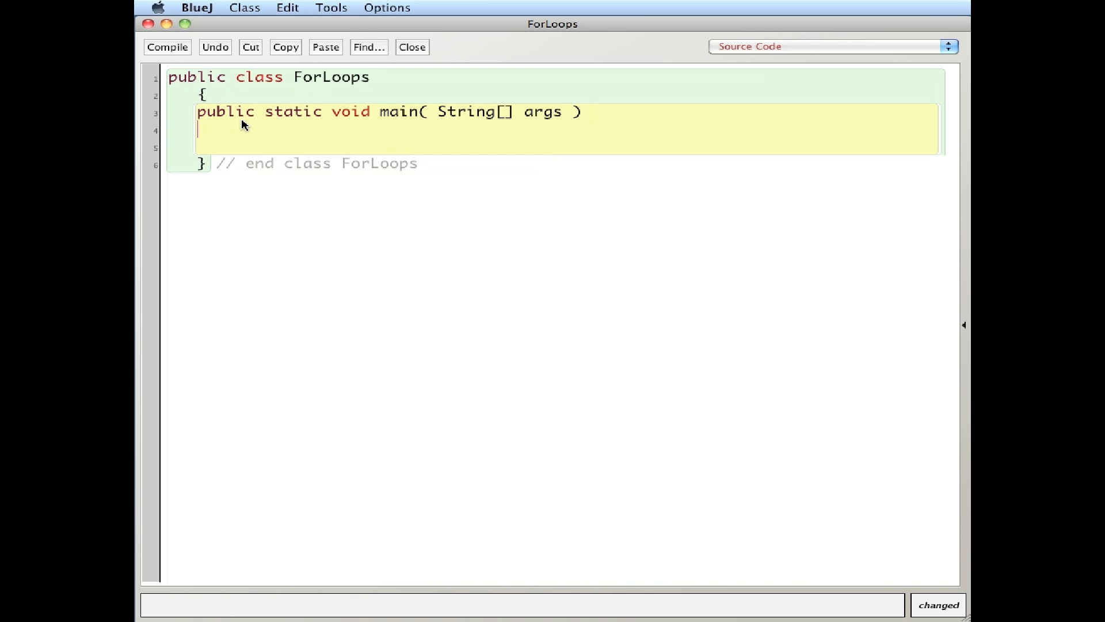
type("{")
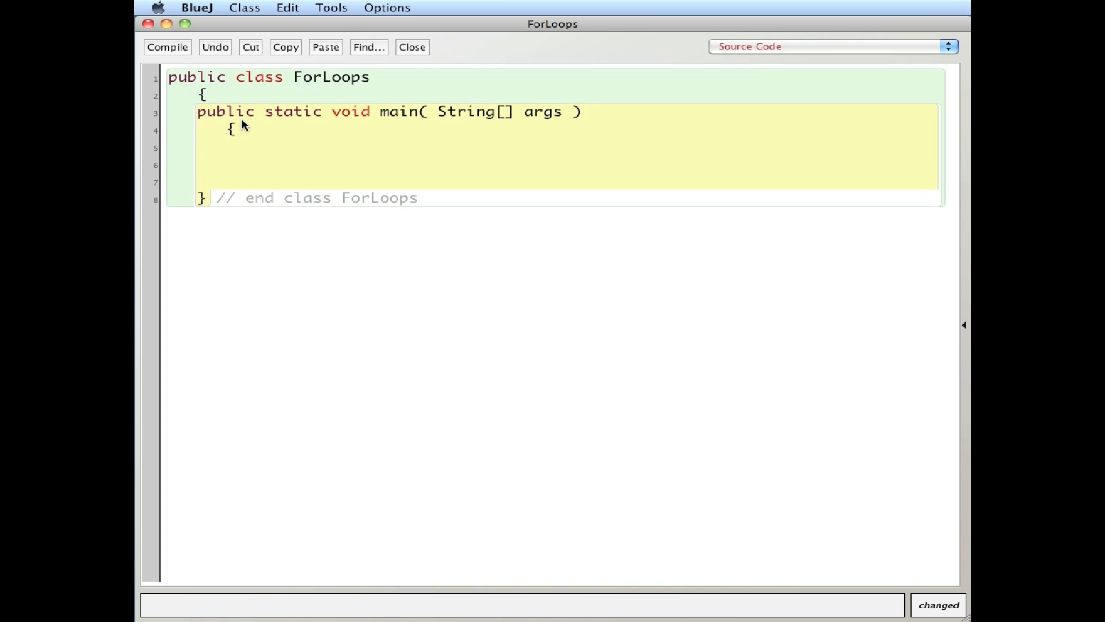
key("Return")
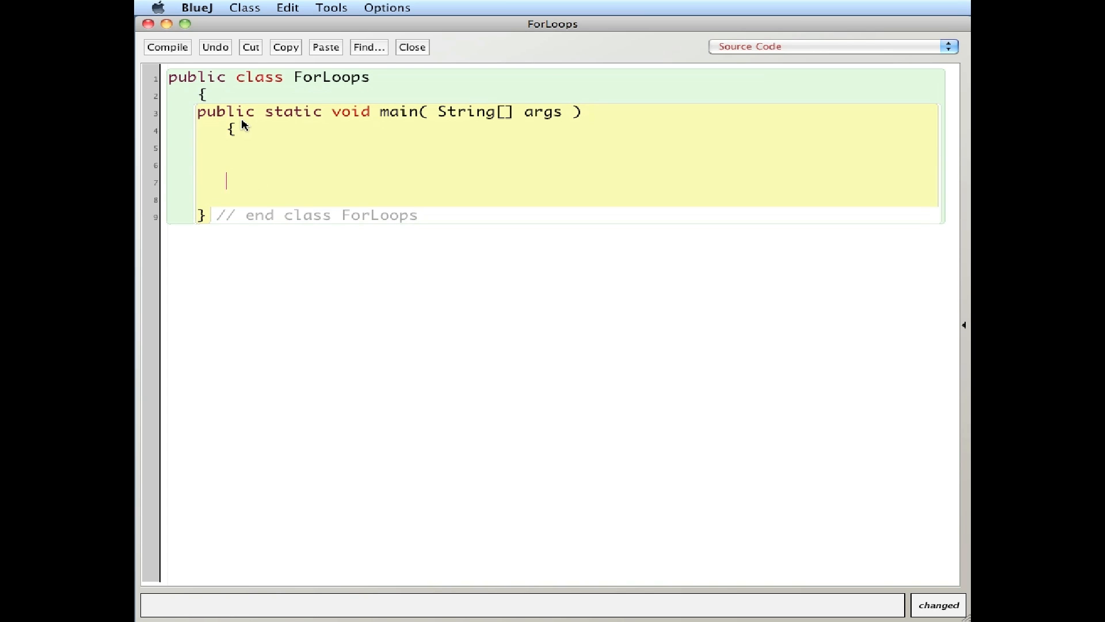
type("} /")
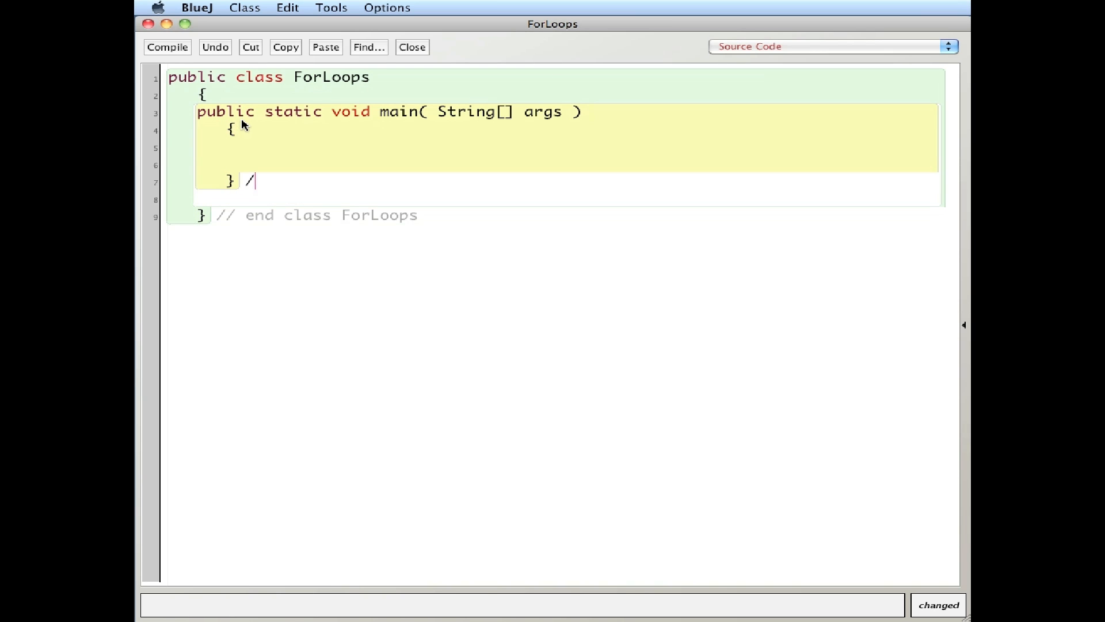
type("/ end method ma")
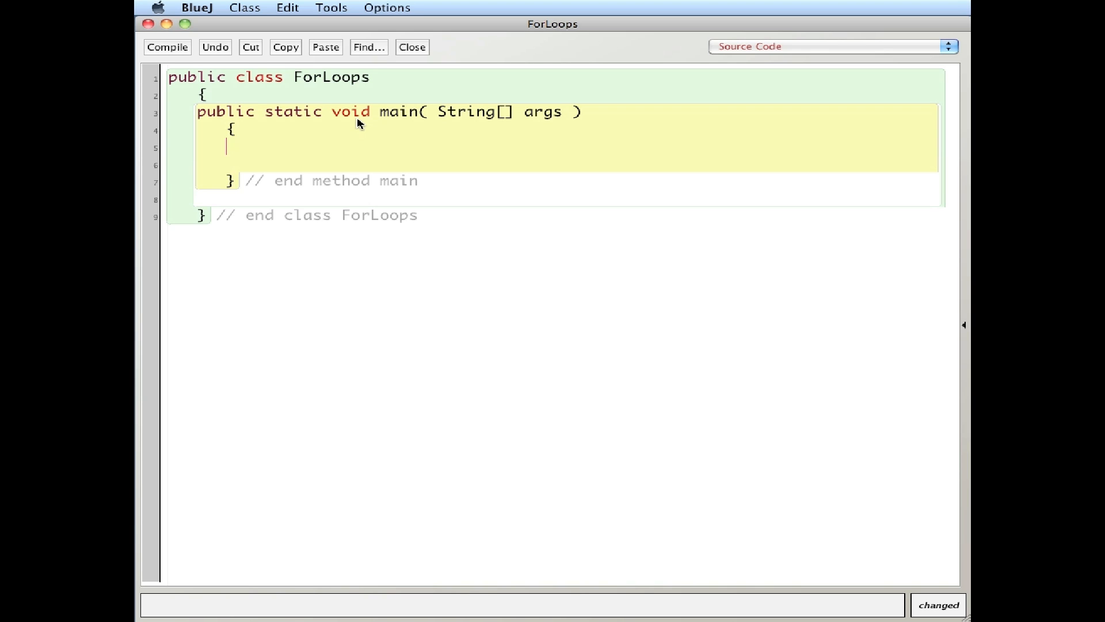
- Declare int[] nums = new int[10]; inside main
type("int[]")
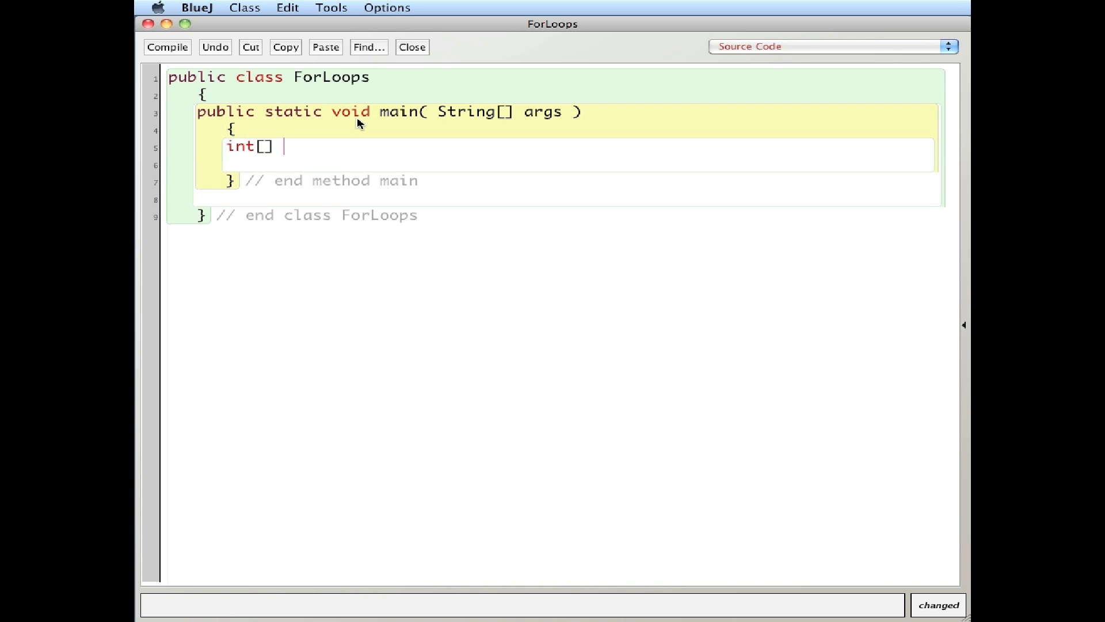
type("nums")
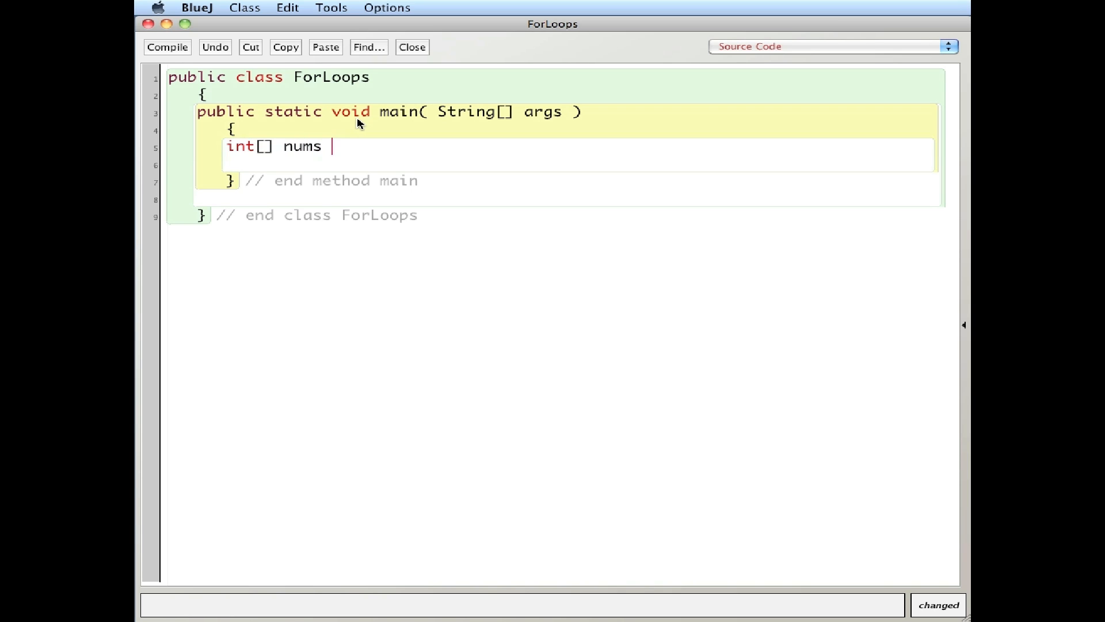
type("= new i")
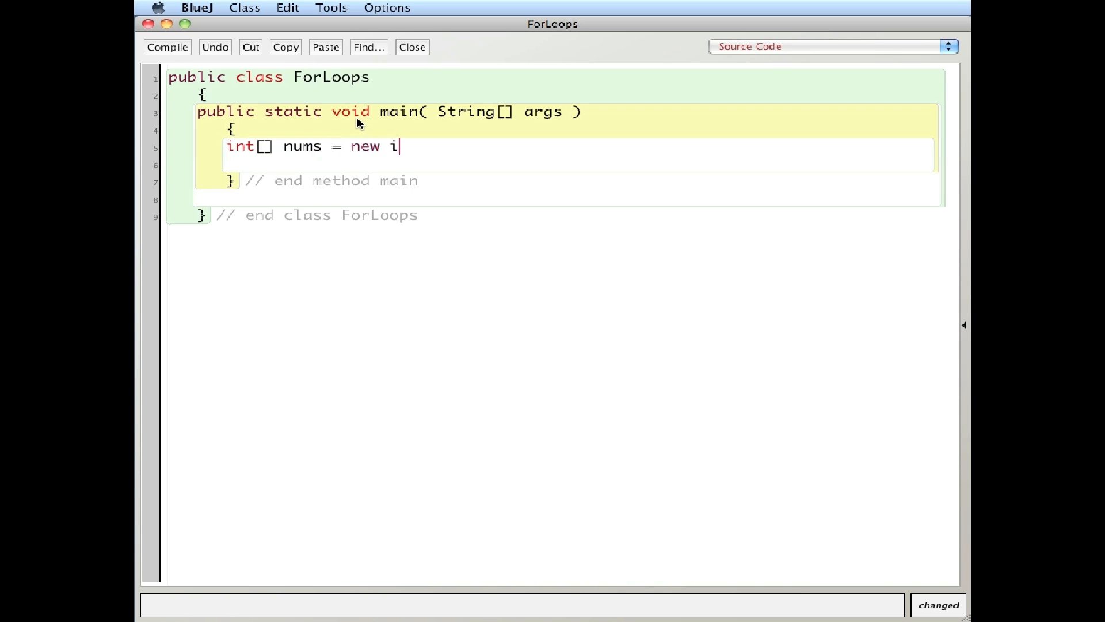
type("nt")
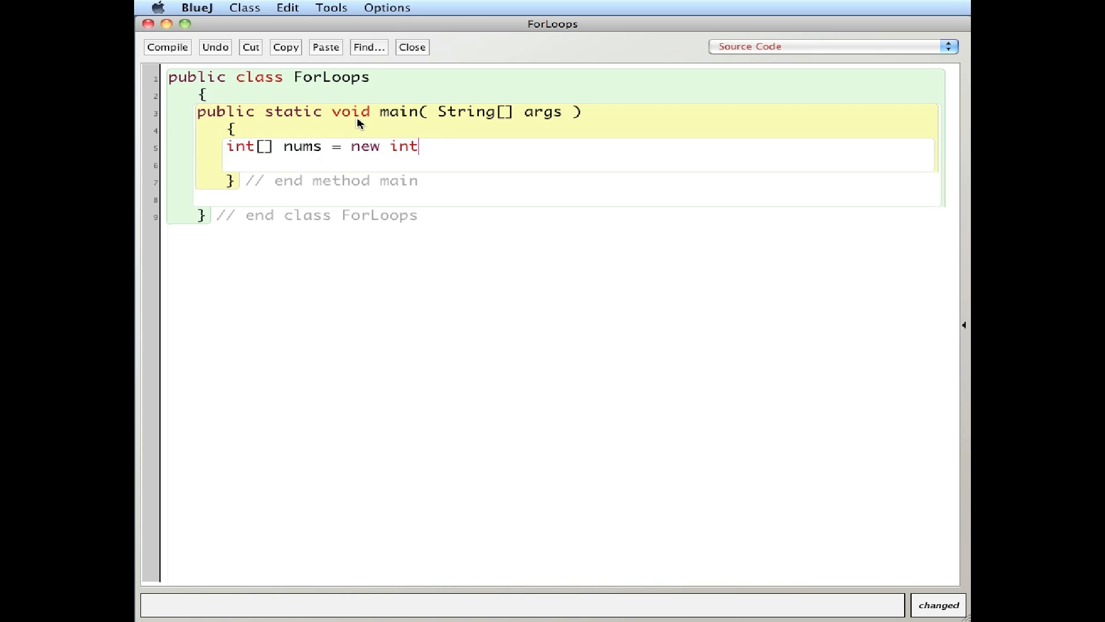
type("[10")
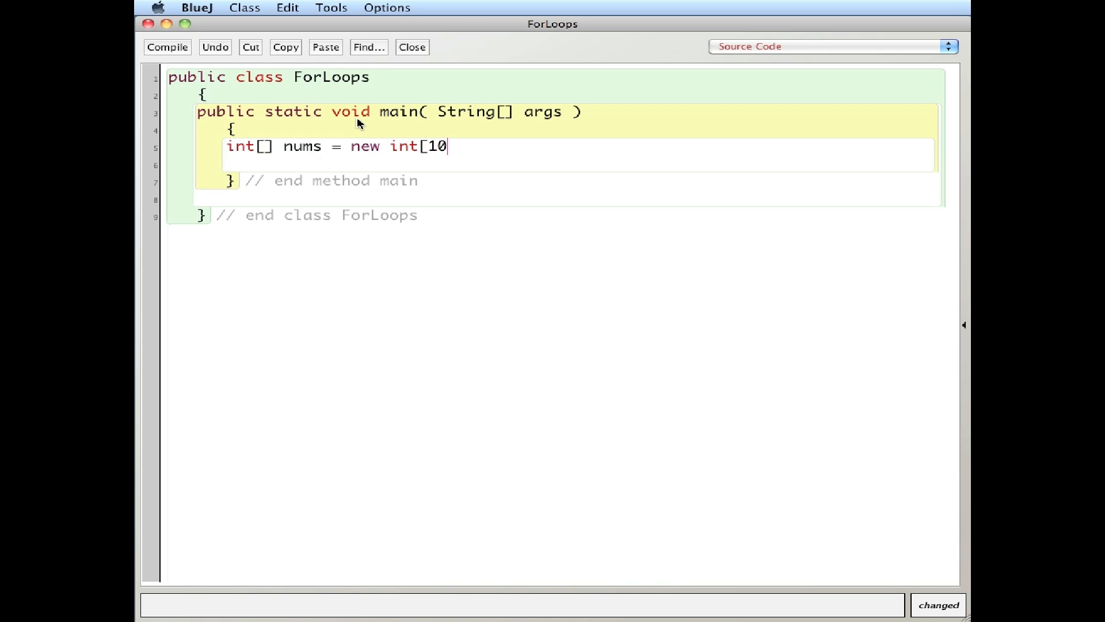
type("];")
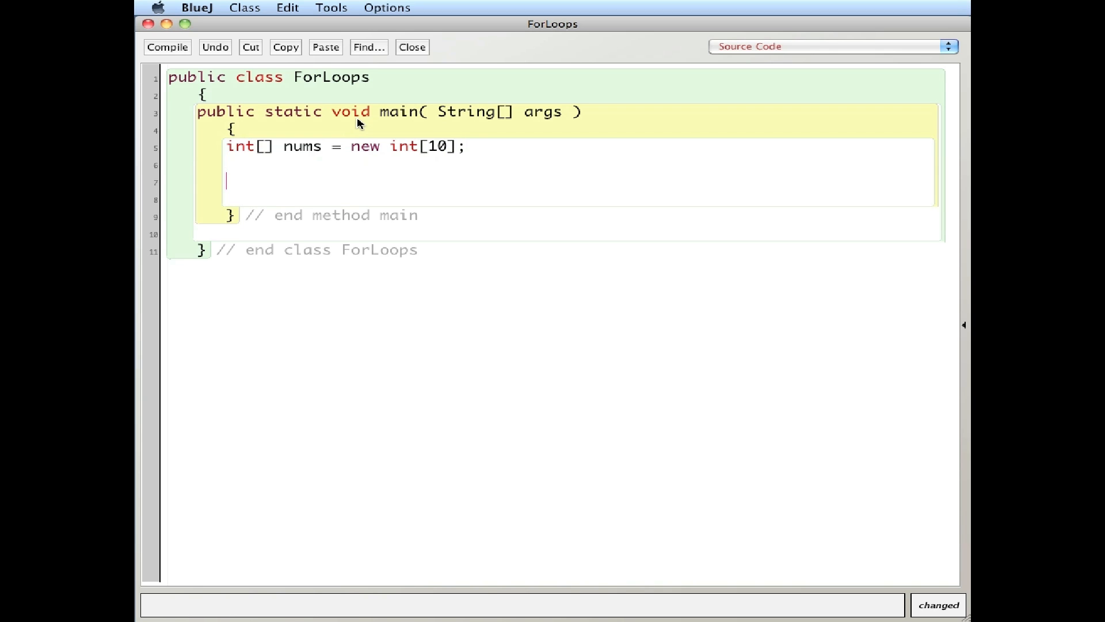
- Write a for loop with index from 0 while index < nums.length, index++, and empty braces
type("for( int index")
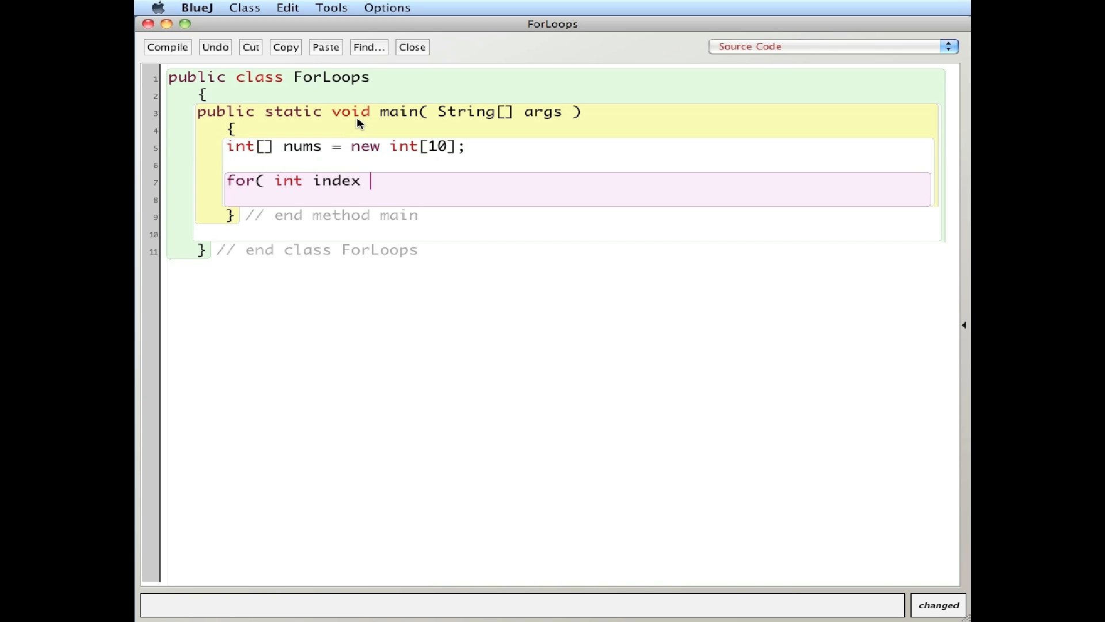
type("=")
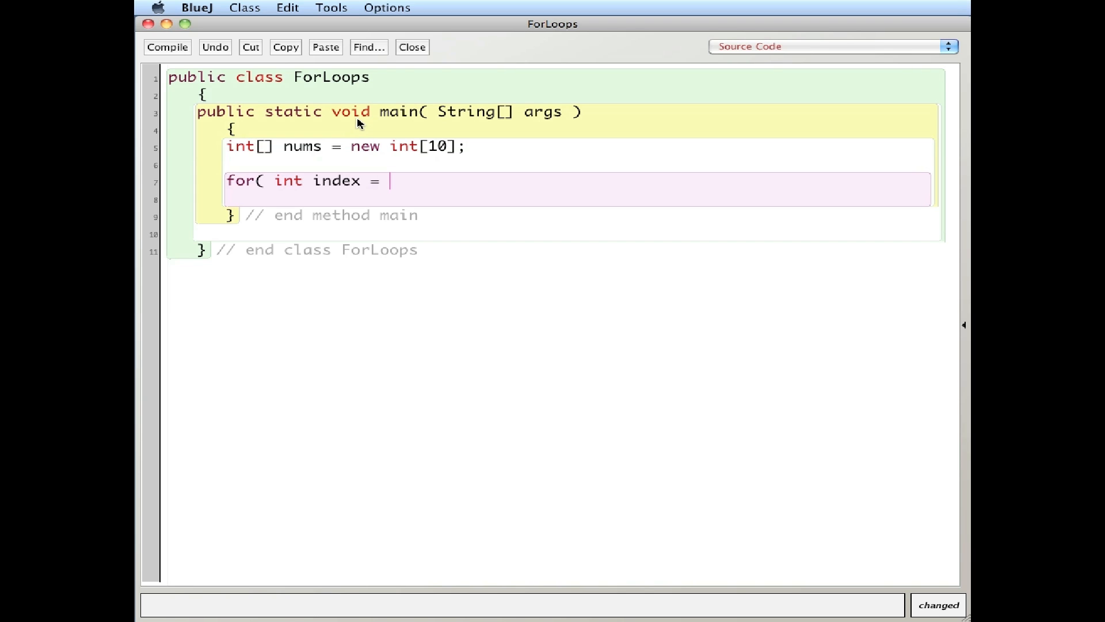
type("0; index")
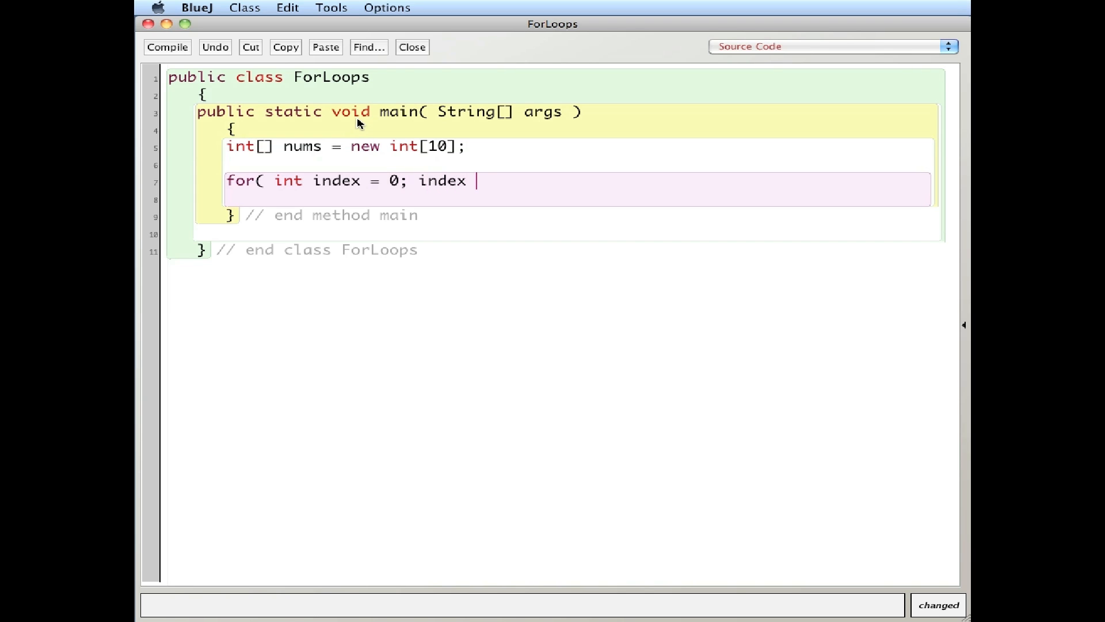
type("< num")
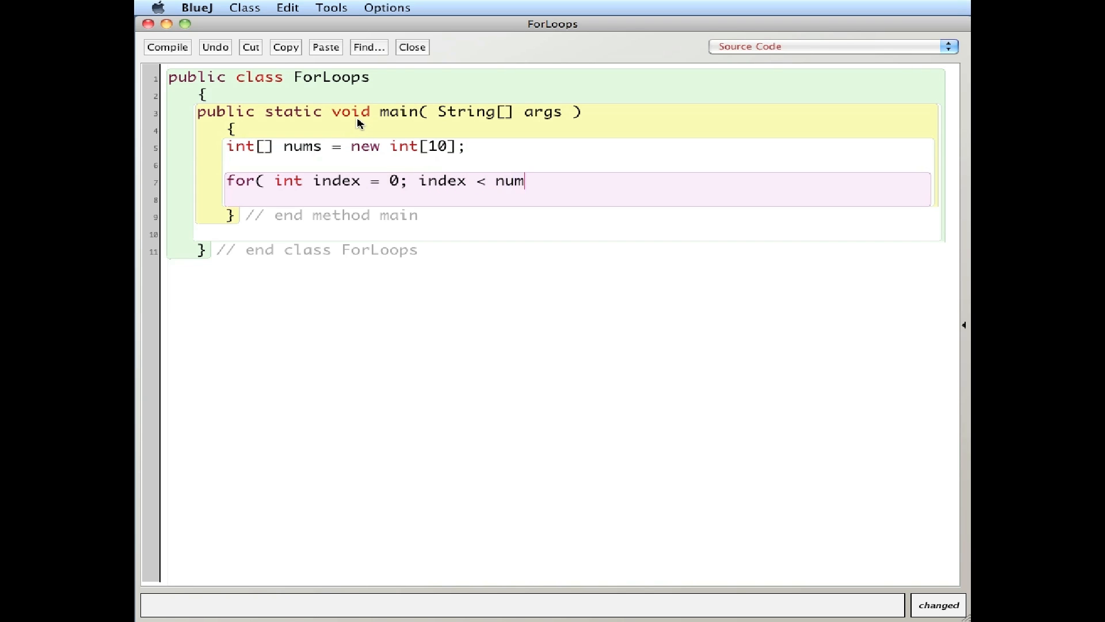
type("s.length; index")
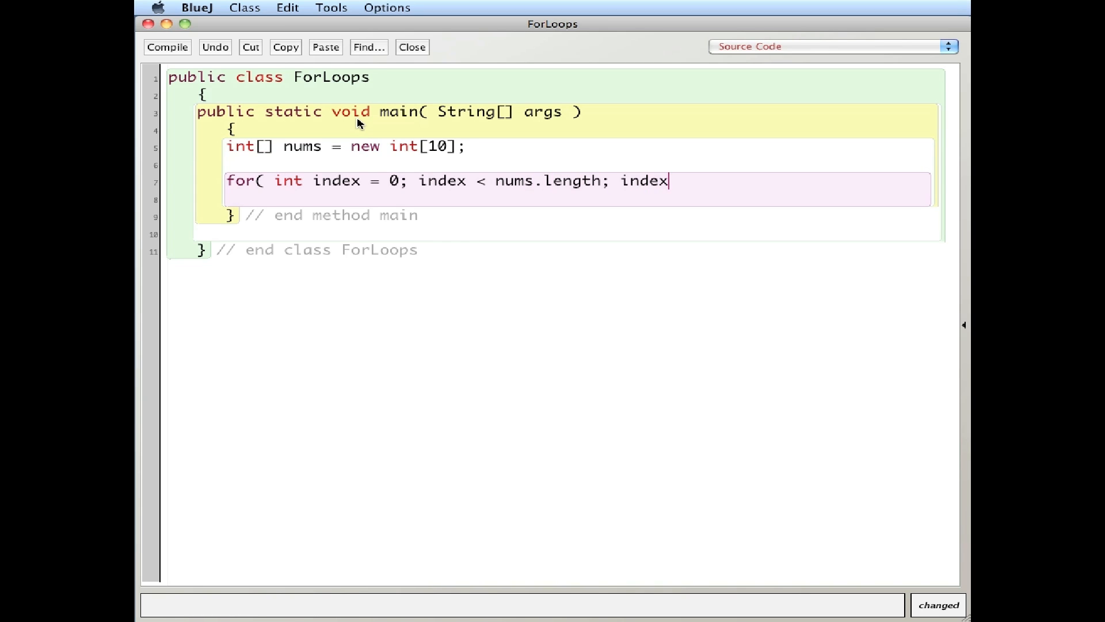
type("++ )")
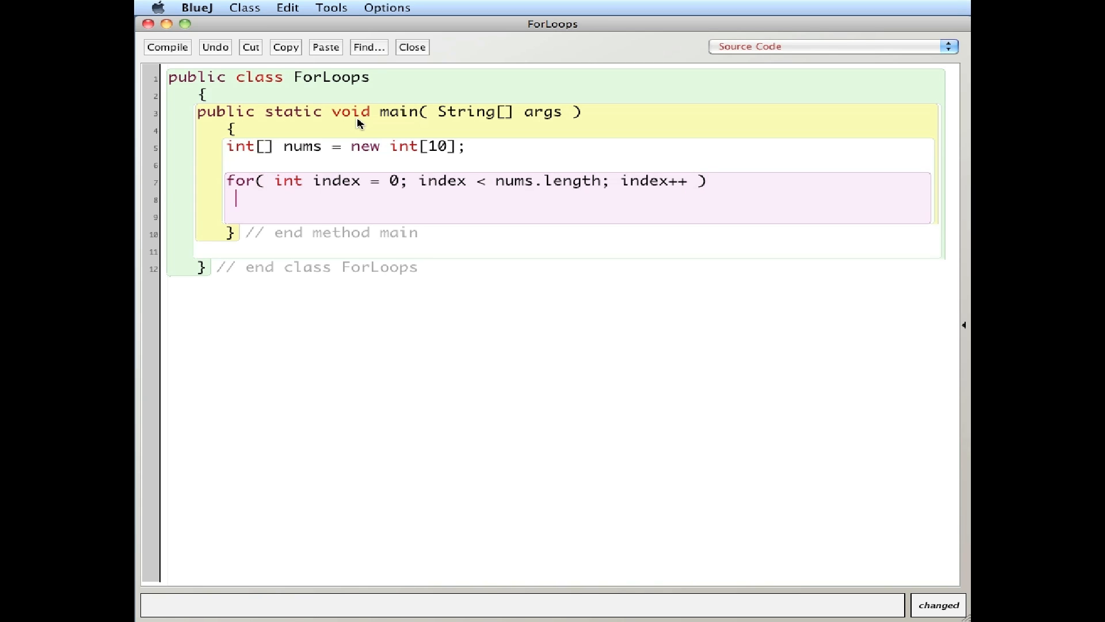
type("{")
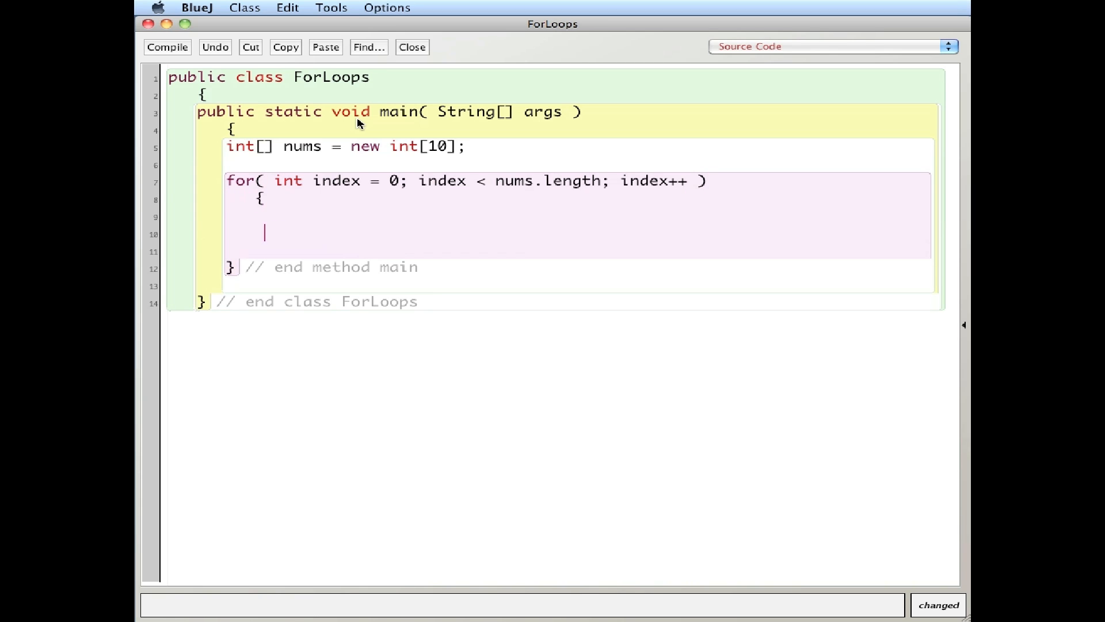
type("}")
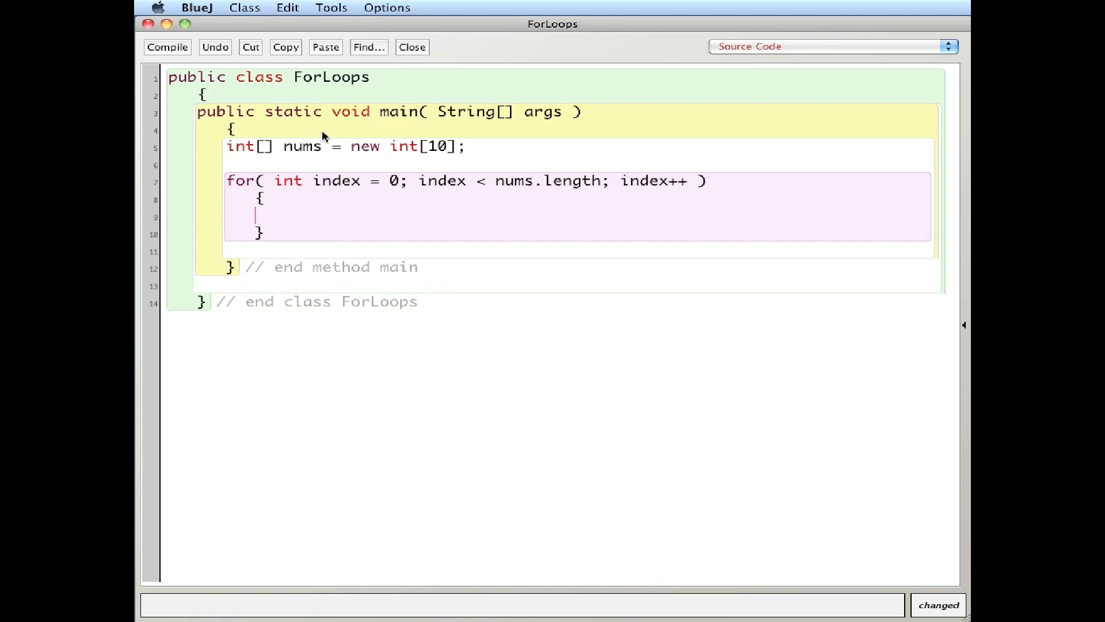
mouse_move(273, 188)
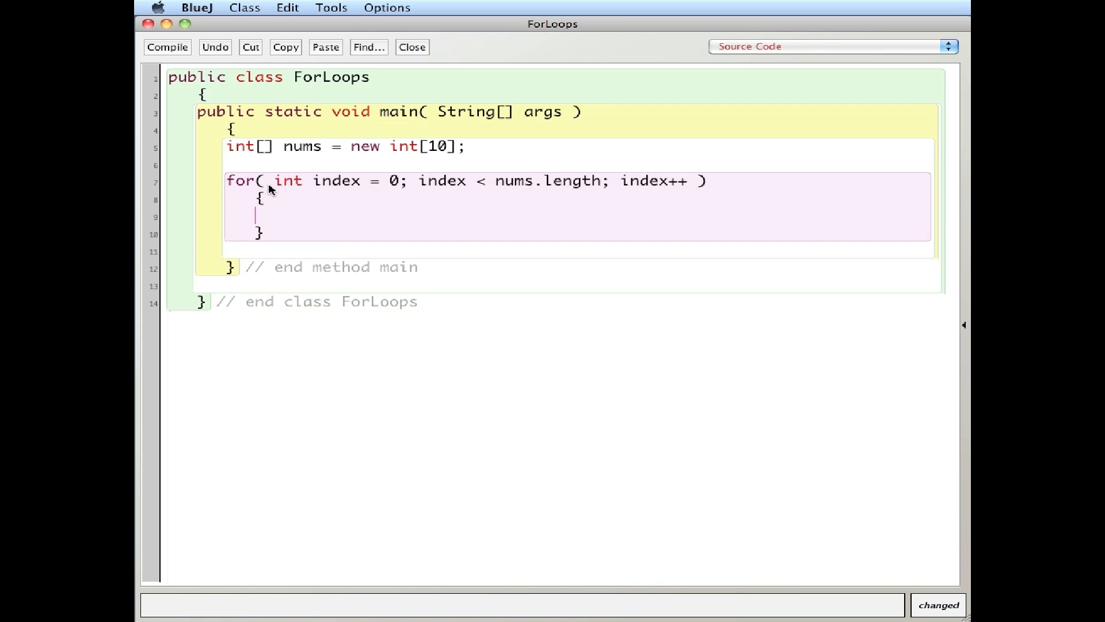
mouse_move(328, 185)
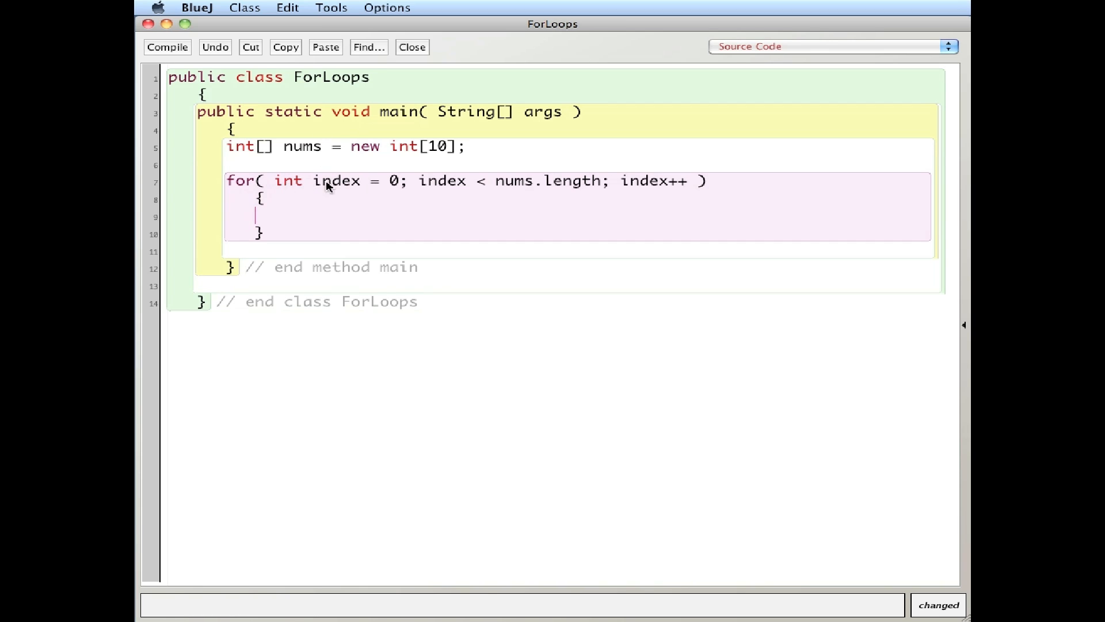
mouse_move(289, 187)
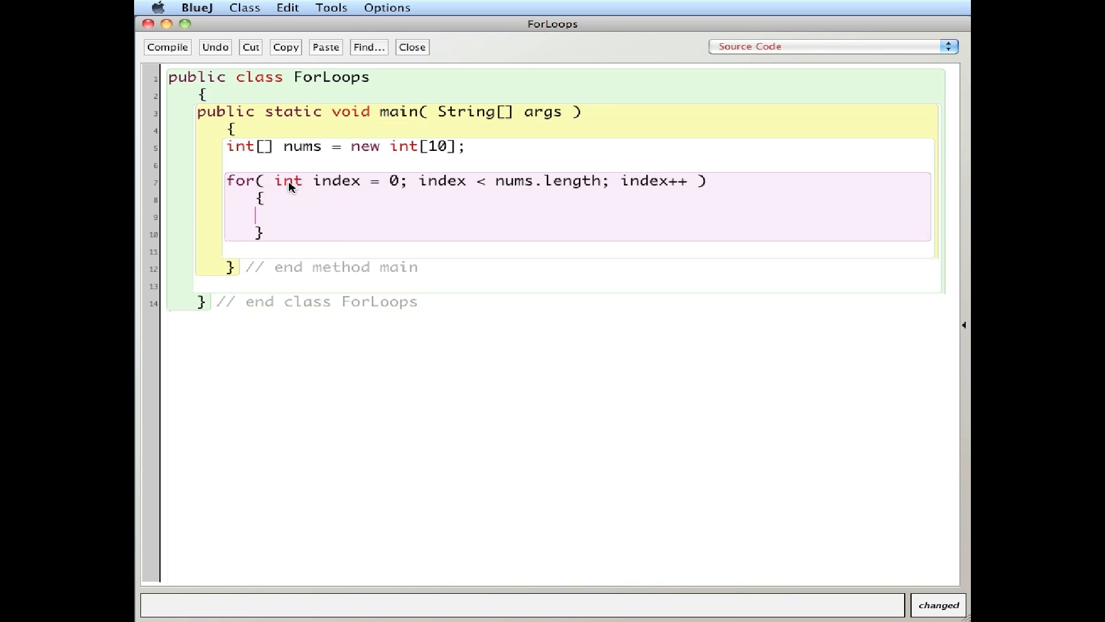
mouse_move(331, 187)
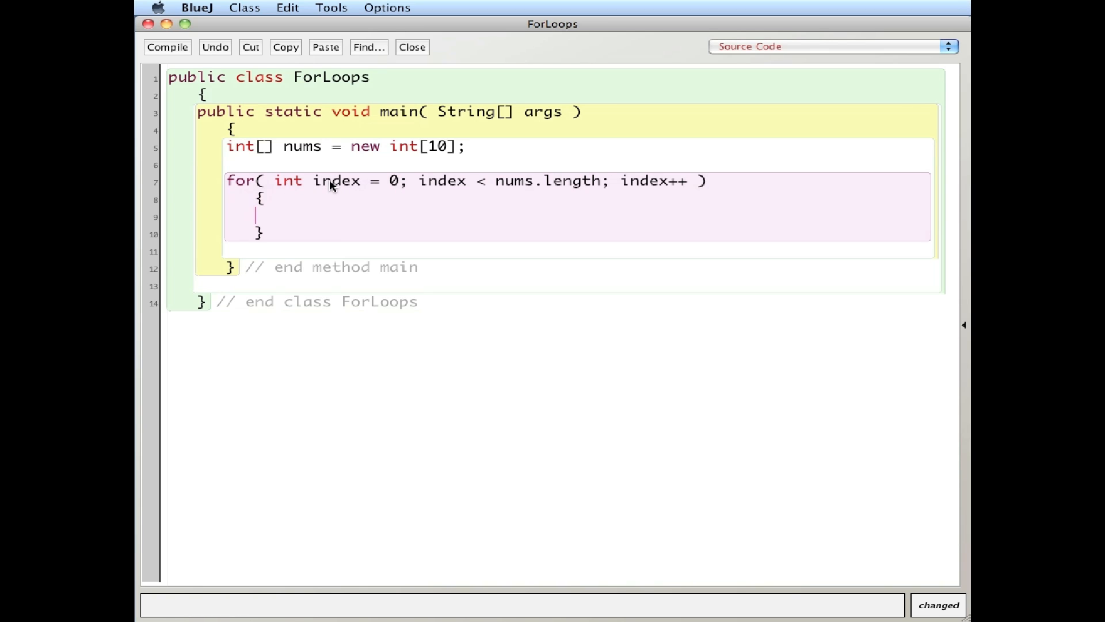
mouse_move(353, 186)
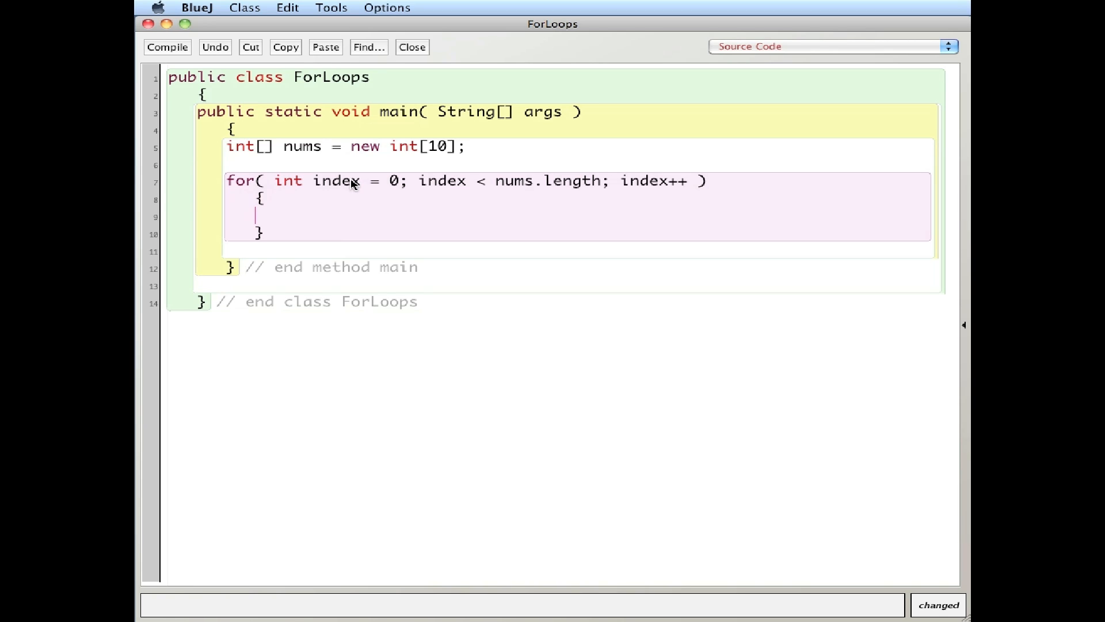
mouse_move(396, 186)
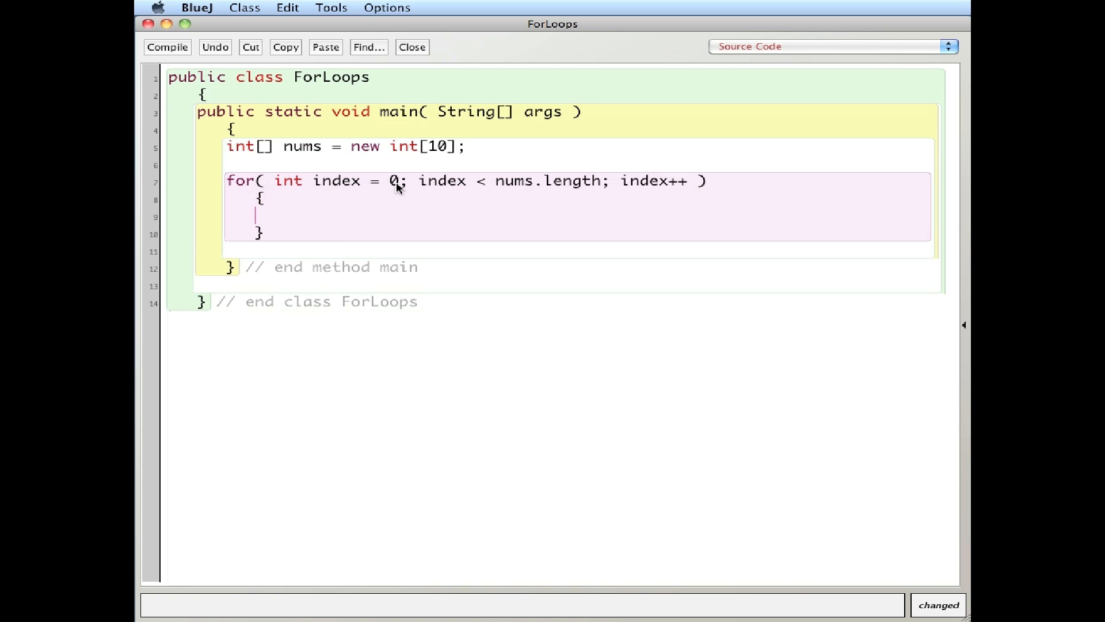
mouse_move(549, 185)
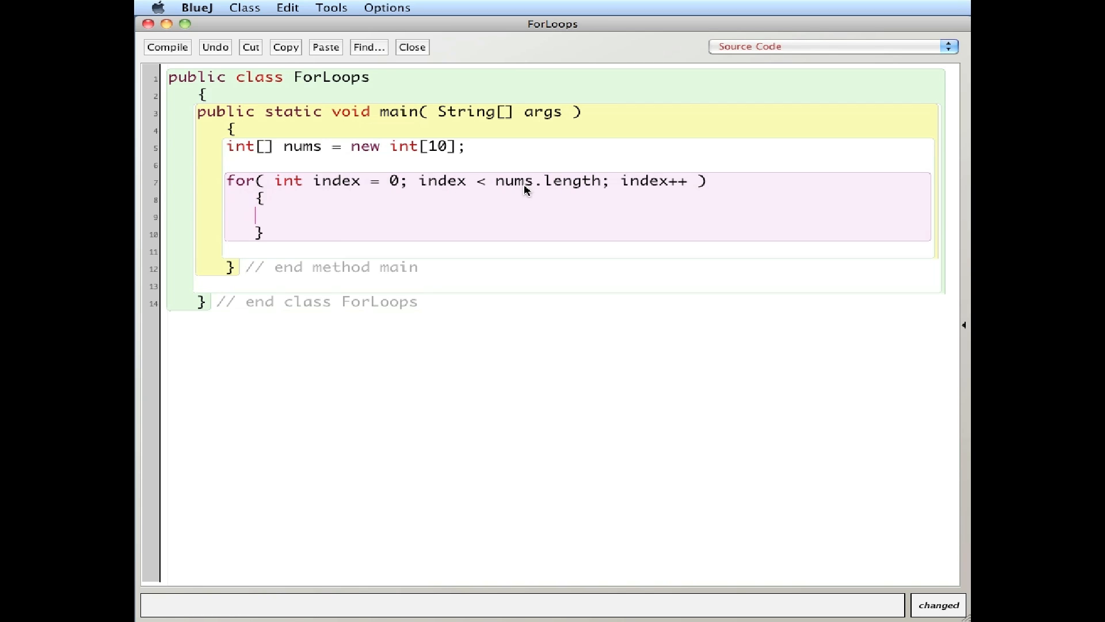
mouse_move(571, 195)
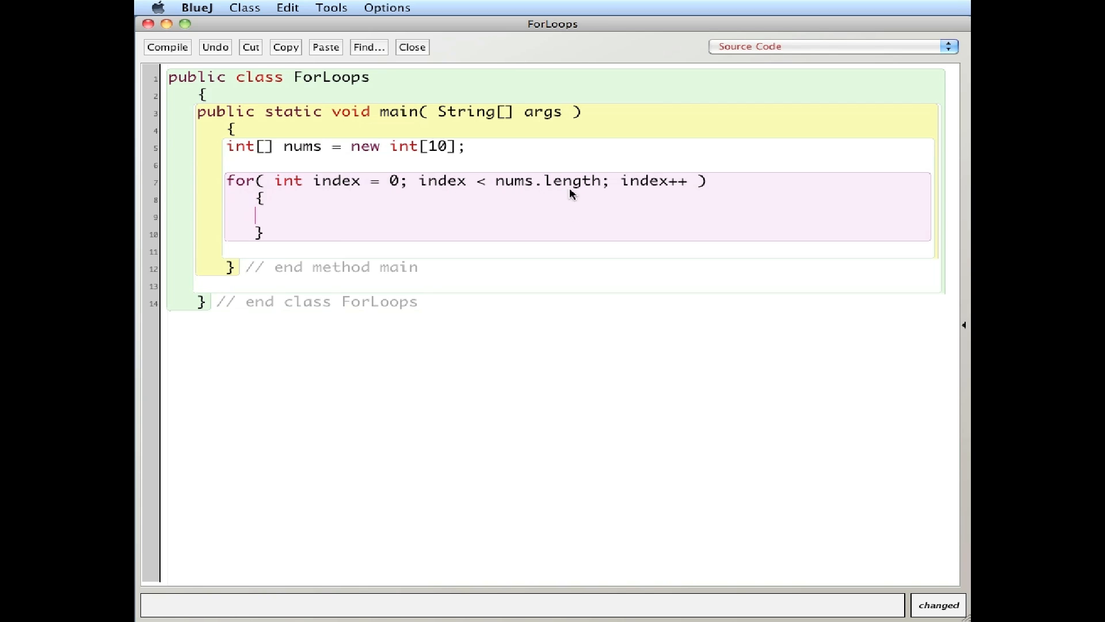
mouse_move(200, 207)
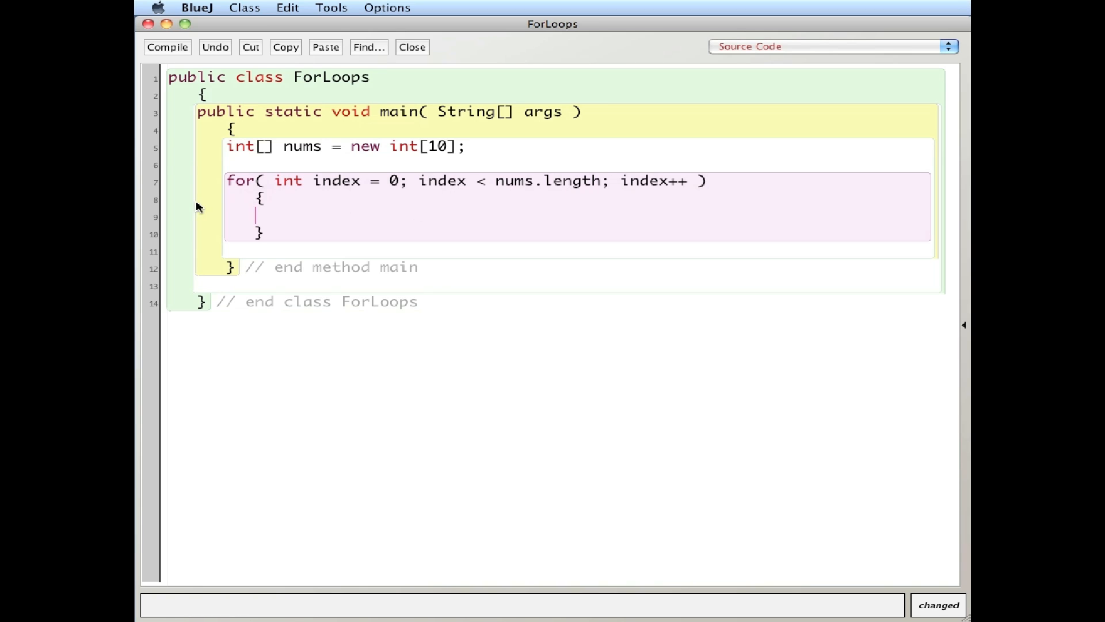
mouse_move(266, 216)
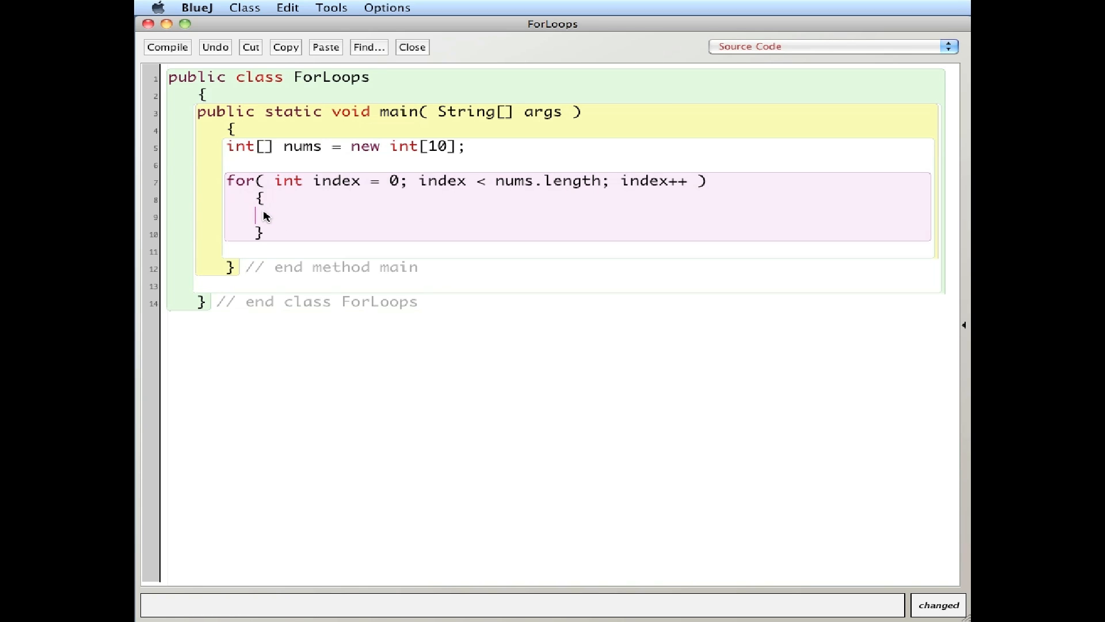
mouse_move(670, 185)
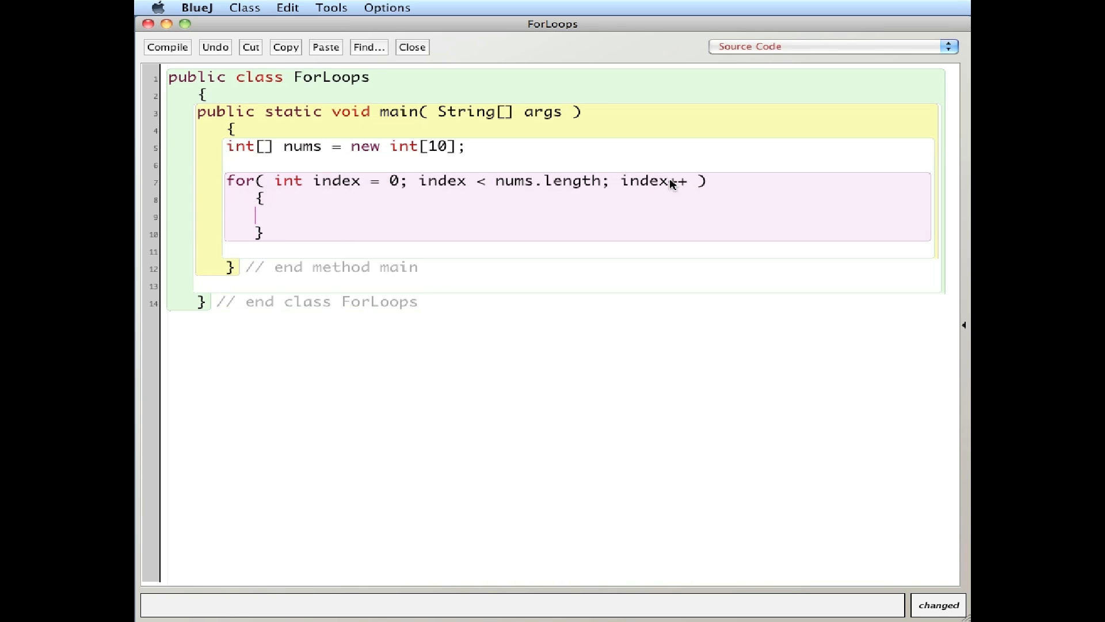
mouse_move(352, 181)
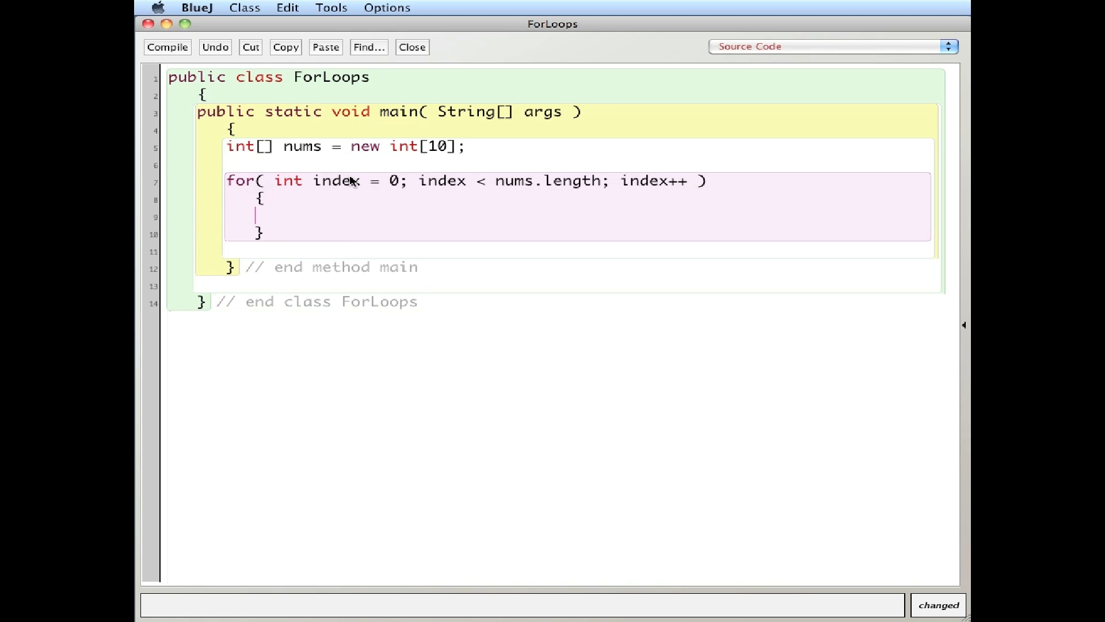
mouse_move(487, 187)
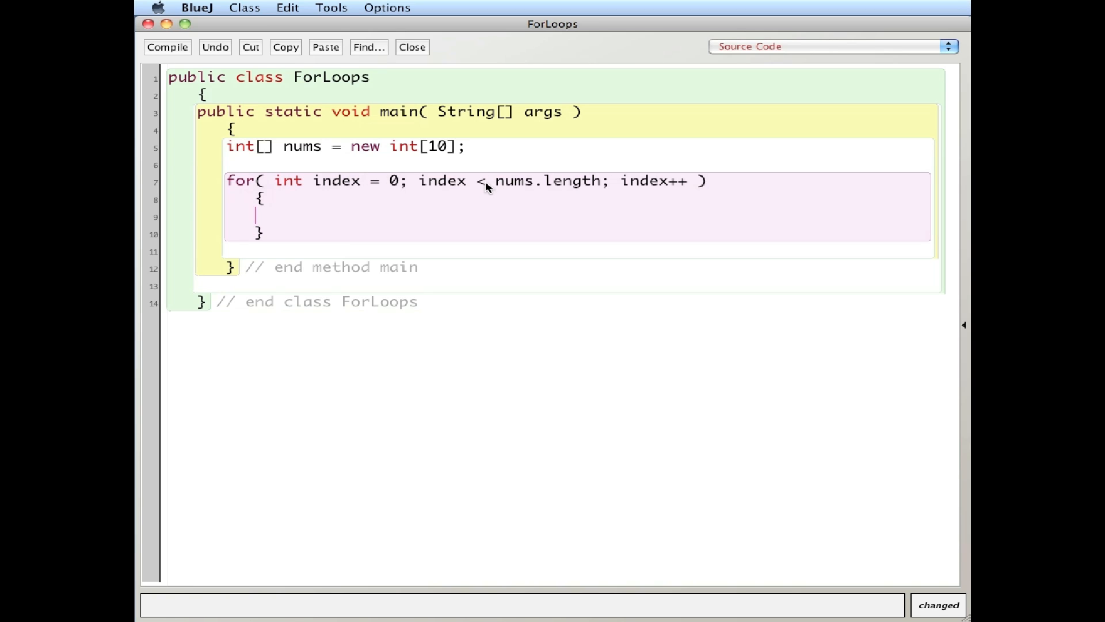
mouse_move(489, 210)
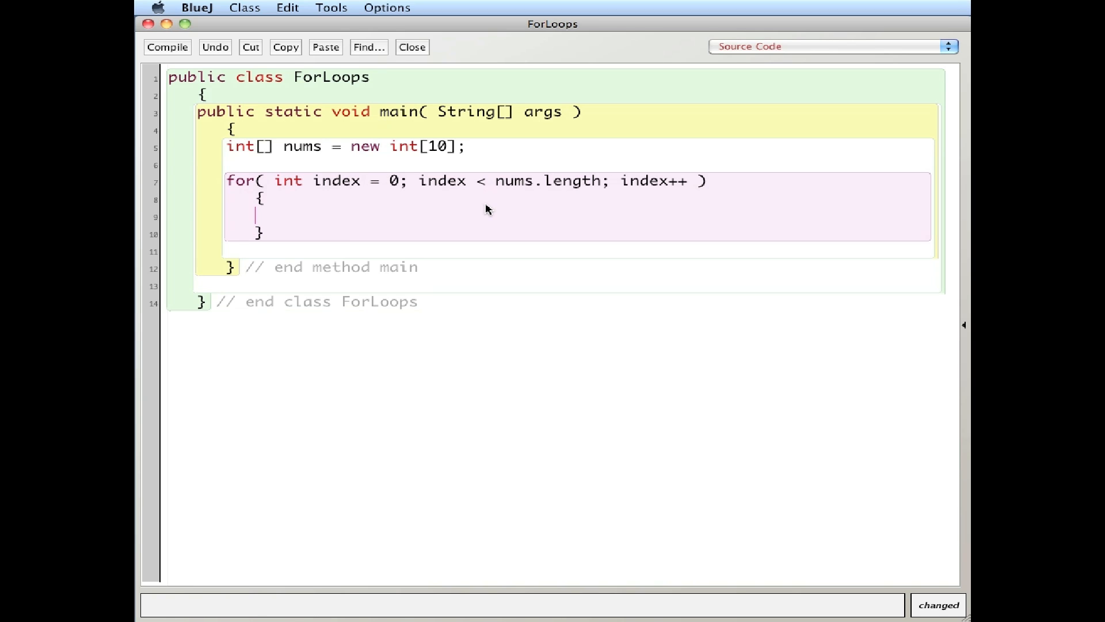
mouse_move(531, 210)
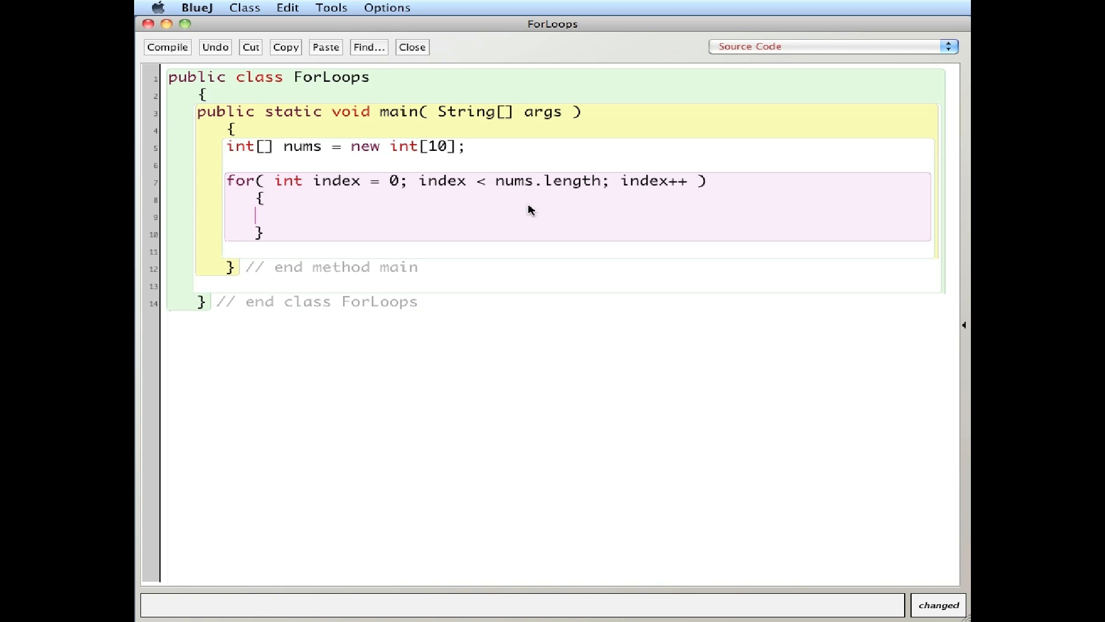
mouse_move(574, 213)
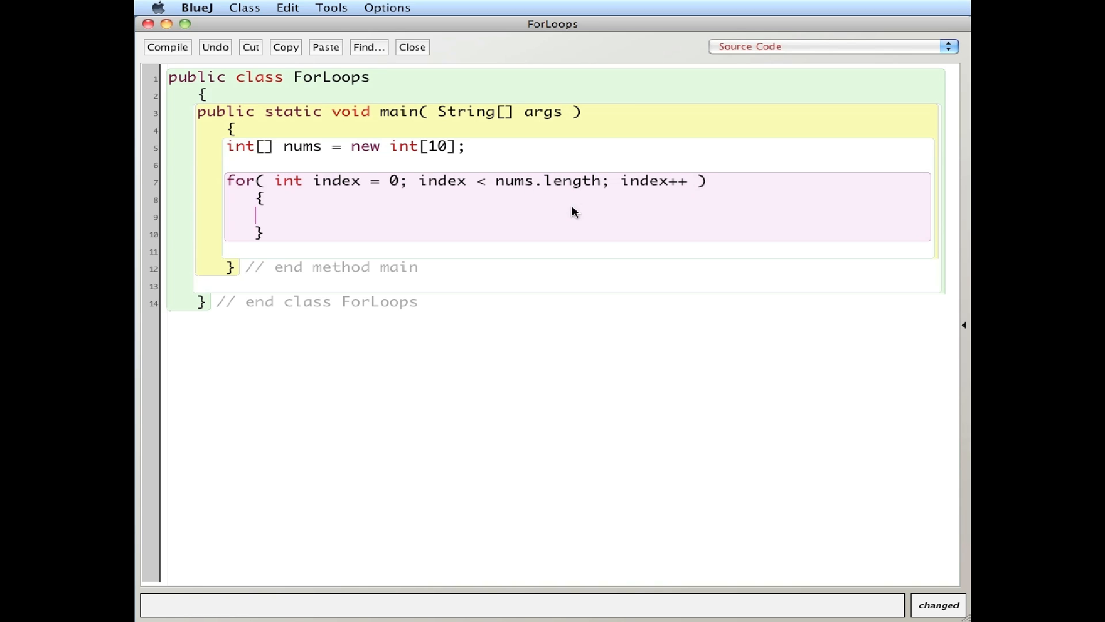
mouse_move(364, 224)
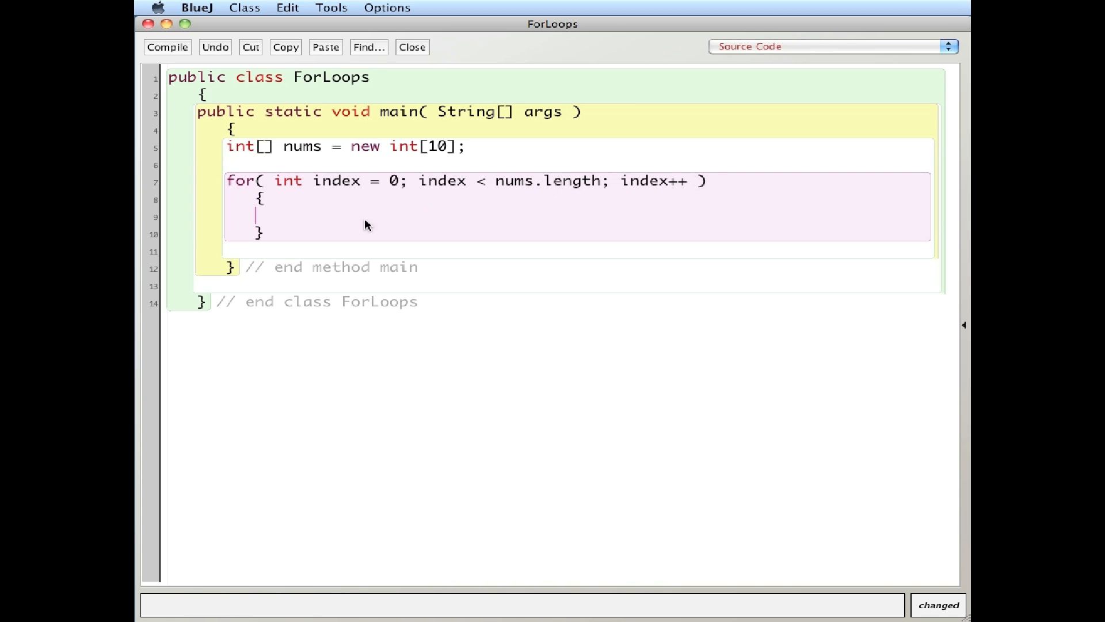
mouse_move(273, 215)
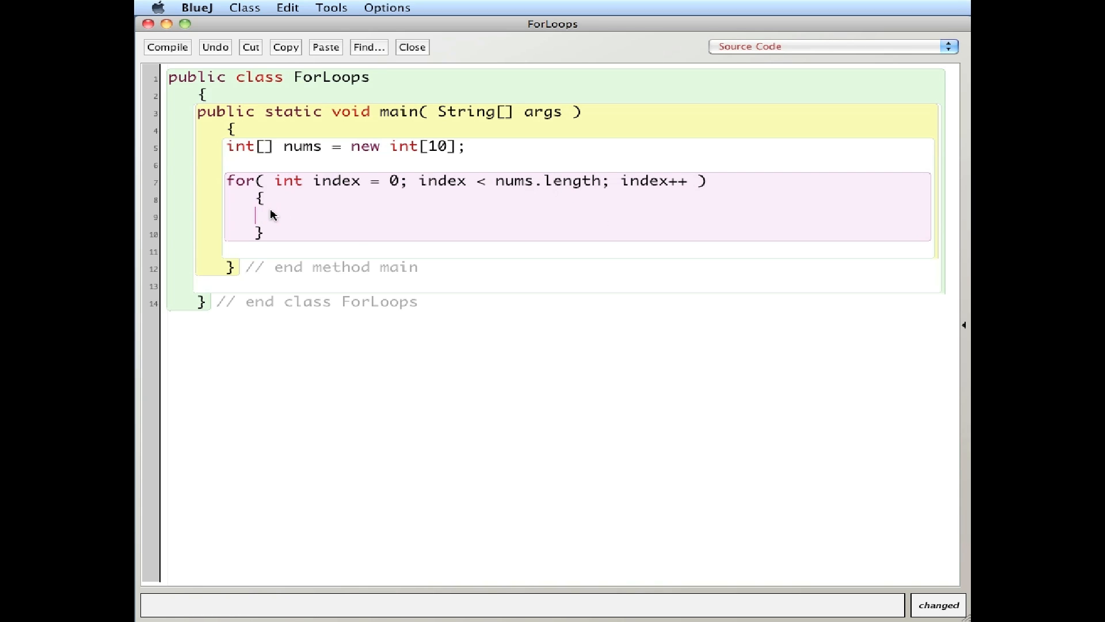
- Assign nums[ index ] = index * 2; in the first loop's body
type("nums[ index ] =")
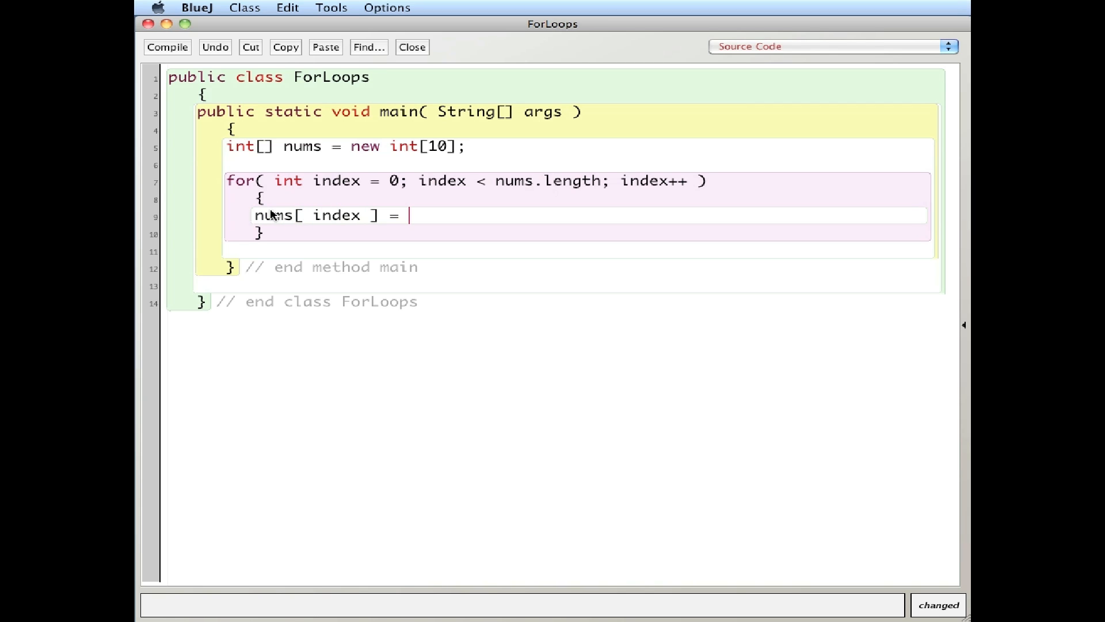
type("index")
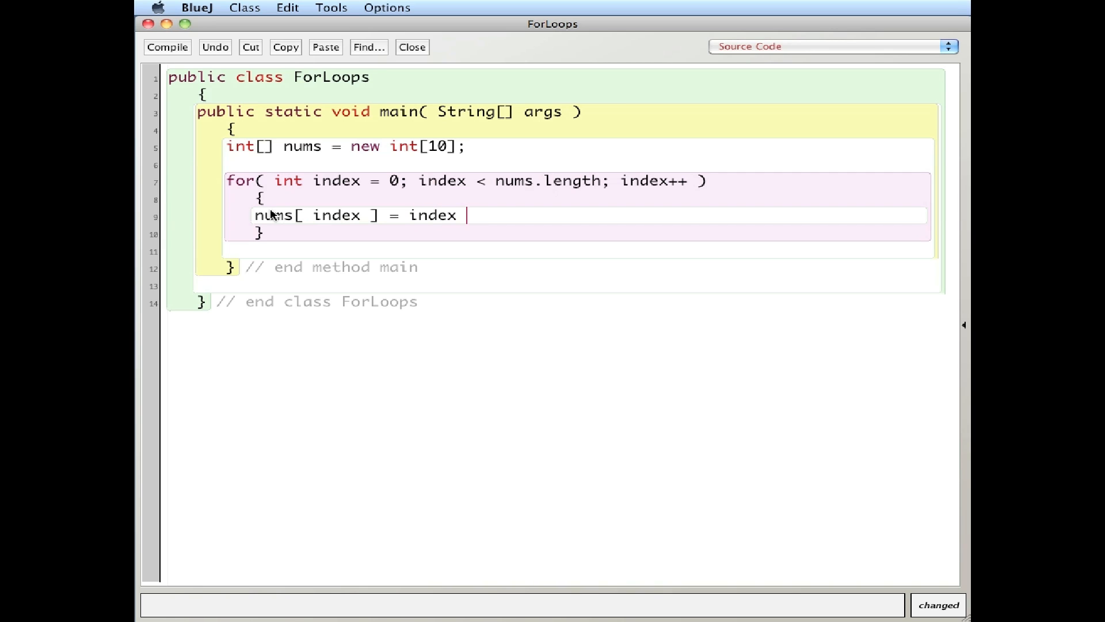
type("* 2;")
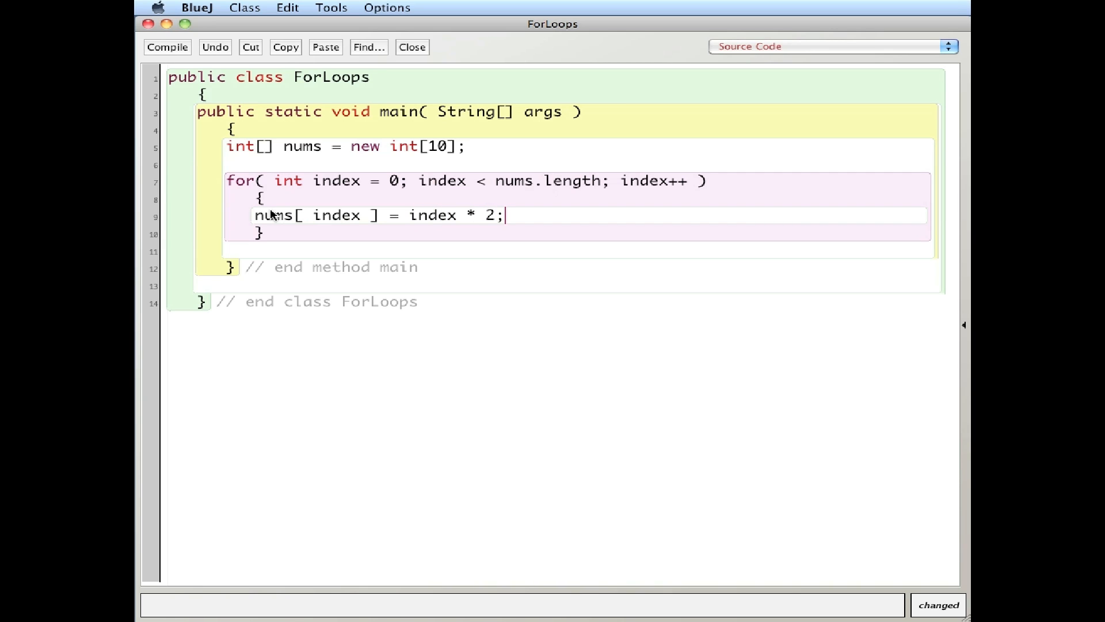
mouse_move(396, 175)
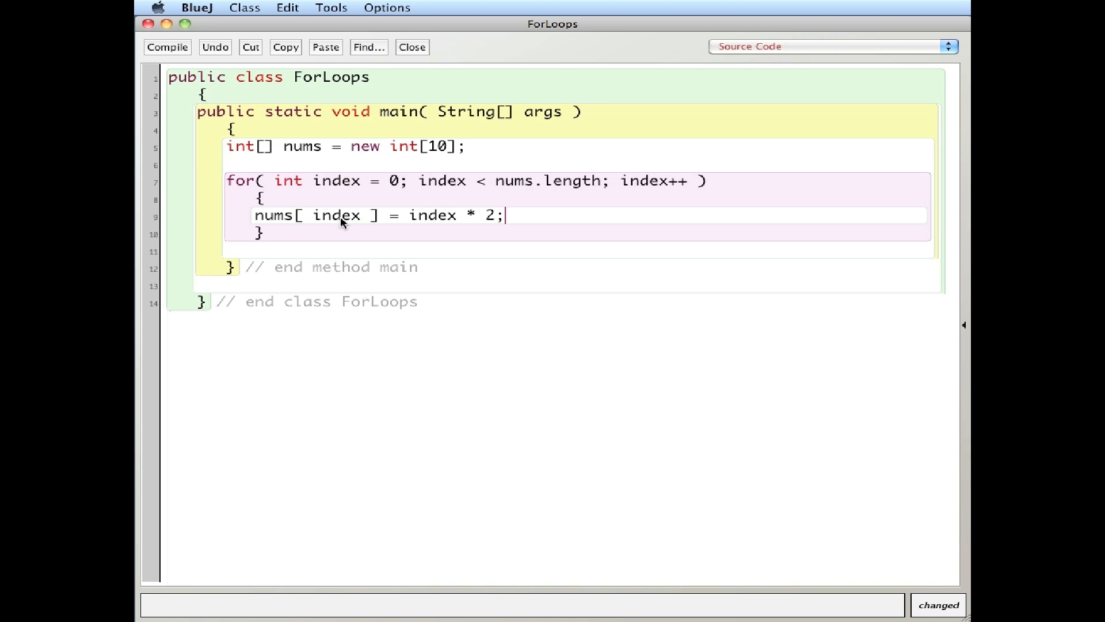
mouse_move(439, 203)
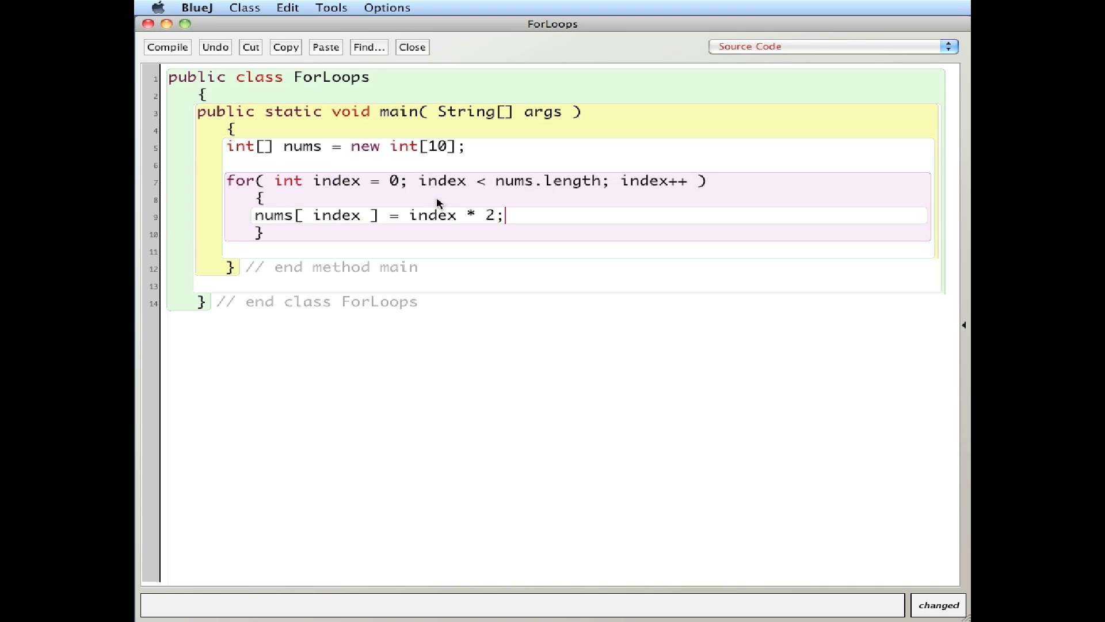
mouse_move(547, 179)
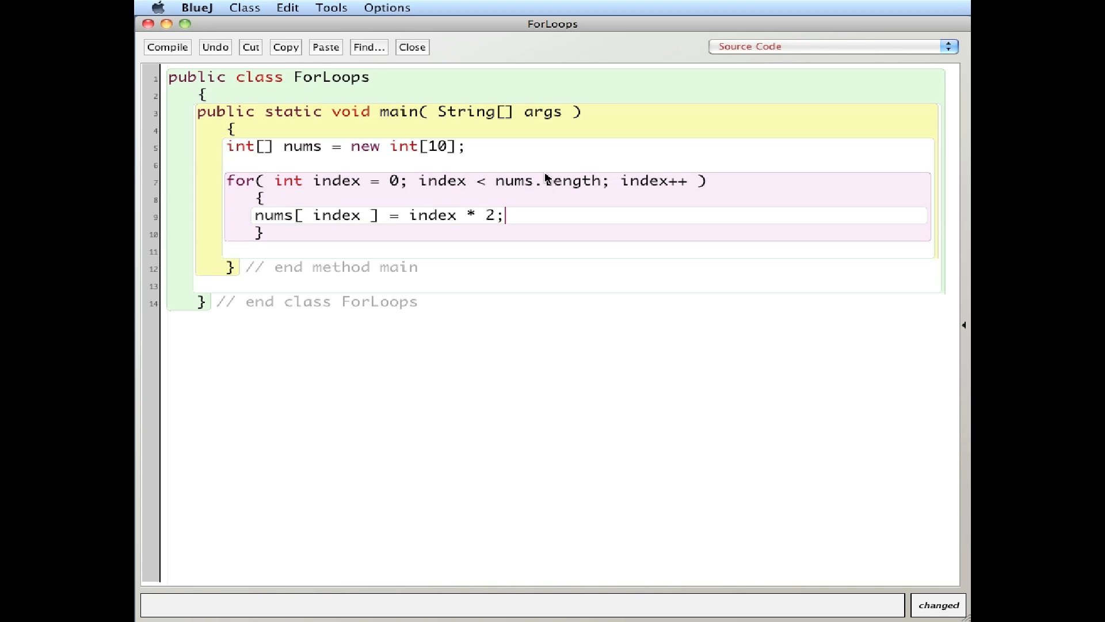
mouse_move(502, 179)
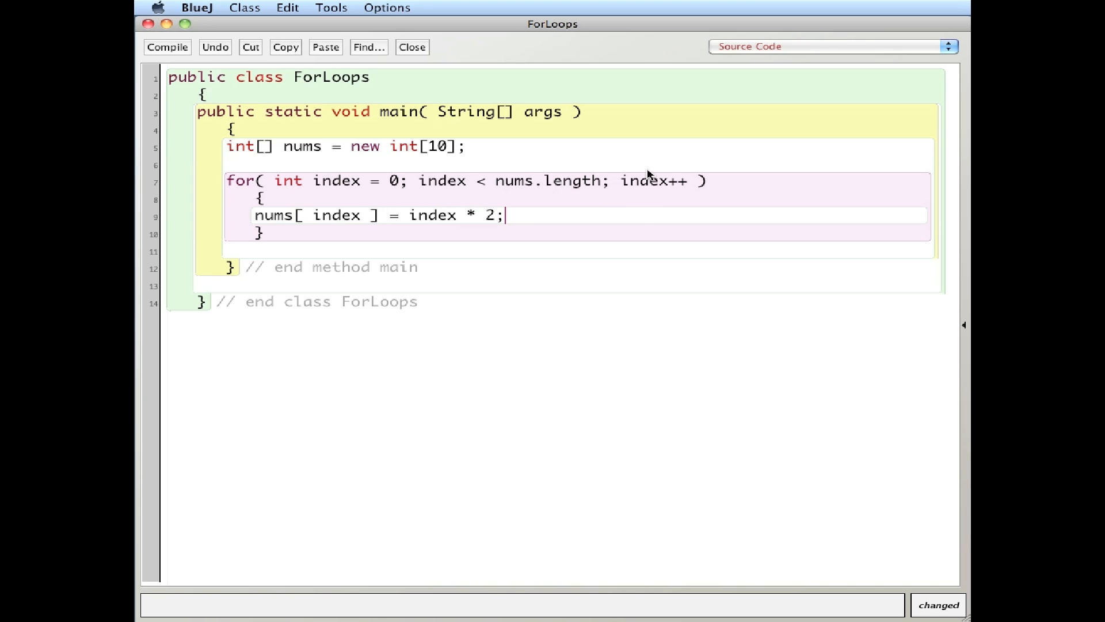
mouse_move(381, 257)
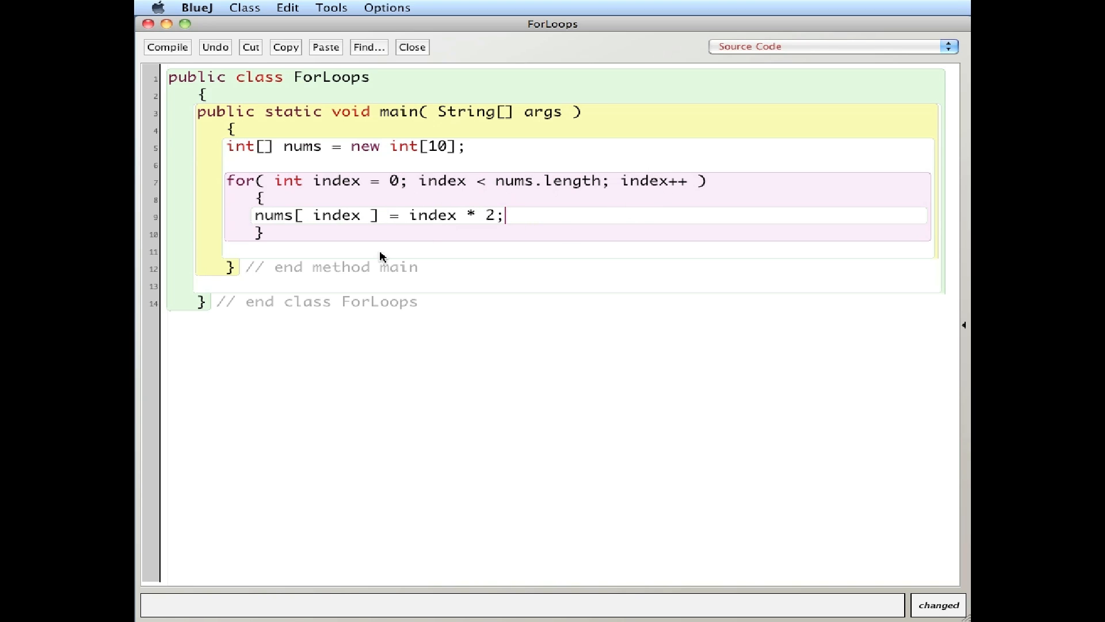
- Start a second for loop below the first, with index from 0 to nums.length
key("Return")
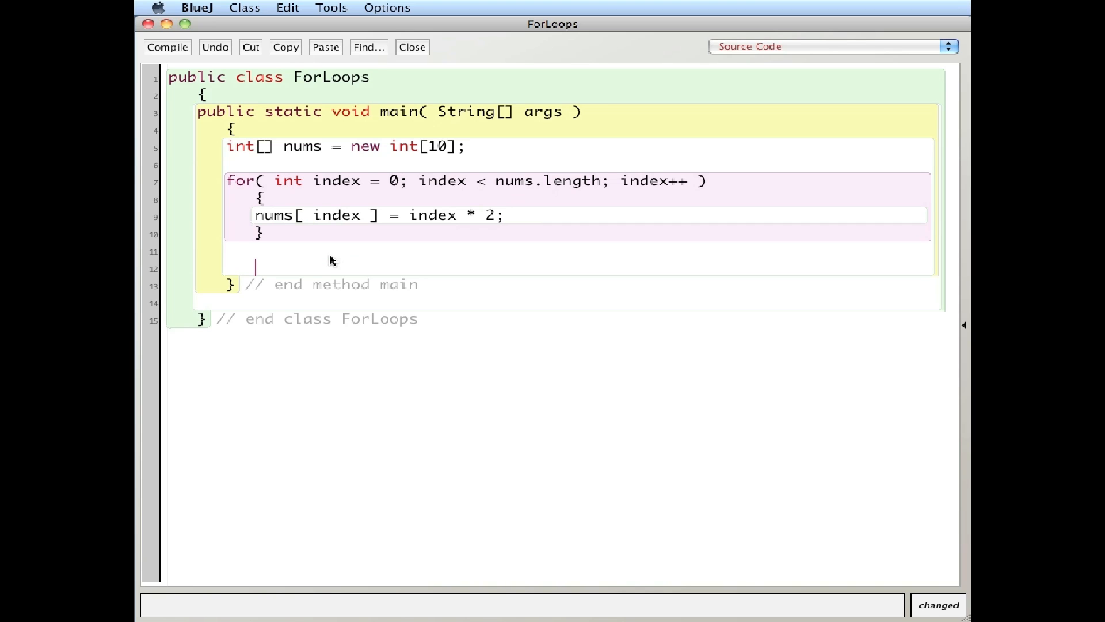
type("for")
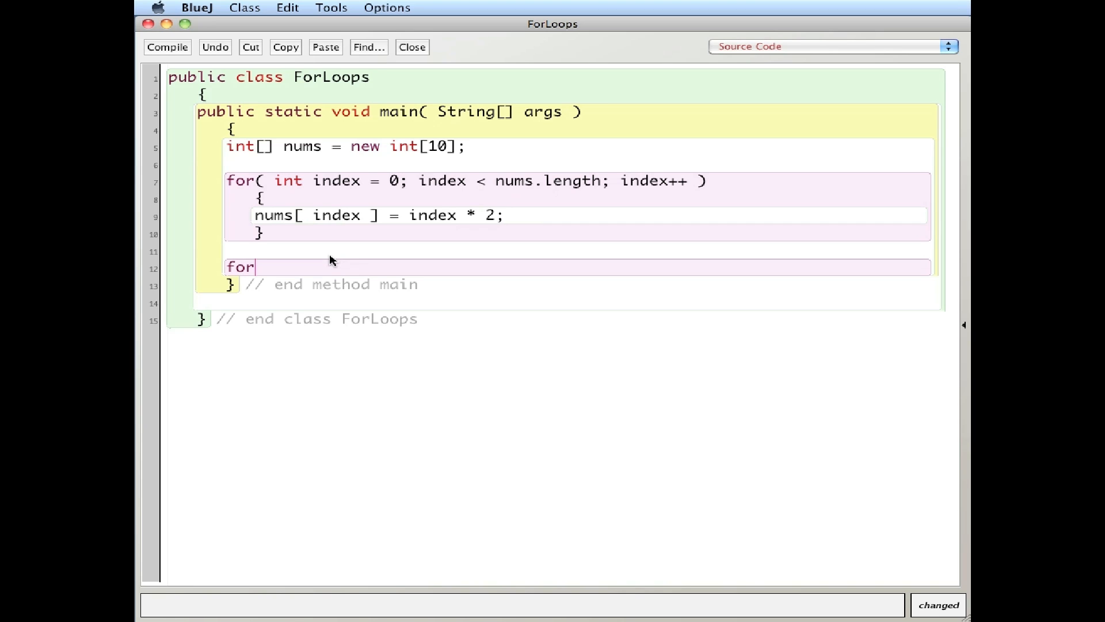
type("( index")
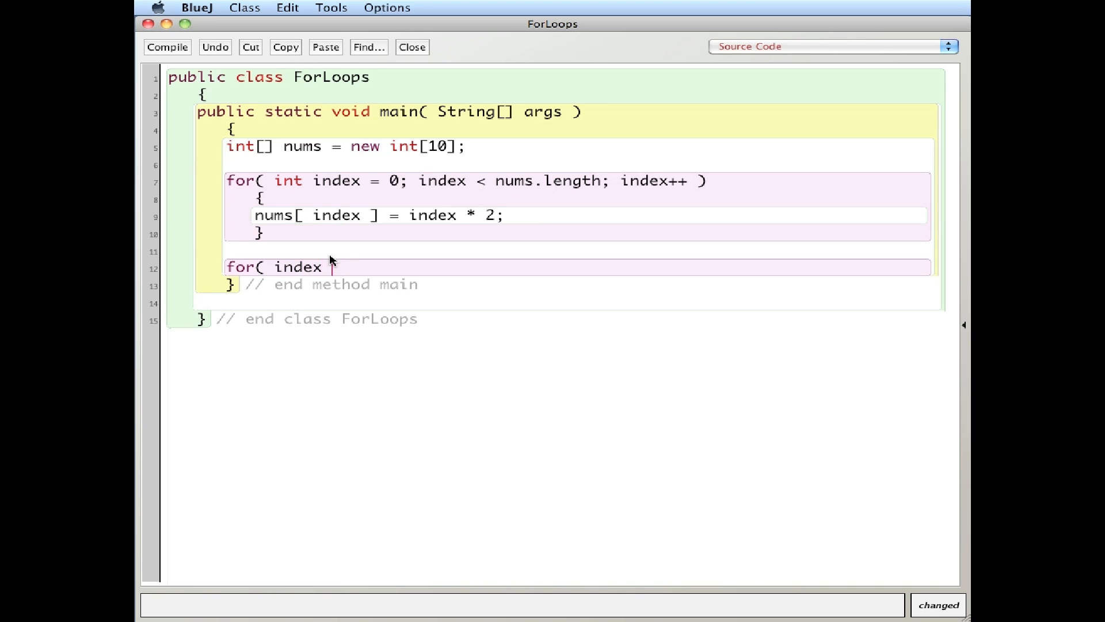
type("index")
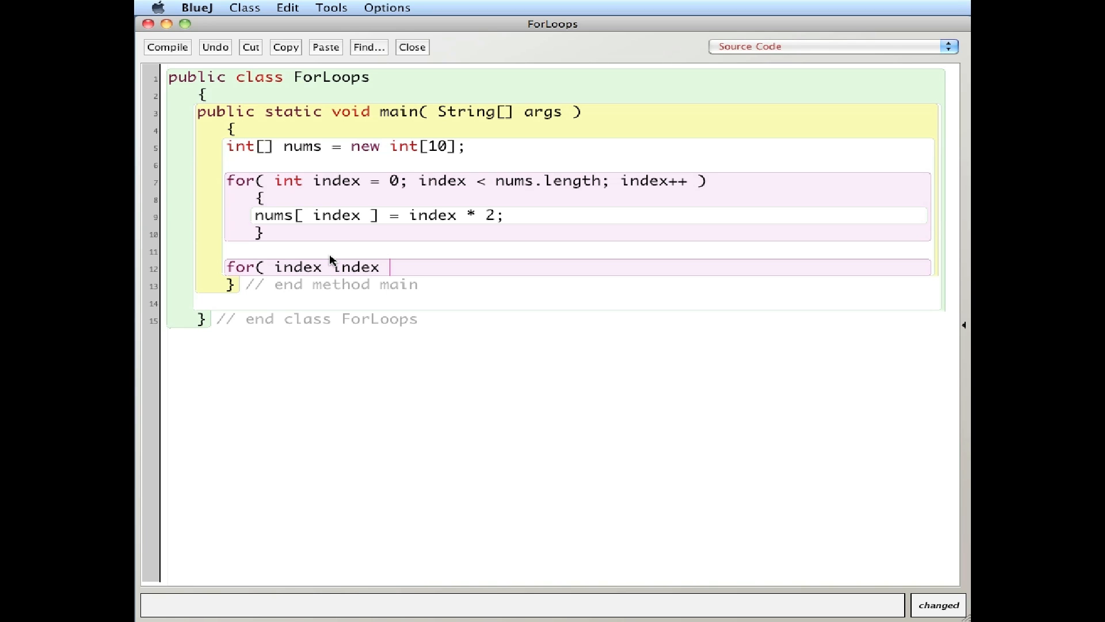
type("= 0; index < nu")
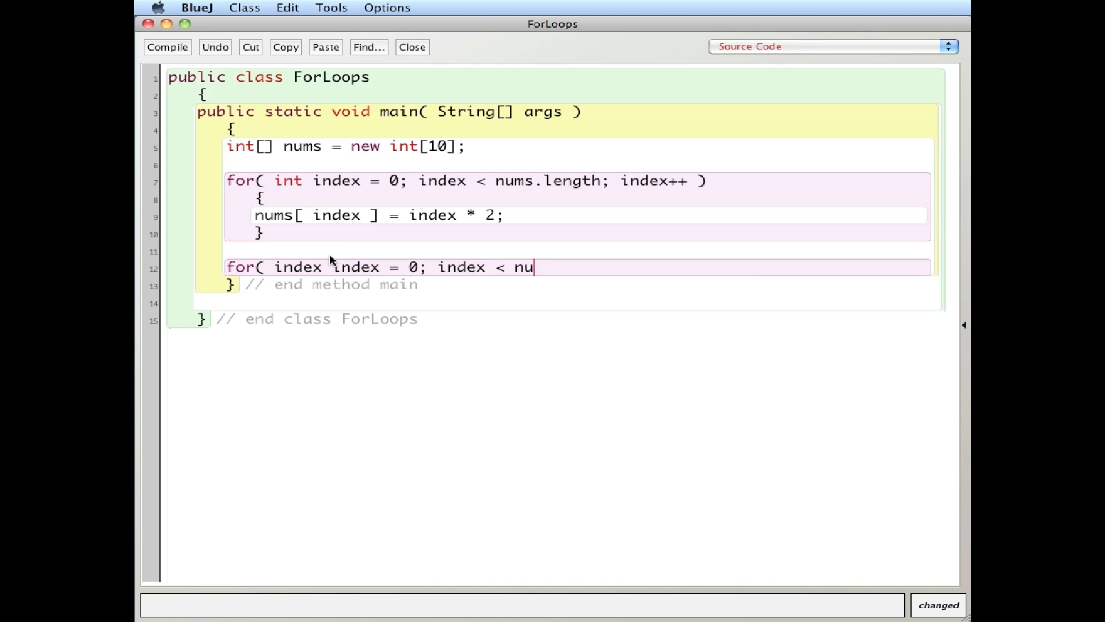
type("ms.length; index")
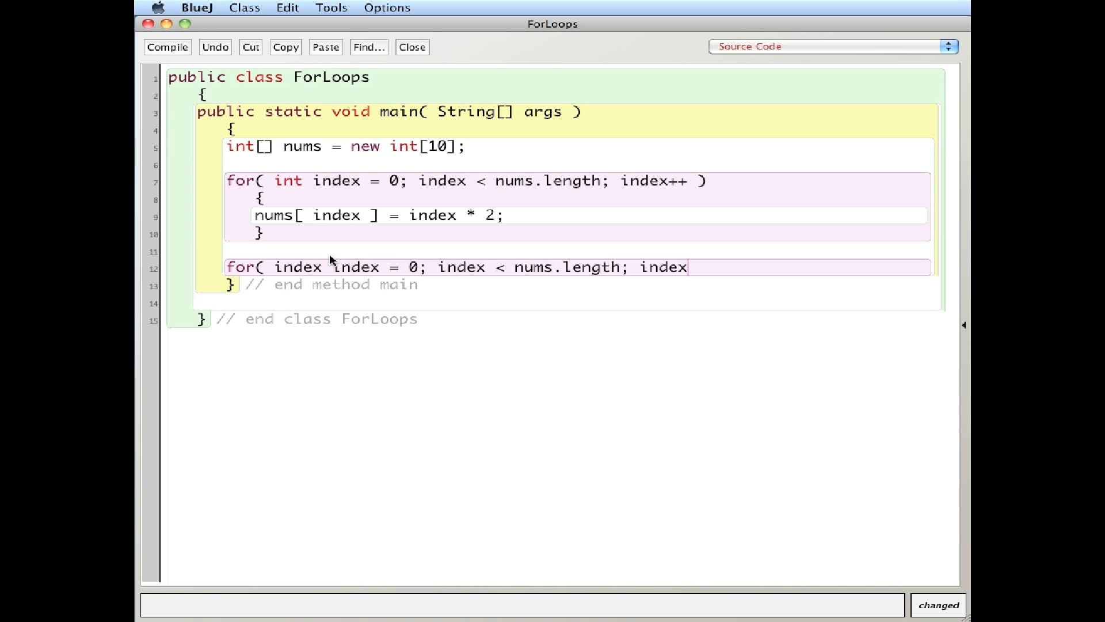
type("++)")
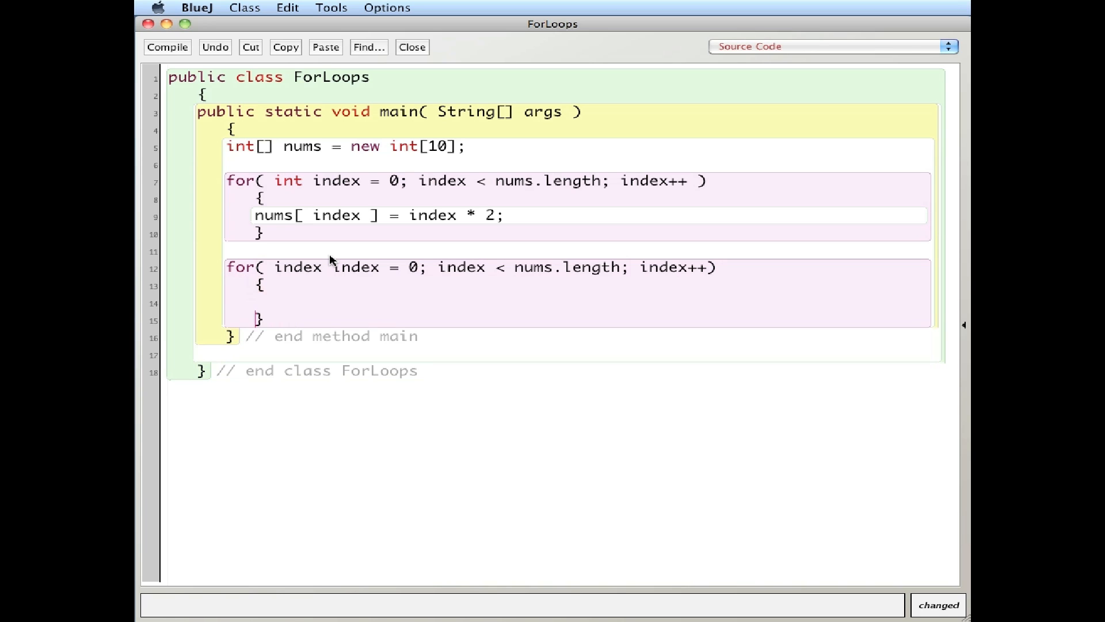
- Add '// end for' comments to both loops and print nums[ index ] in the body
type("// end for")
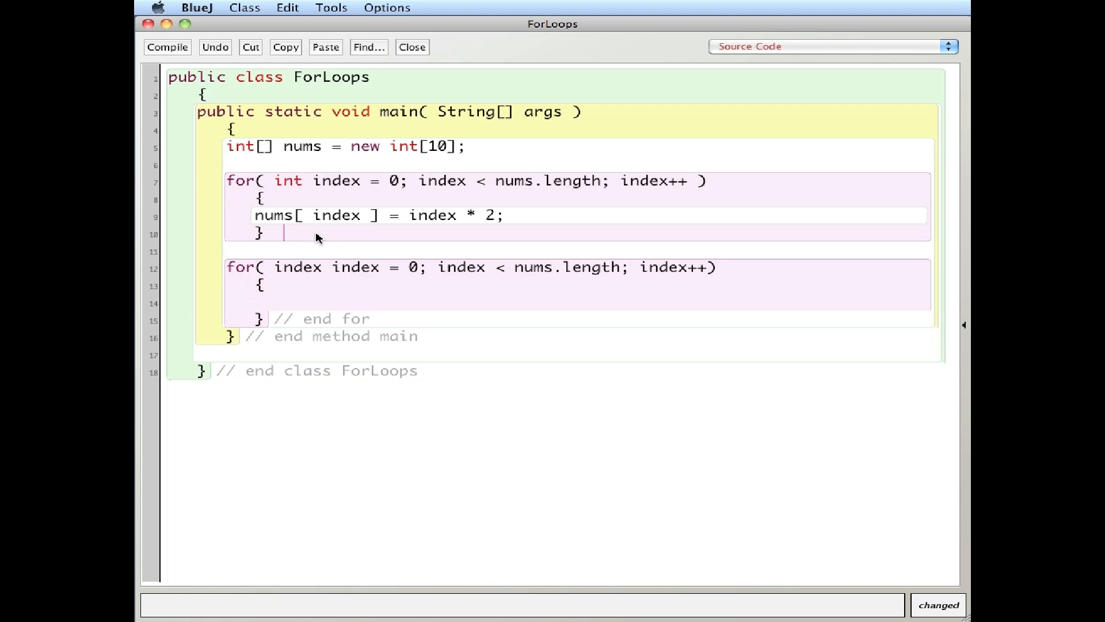
type("// end for")
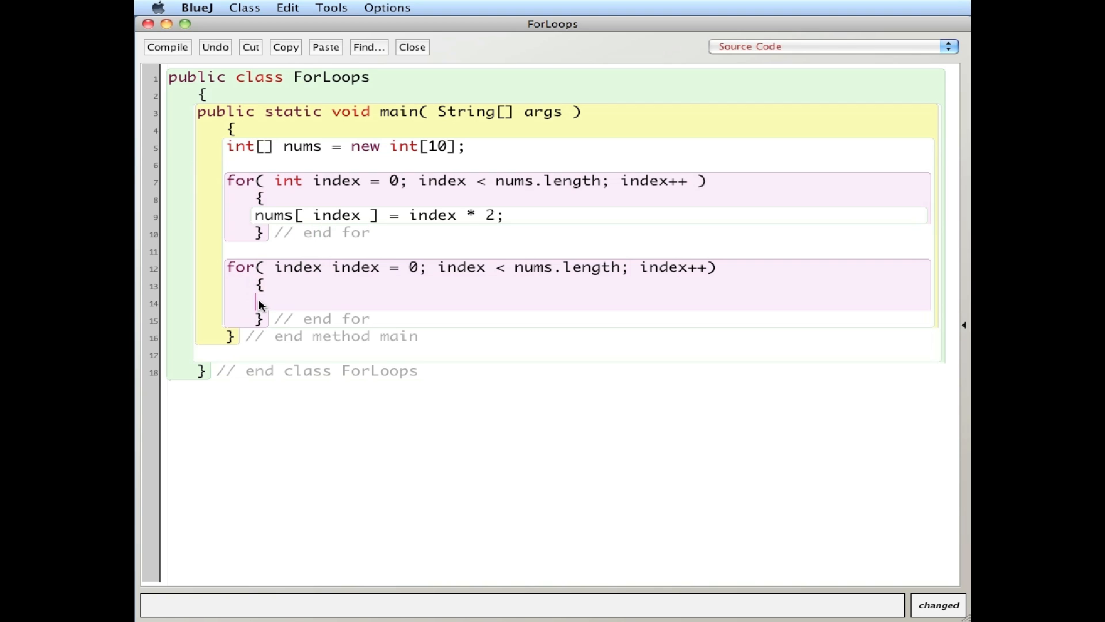
type("System")
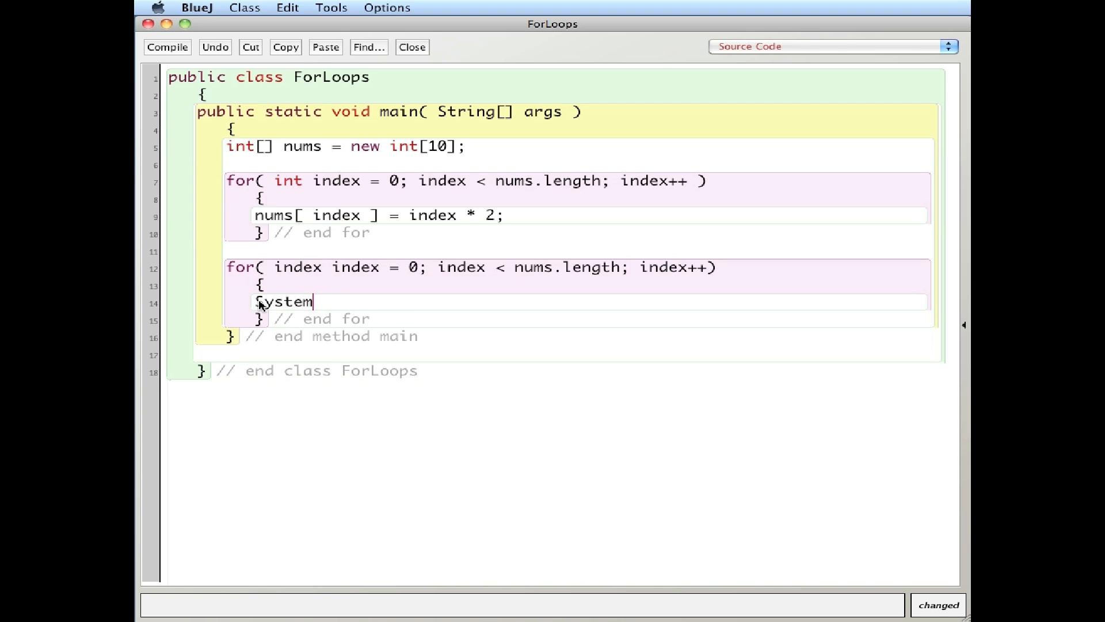
type(".out.println")
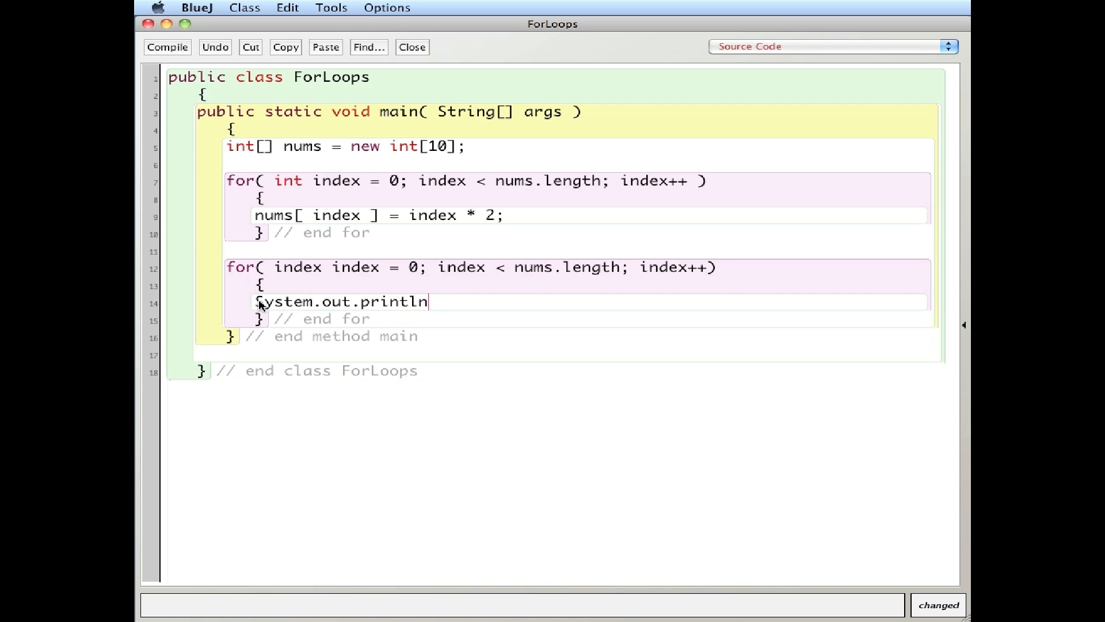
type("( nums")
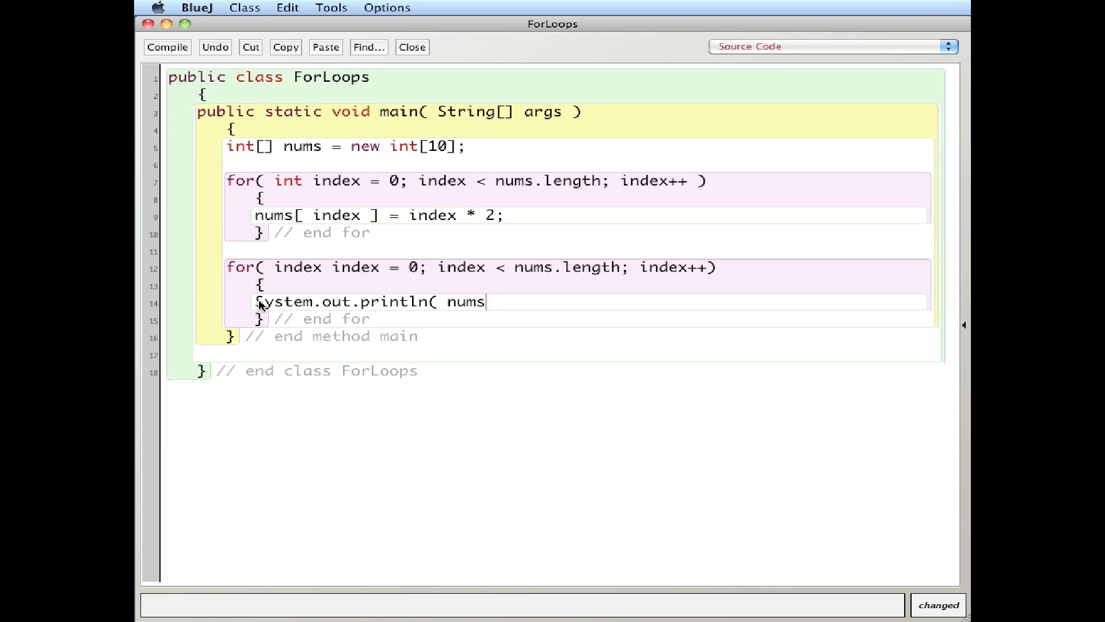
type("[ index ] );")
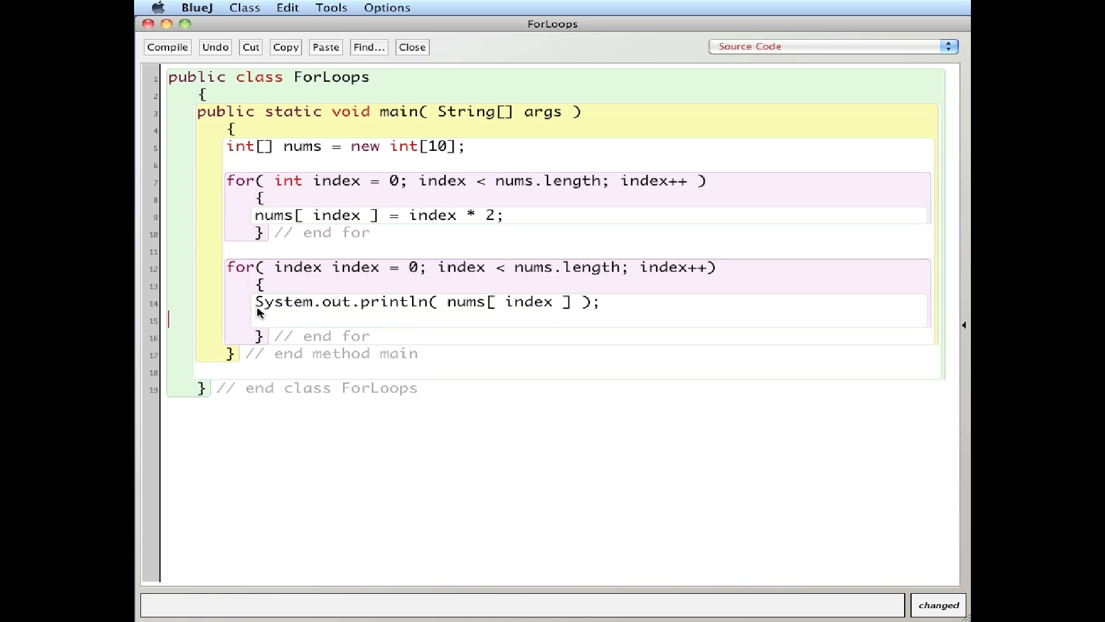
- Compile, fix the 'cannot find symbol' error by declaring index as int, and recompile
left_click(167, 46)
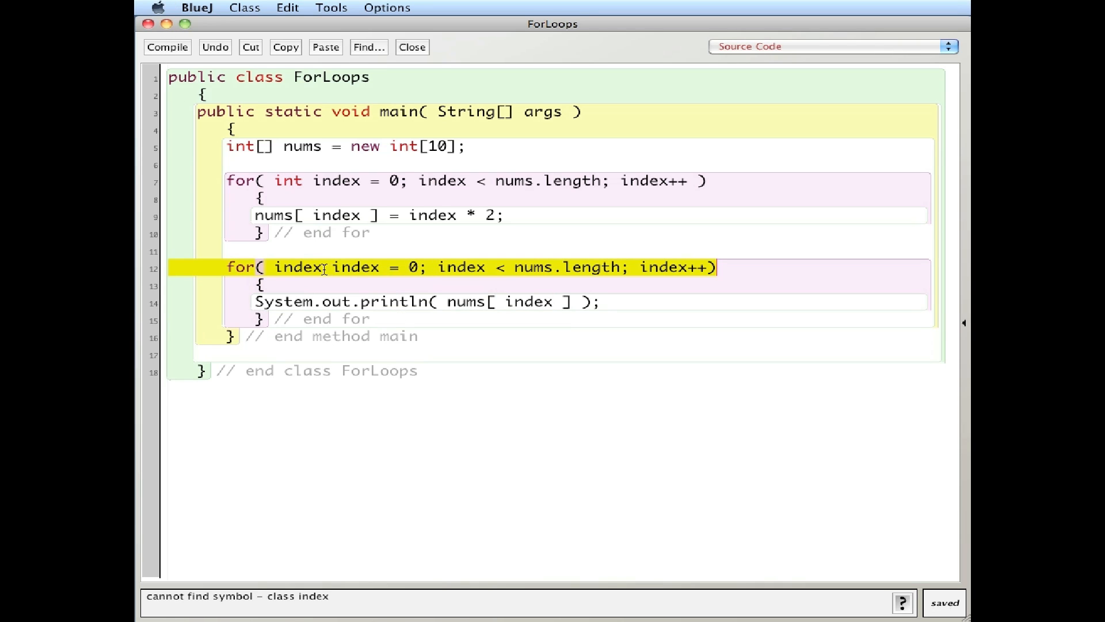
type("ind")
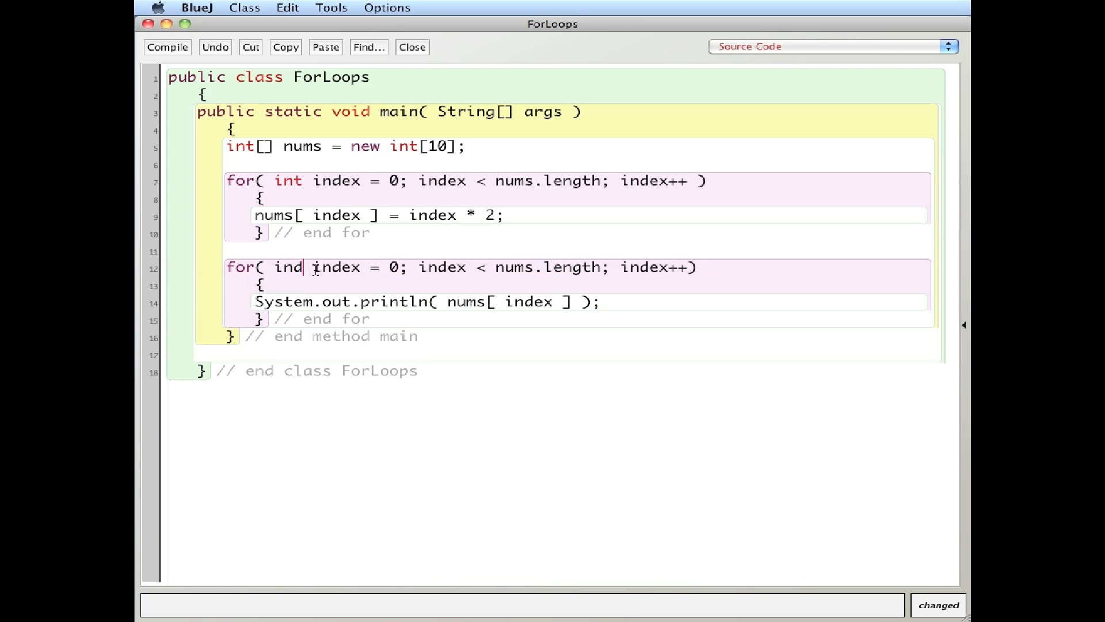
left_click(166, 47)
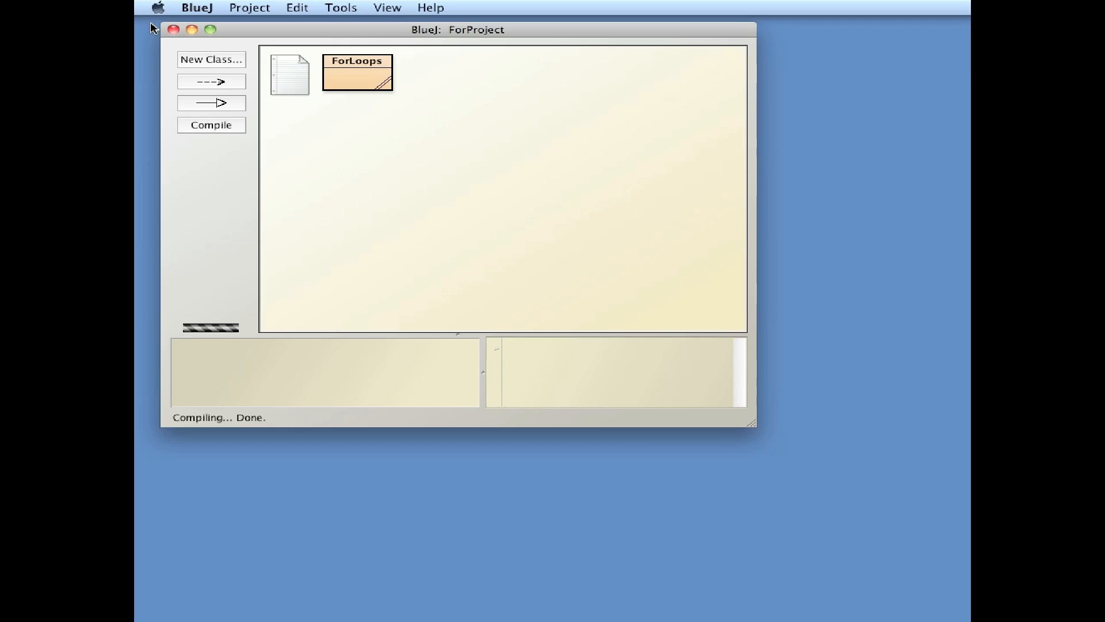
- Run the ForLoops void main(String[]) method from the class's context menu
right_click(356, 73)
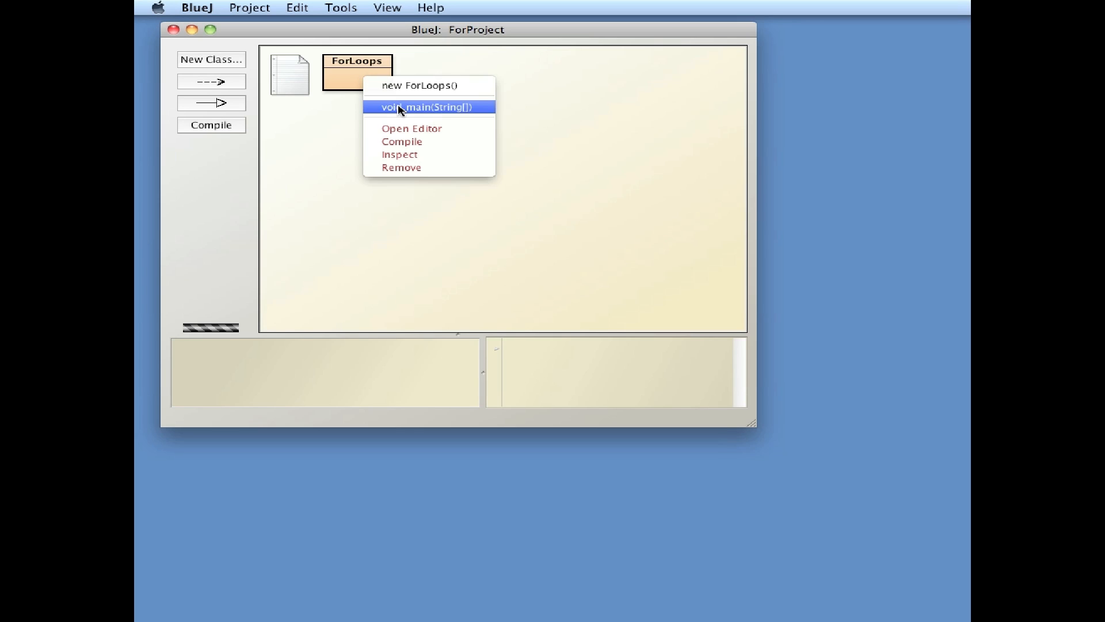
left_click(426, 107)
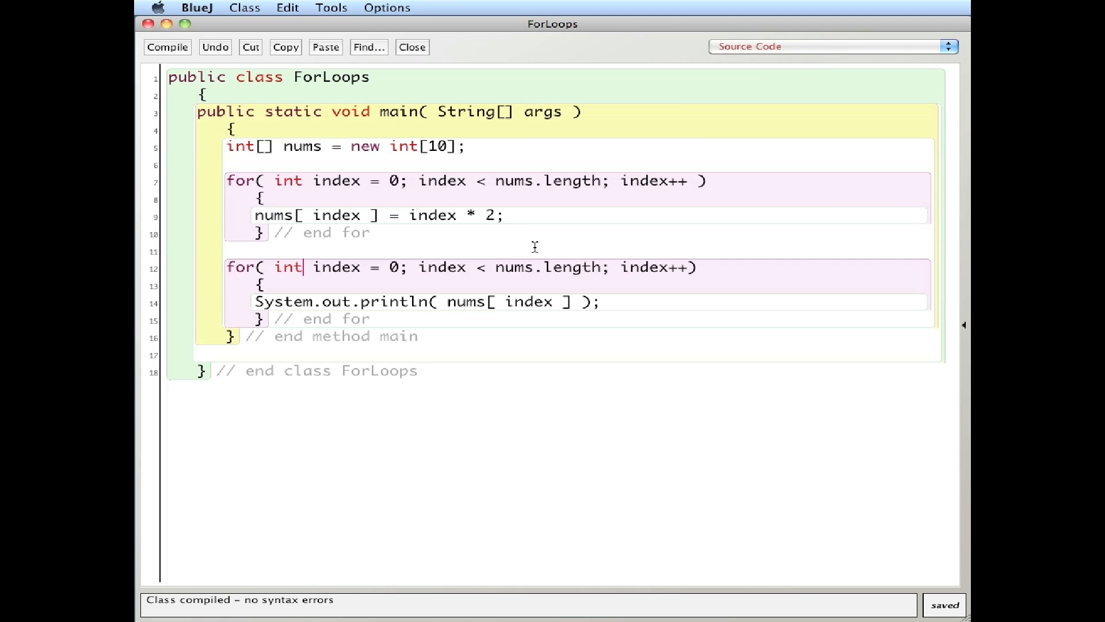
mouse_move(519, 187)
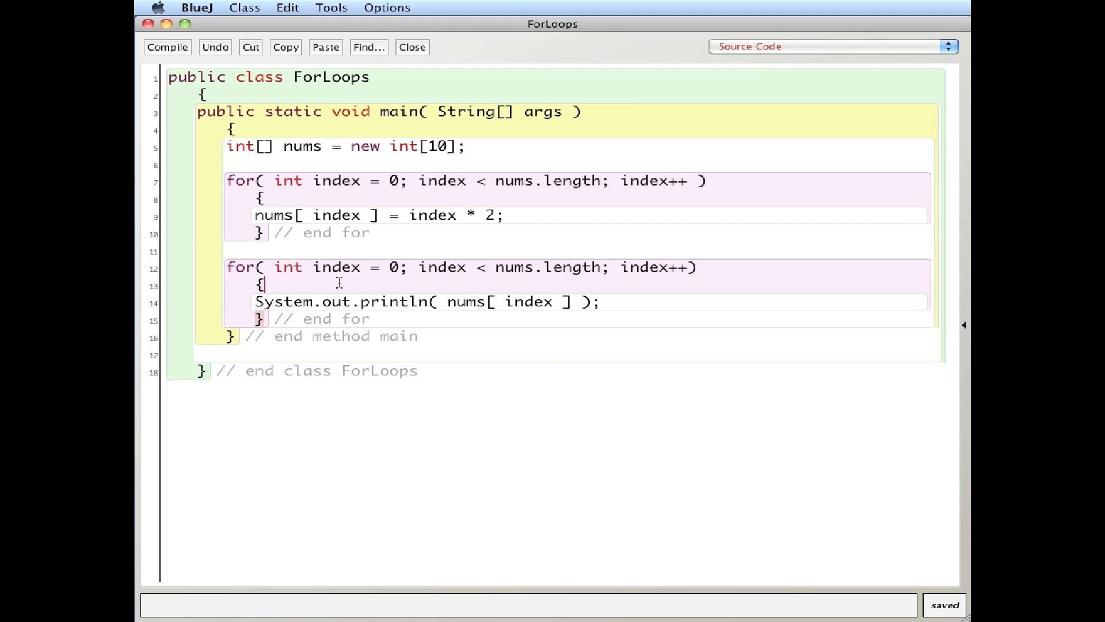
mouse_move(343, 180)
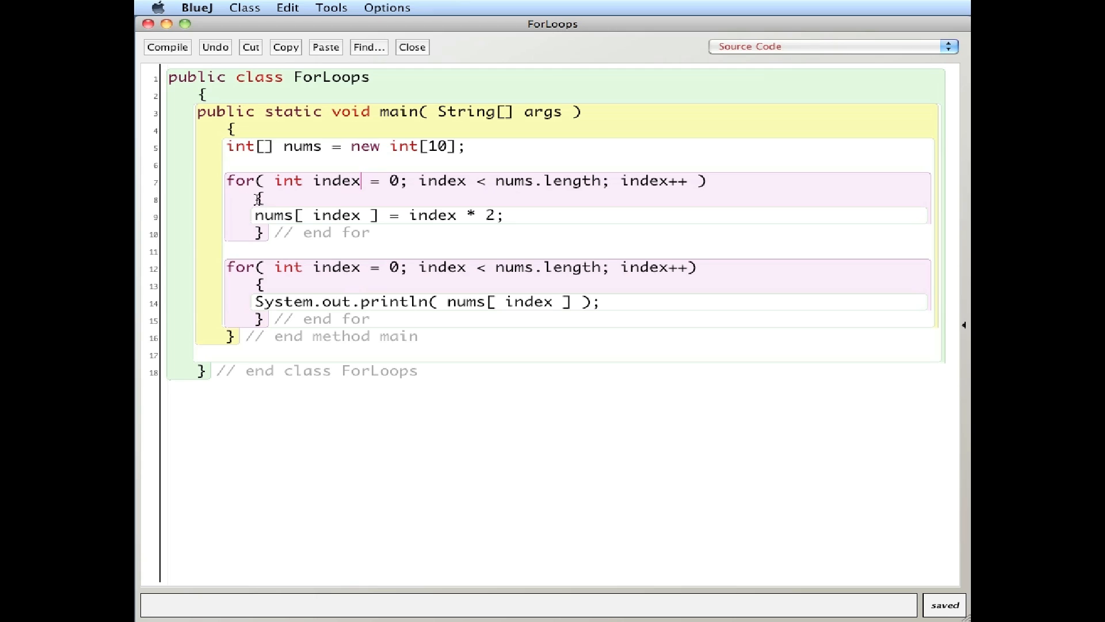
mouse_move(365, 181)
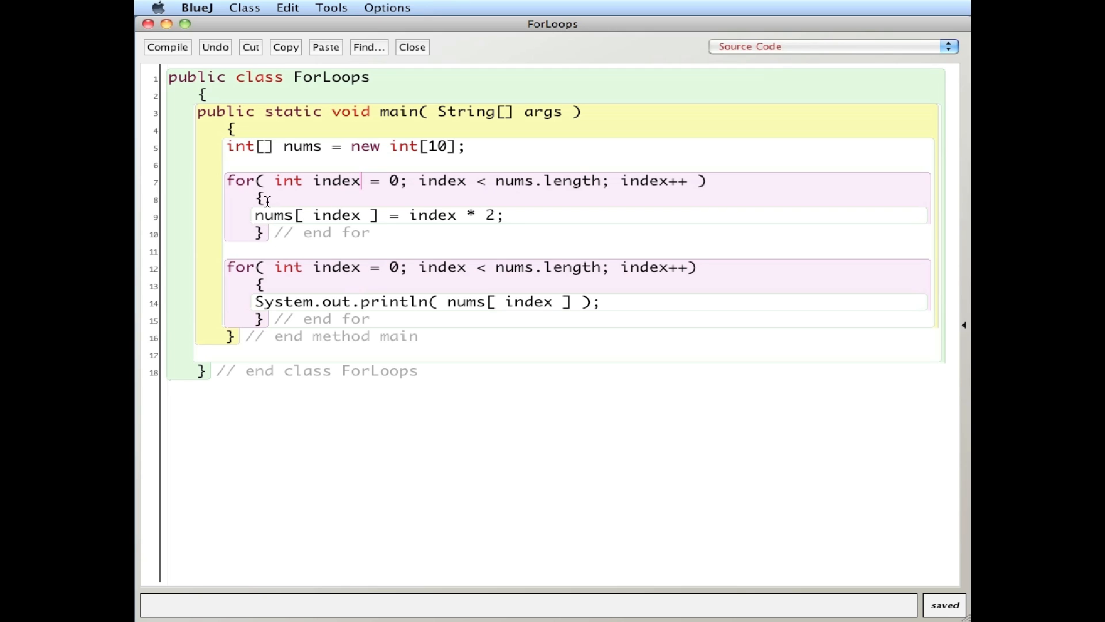
mouse_move(239, 220)
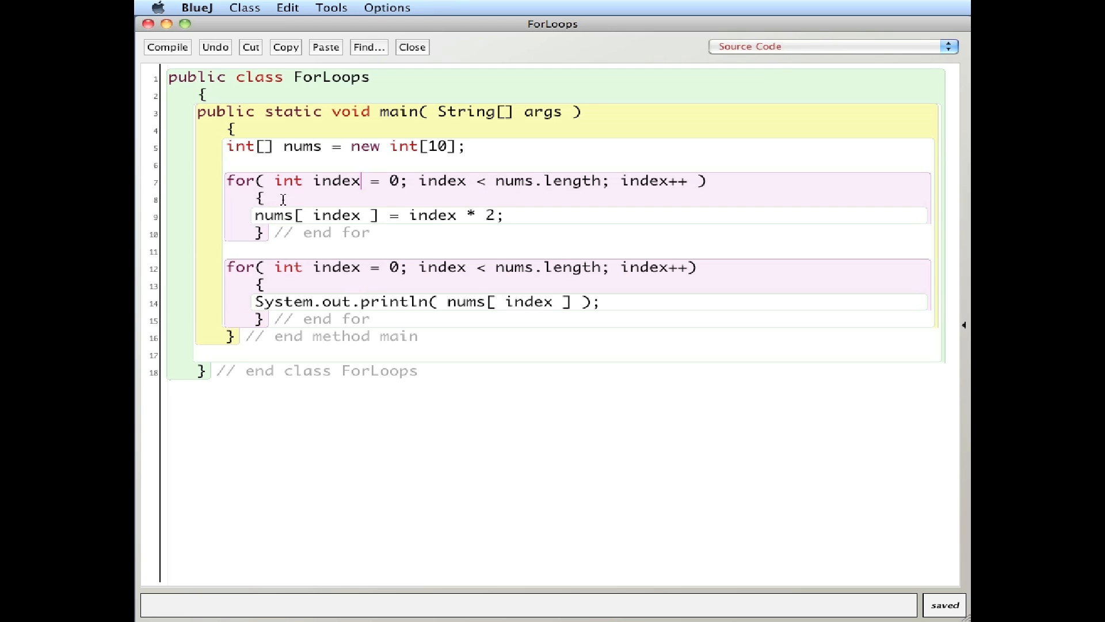
mouse_move(255, 228)
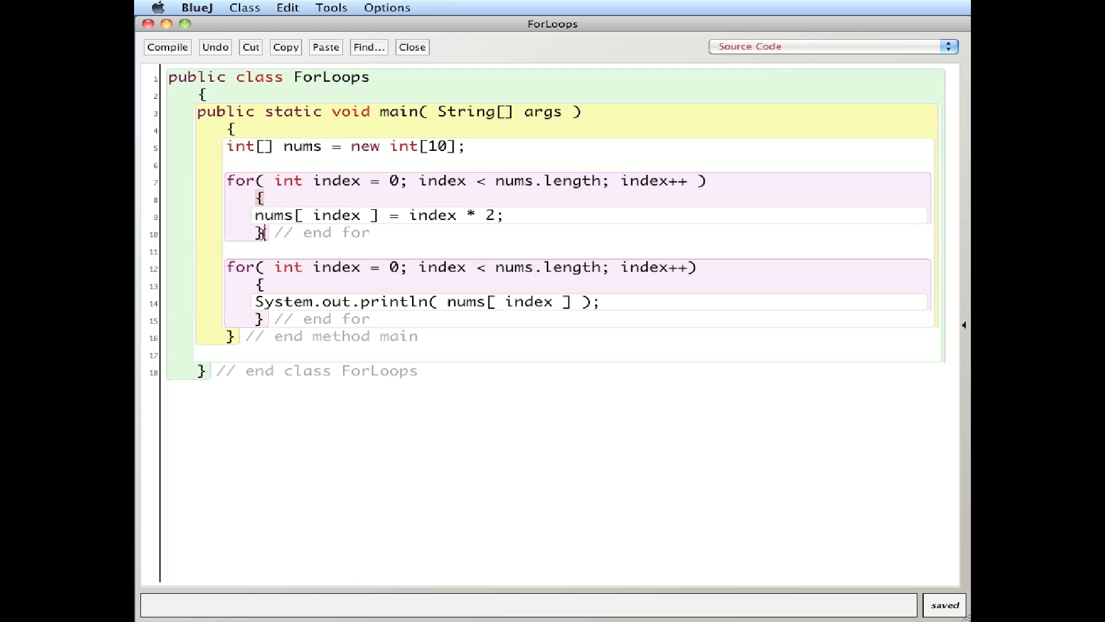
mouse_move(331, 184)
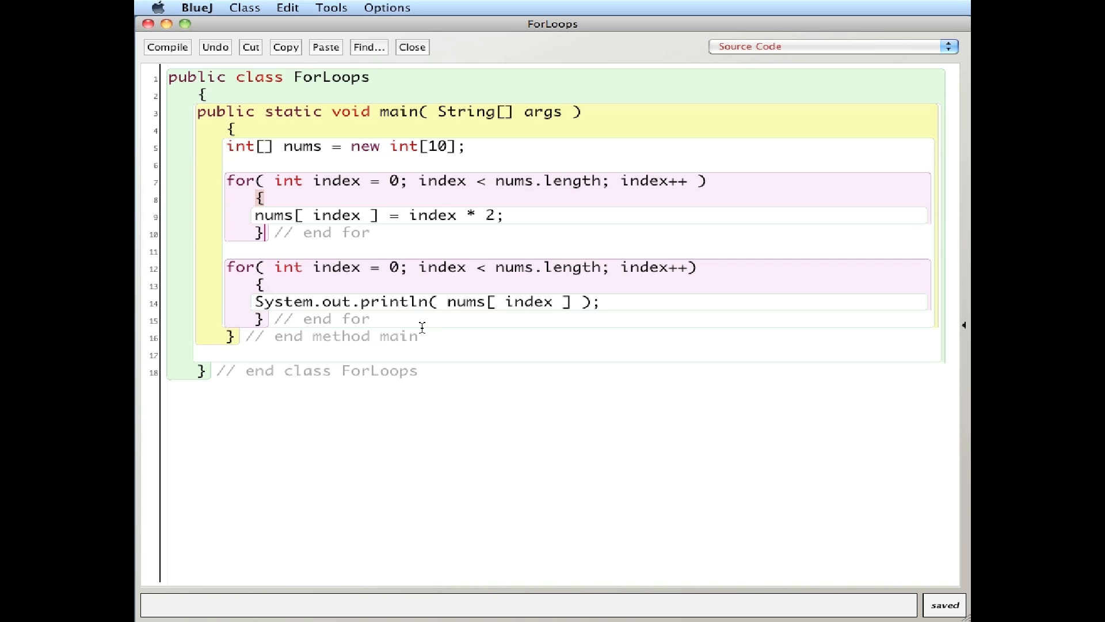
- Start a for-each loop for( int num : nums ) with braces below the second loop
key("enter")
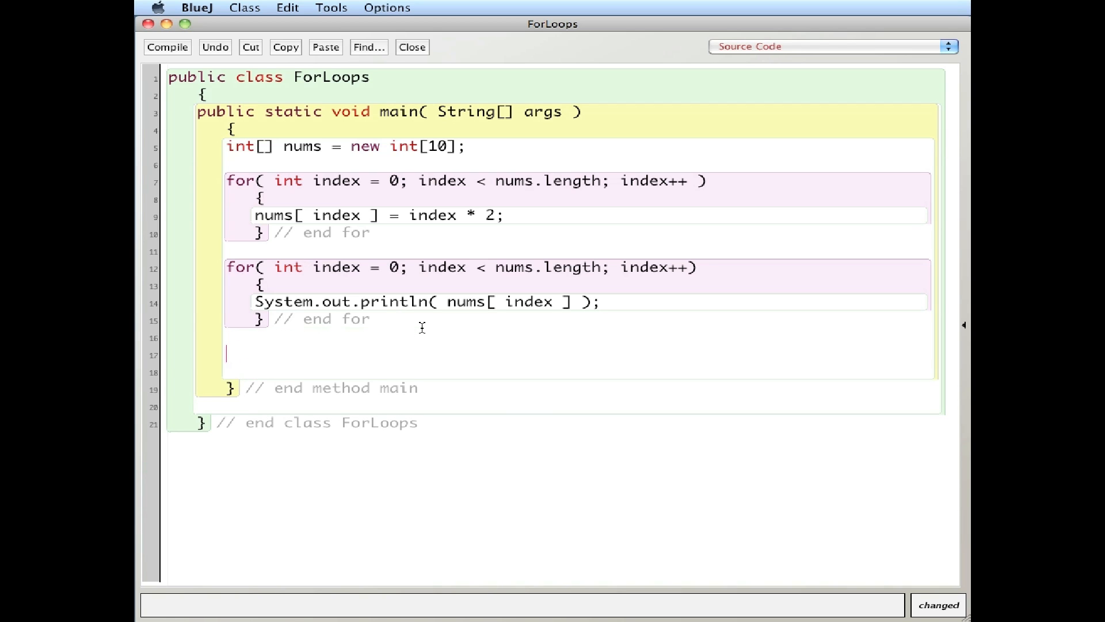
type("for")
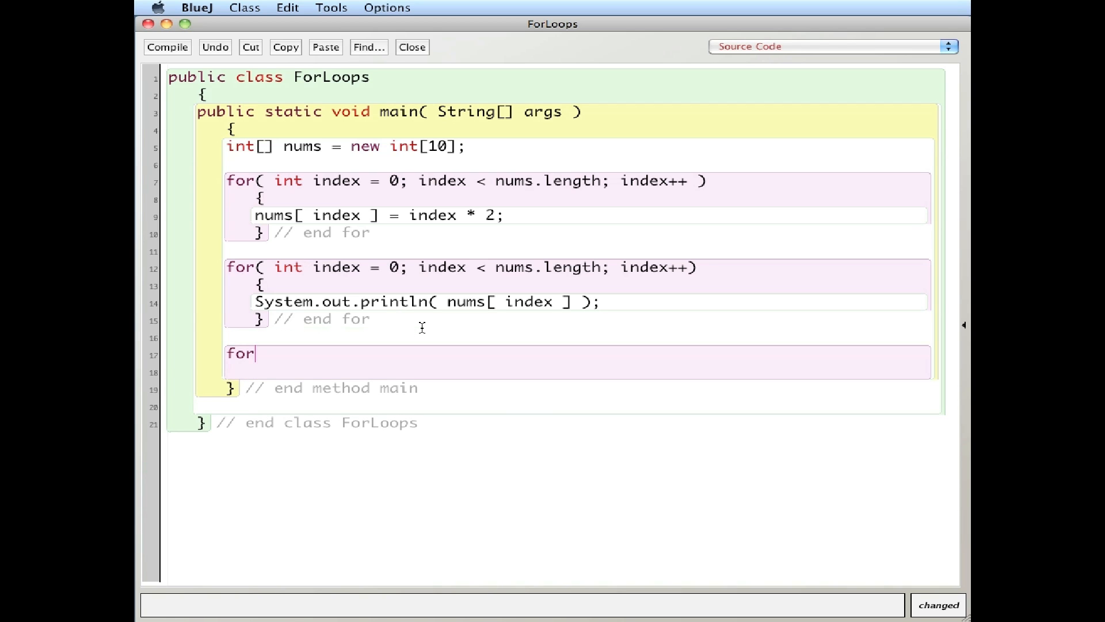
type("( int")
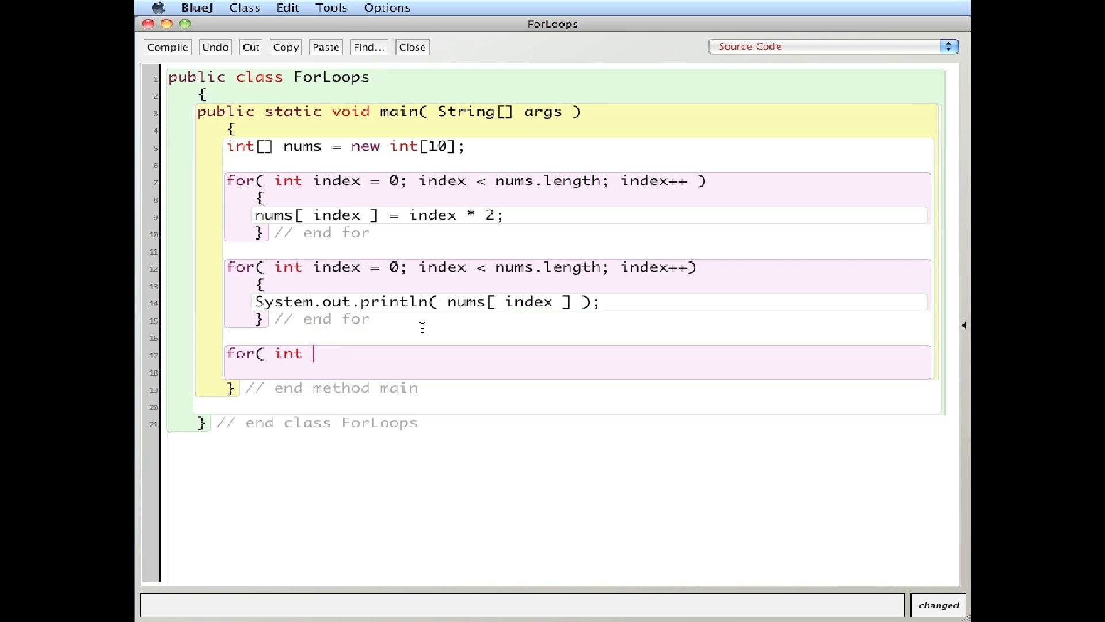
type("num")
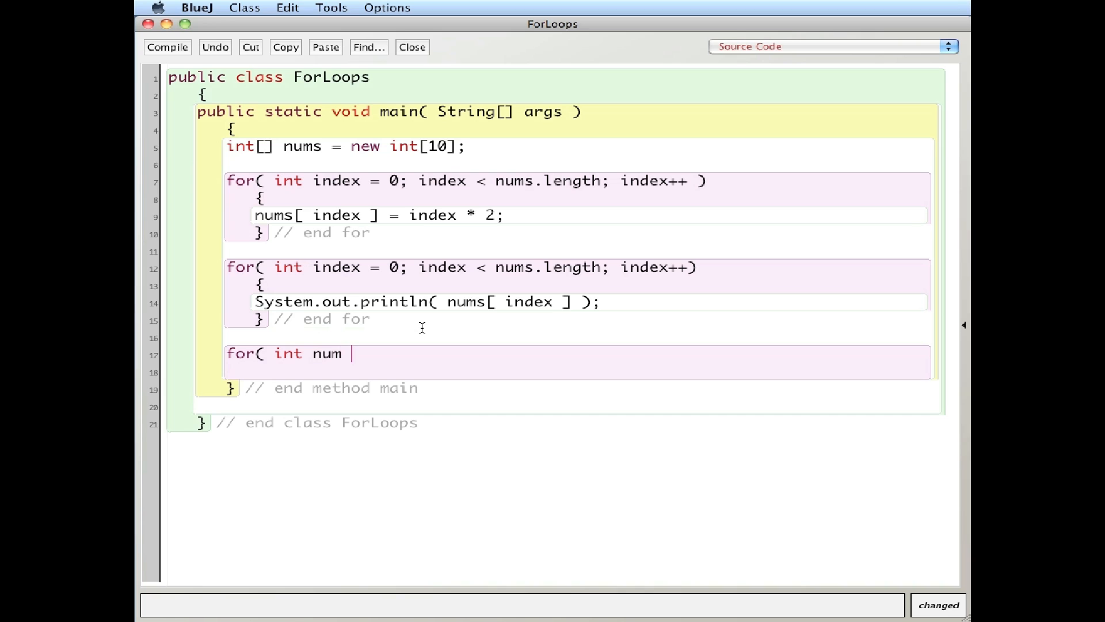
type(": n")
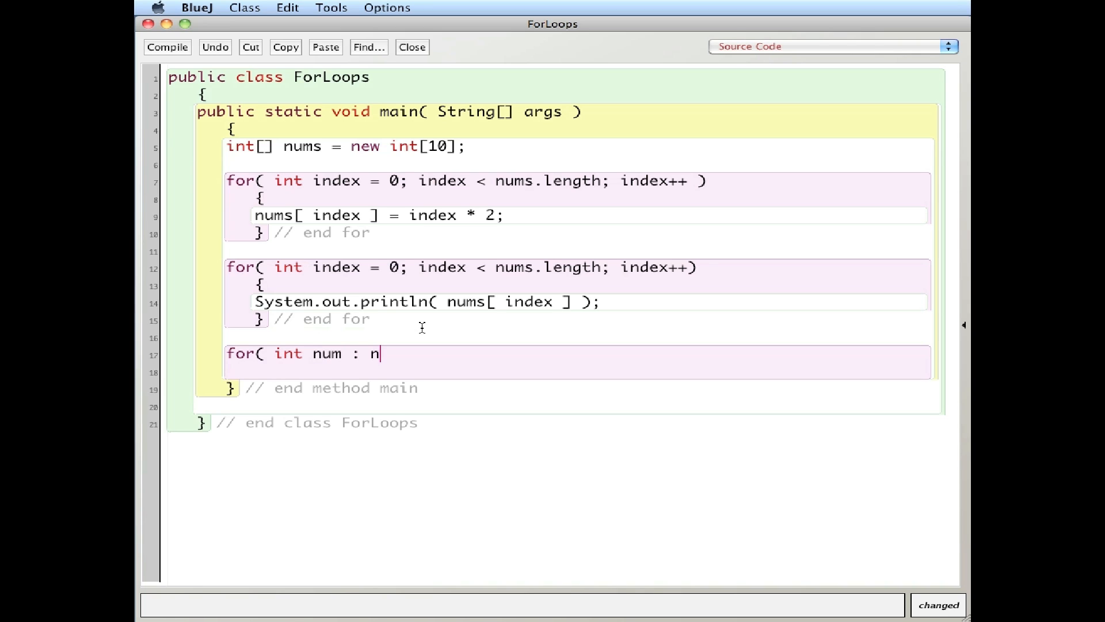
type("ums )")
type("{")
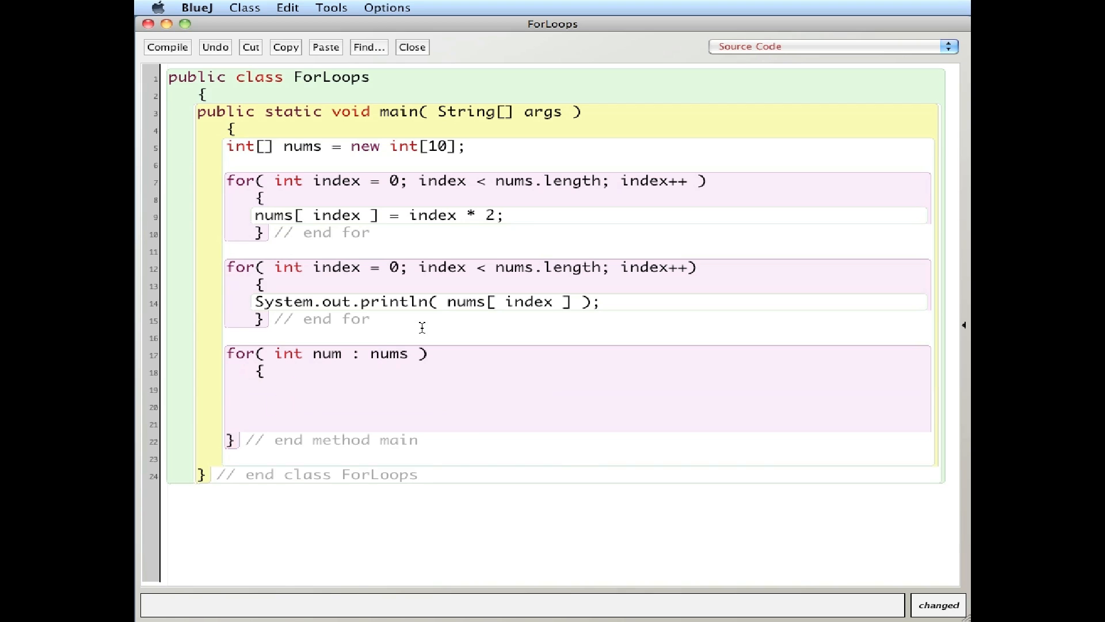
type("}")
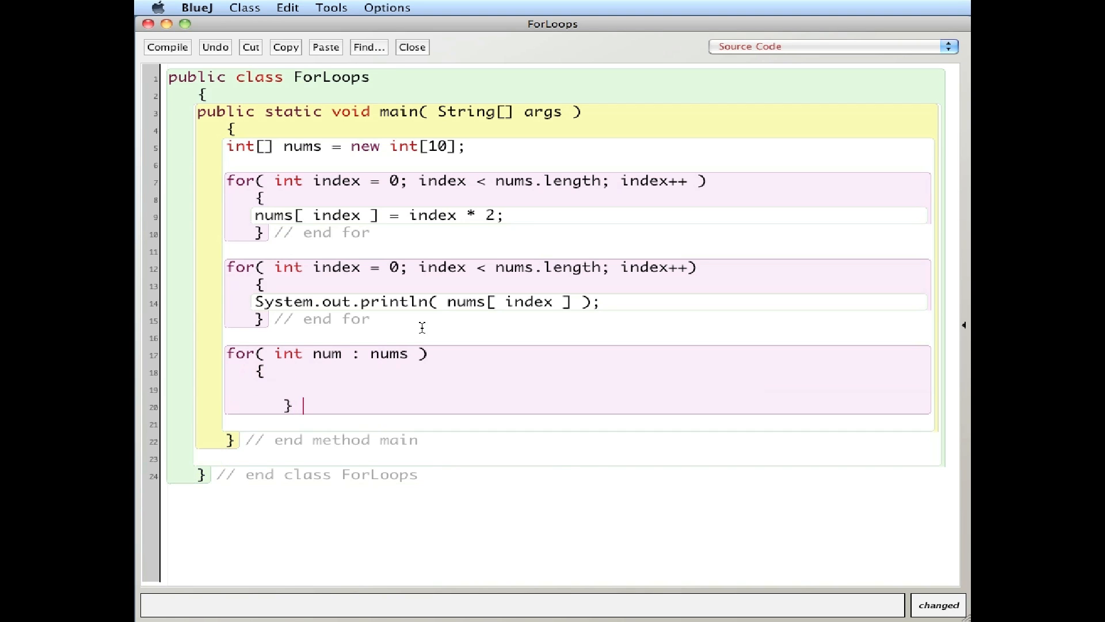
- Add an '// end for each' comment and System.out.println( num ); in the body
type("// end for each")
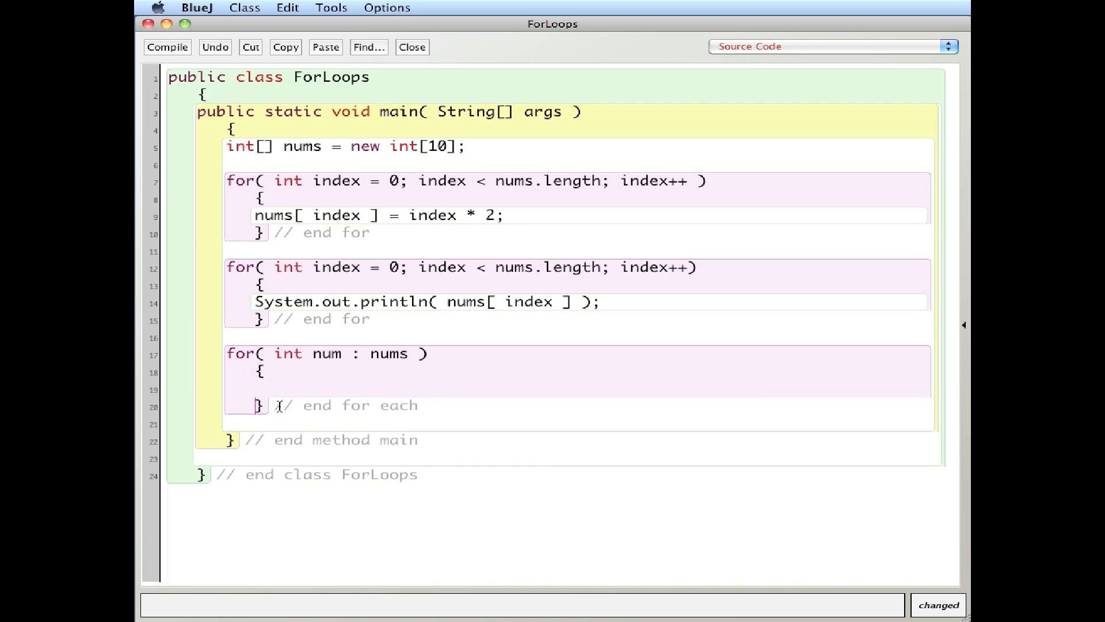
type("System.o")
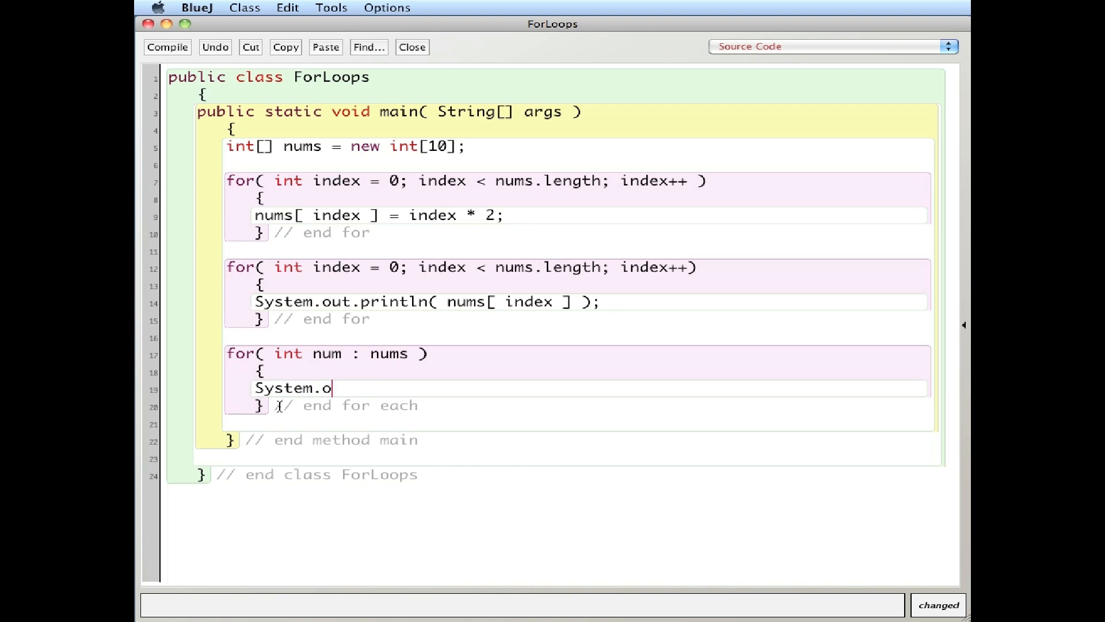
type("ut.println")
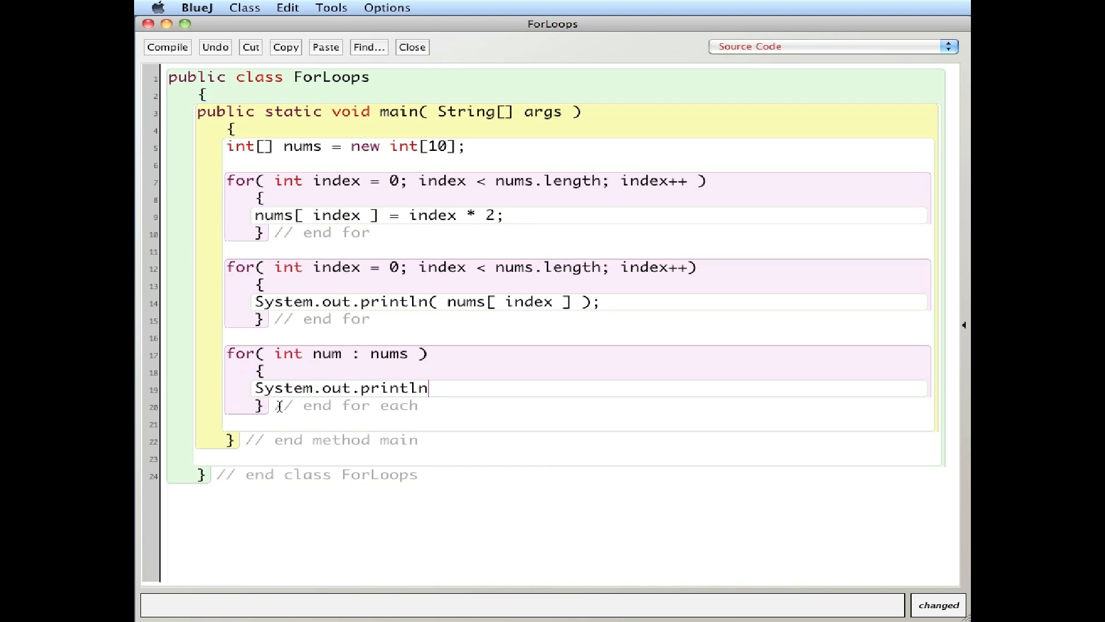
type("(")
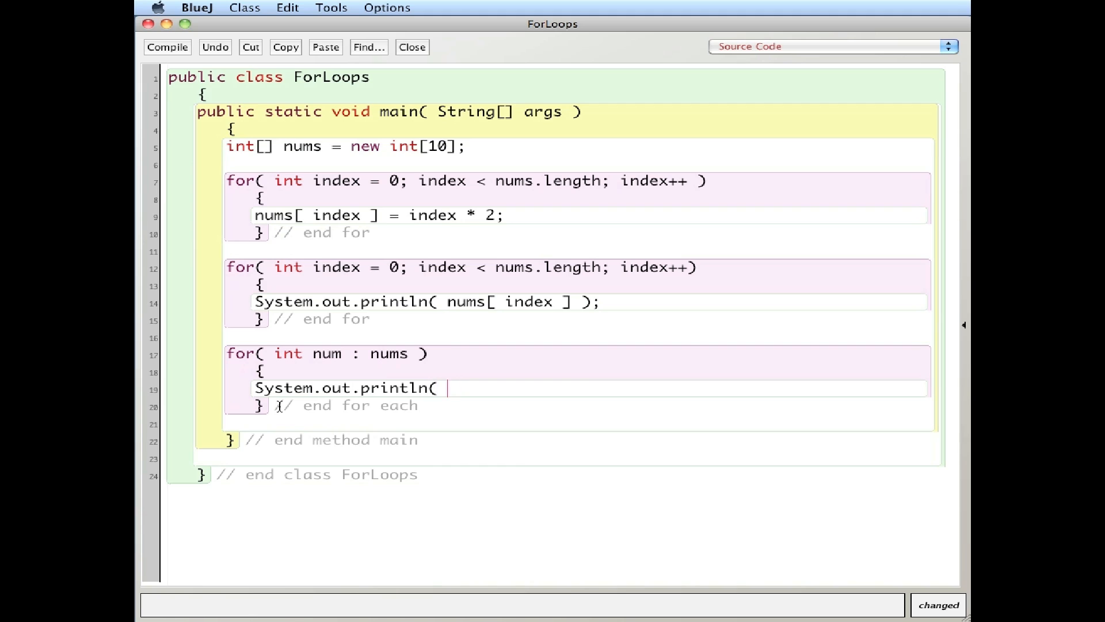
type("num )l")
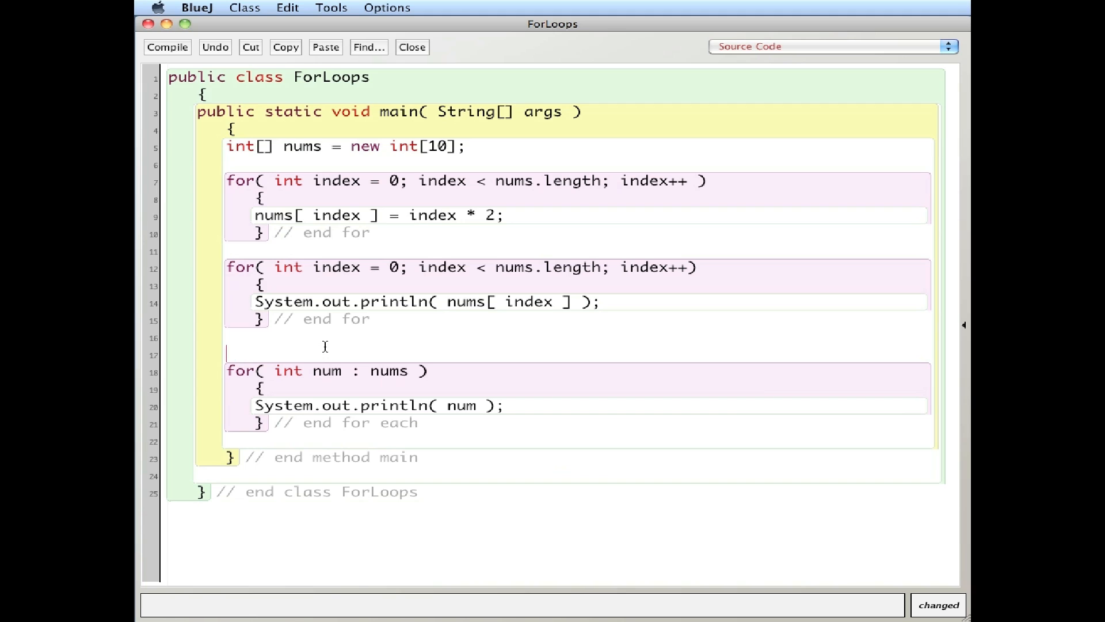
- Add System.out.println( "Now printing using for-each loop..." ); above the for-each loop
type("System.out")
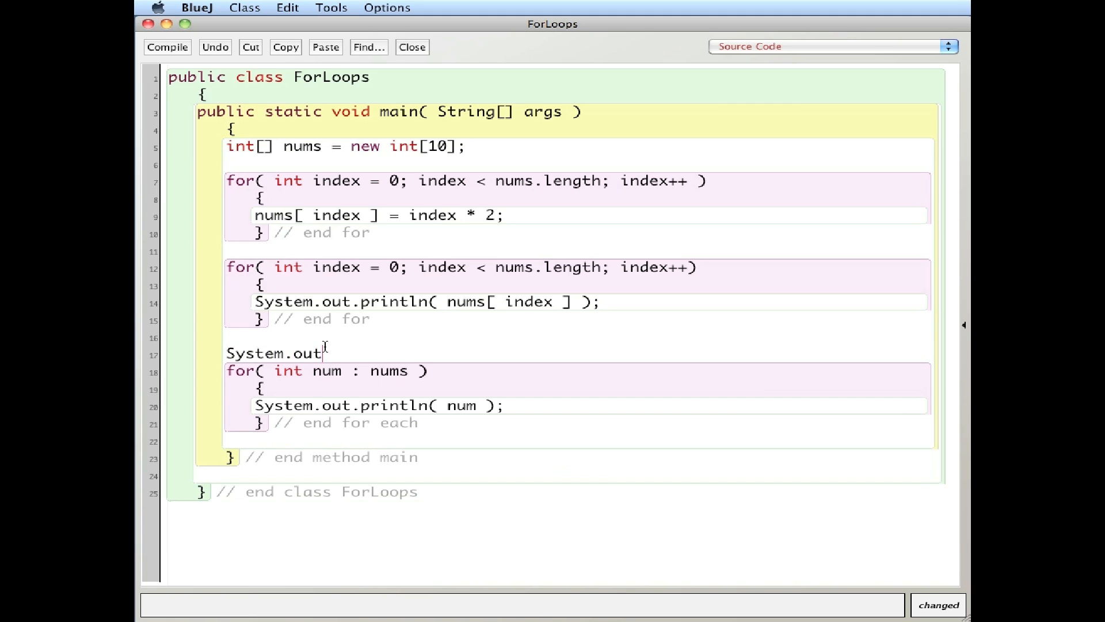
type(".println")
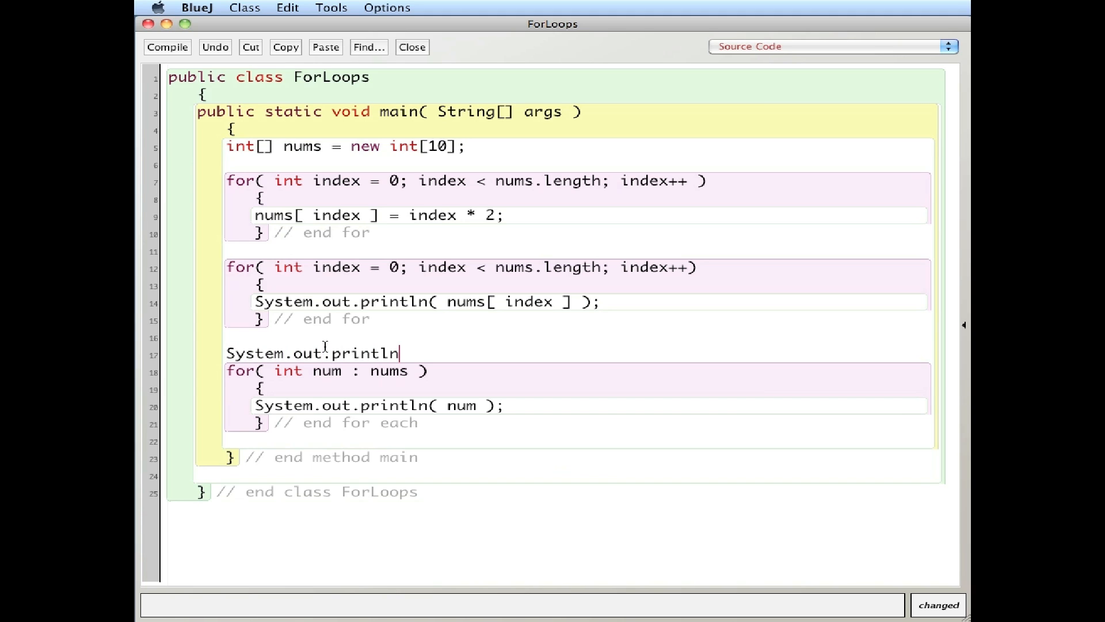
type("(\"")
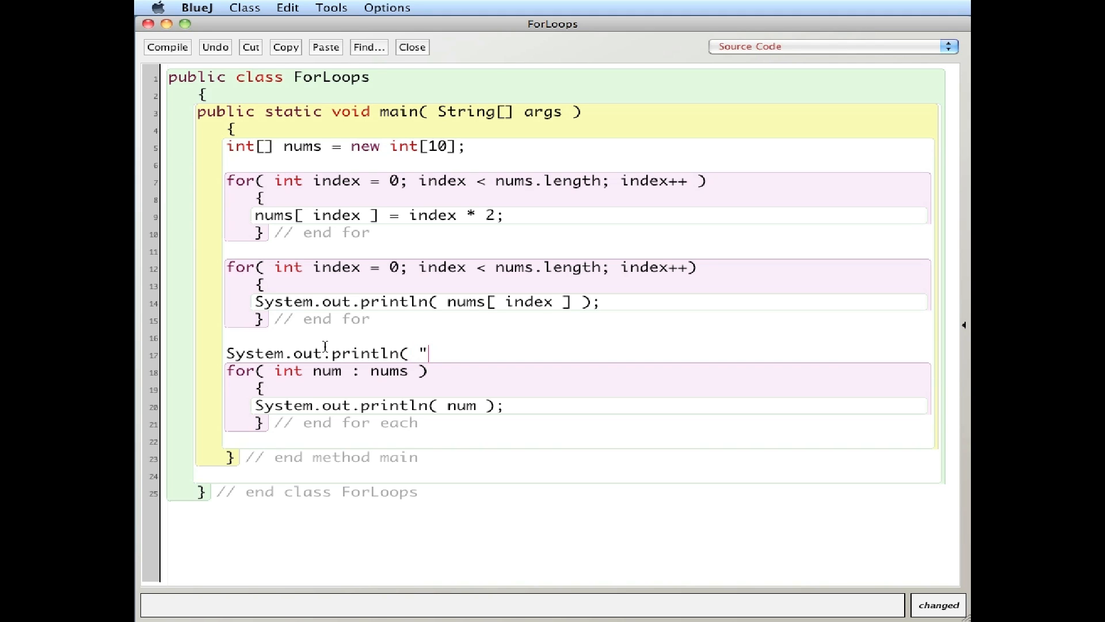
type("Now printing")
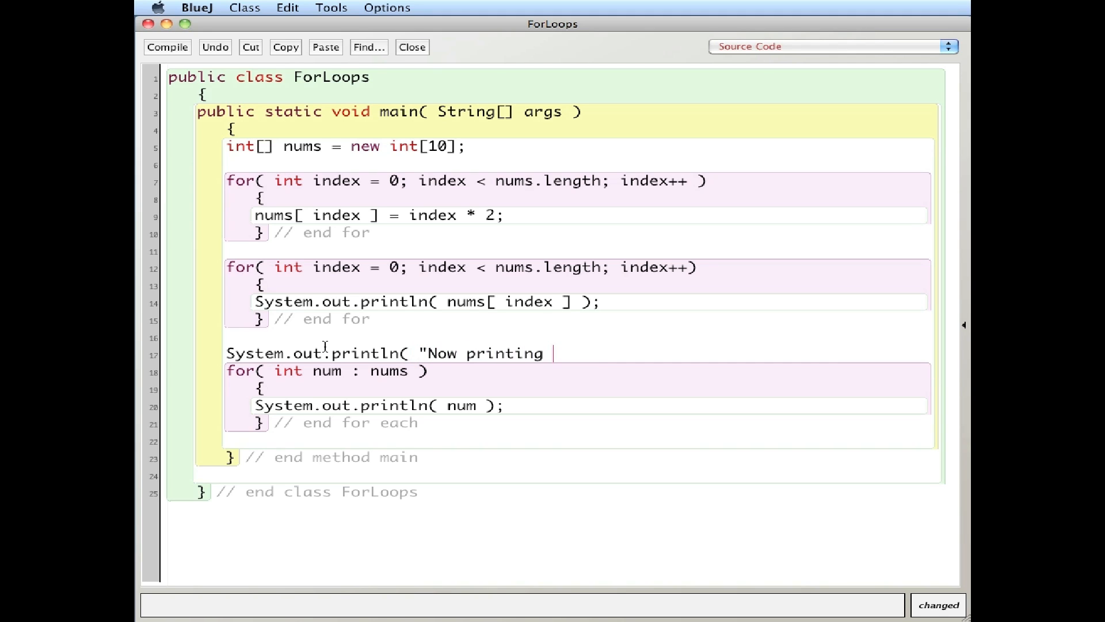
type("using for-each l")
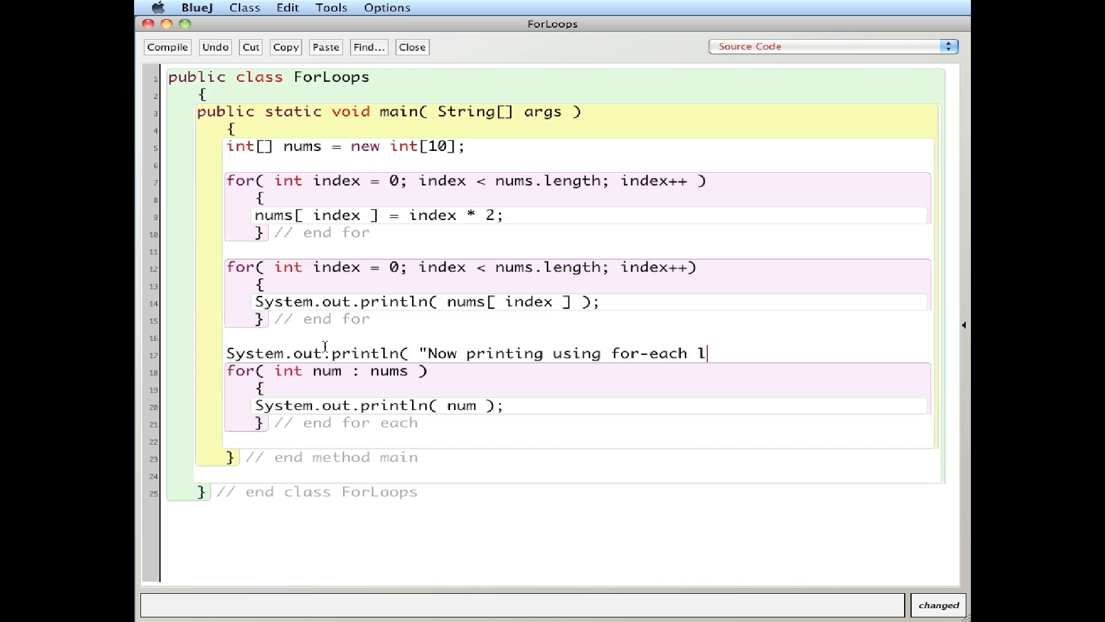
type("oop...\");")
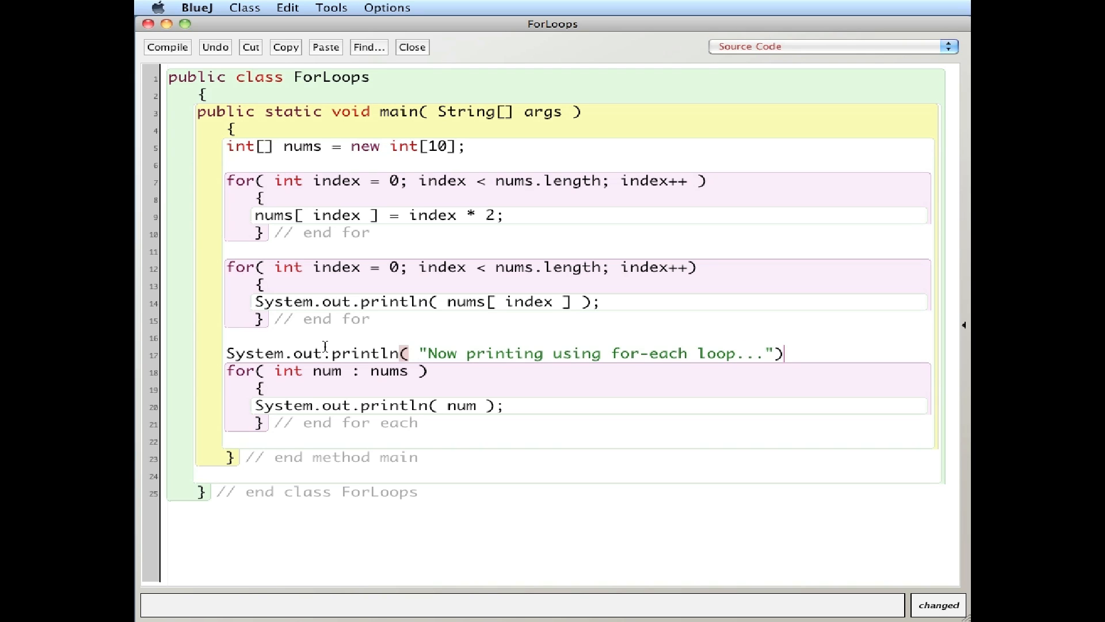
type(");")
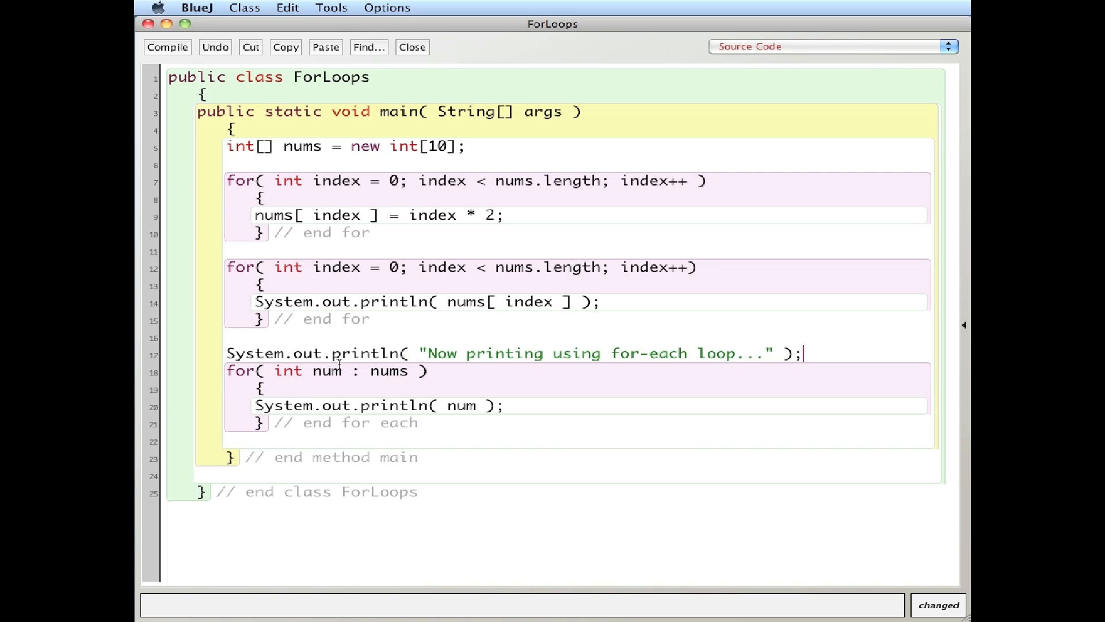
mouse_move(336, 364)
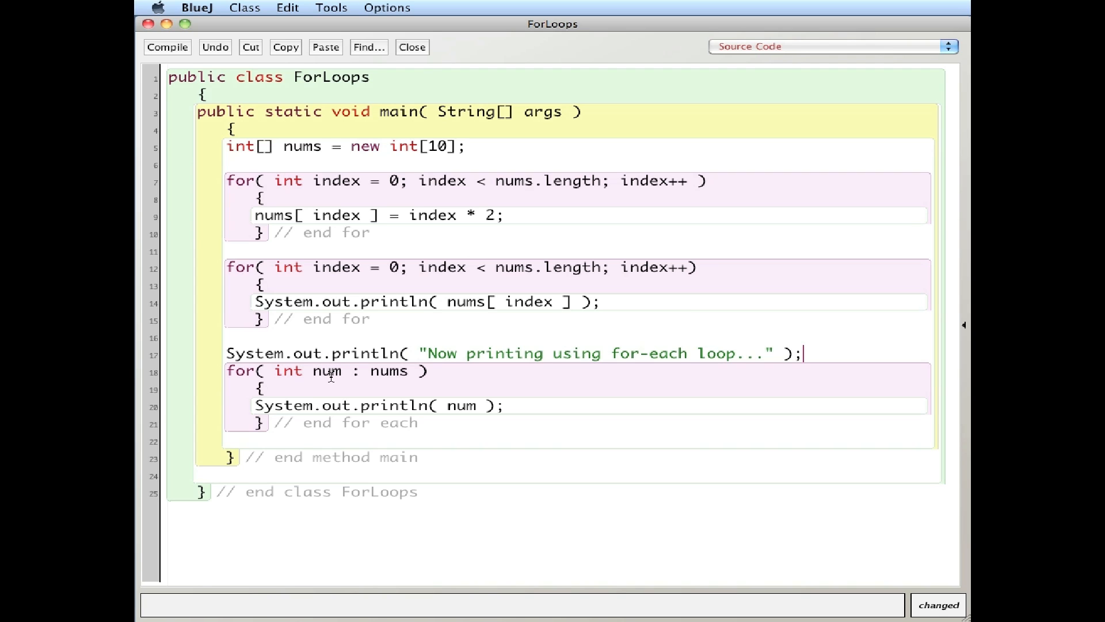
mouse_move(333, 247)
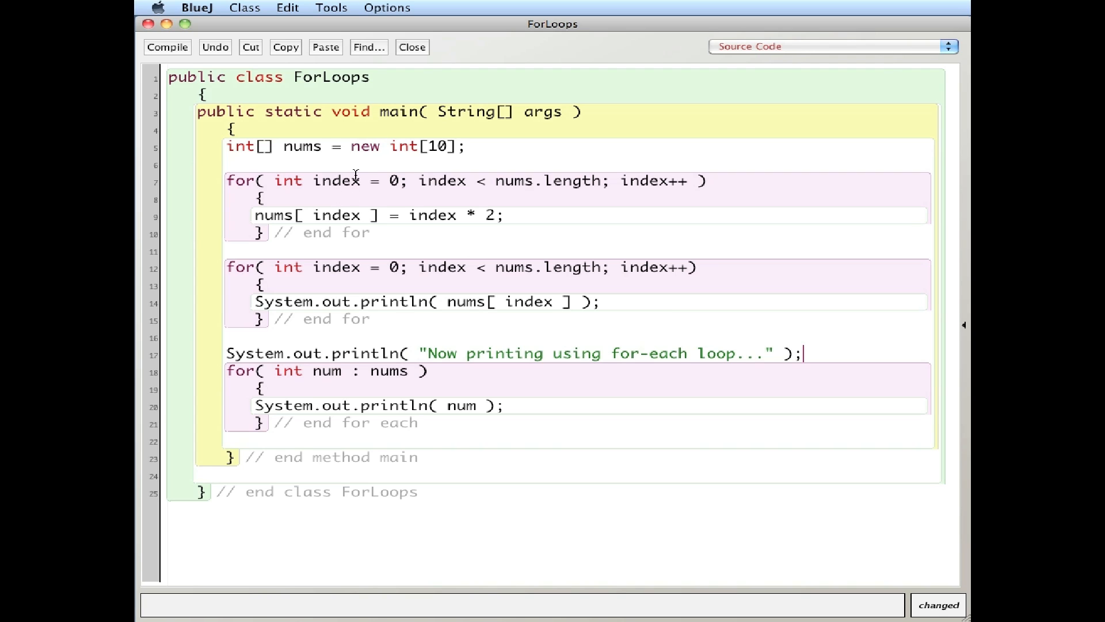
mouse_move(332, 387)
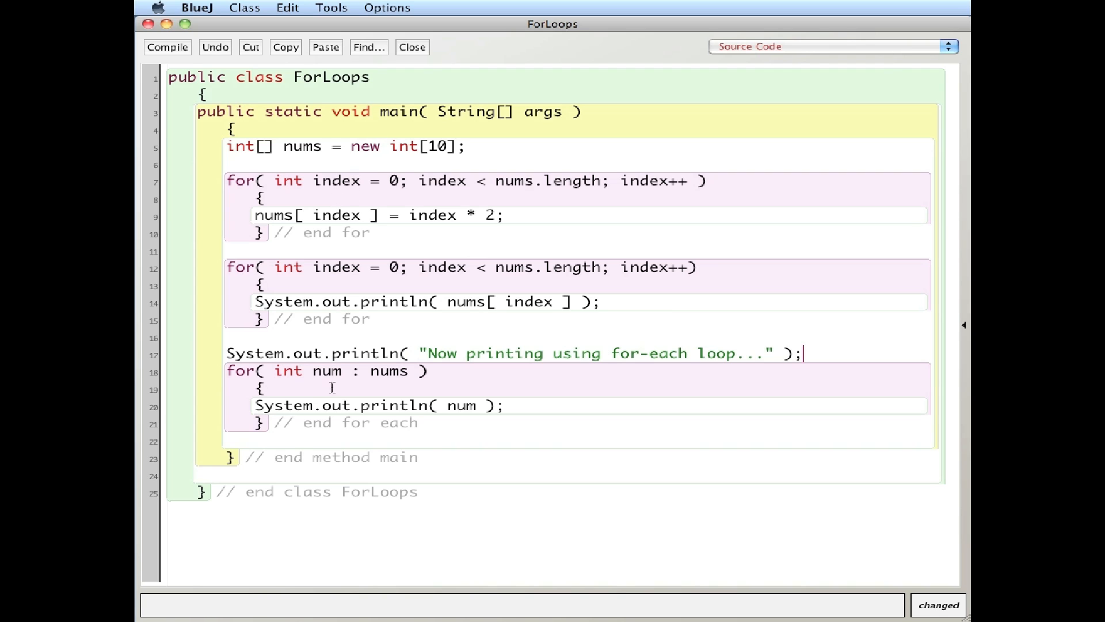
mouse_move(364, 371)
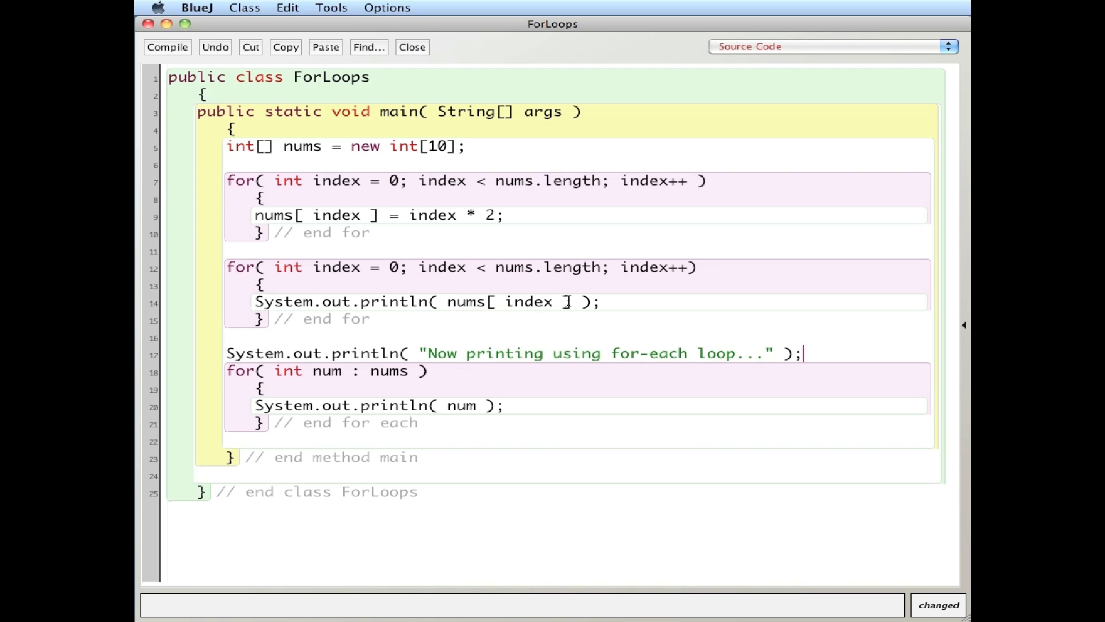
mouse_move(465, 405)
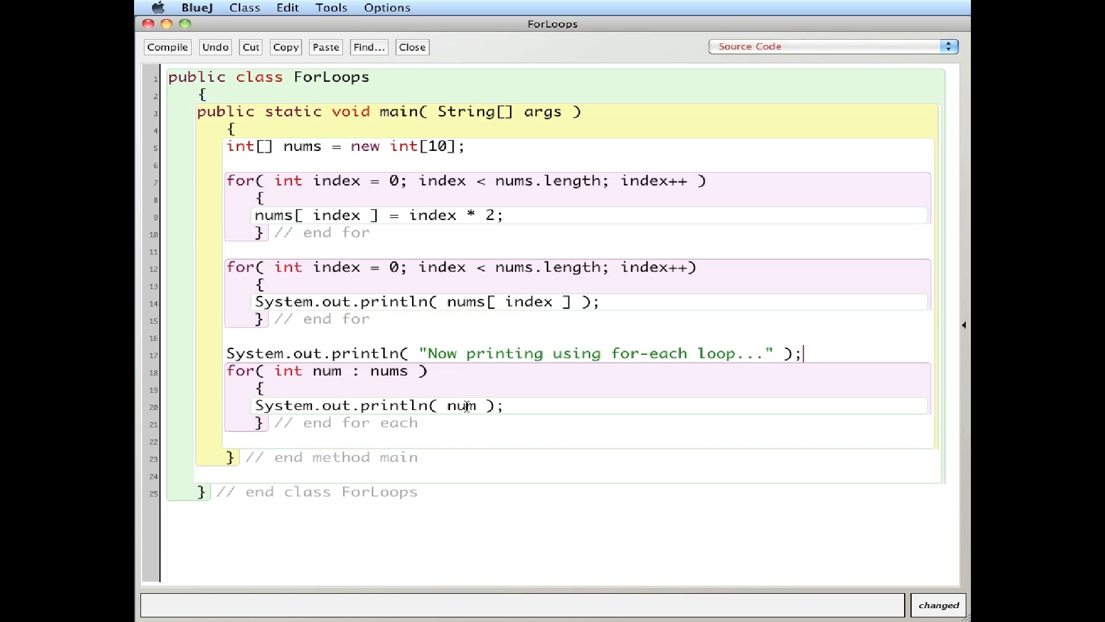
mouse_move(270, 317)
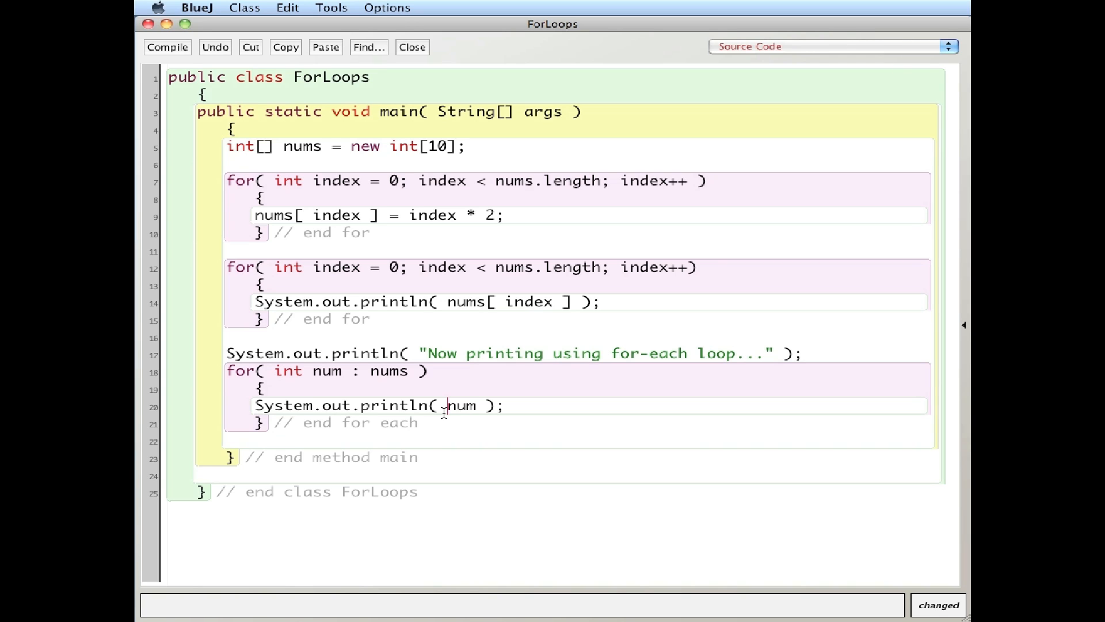
- Compile ForLoops and run main, printing 0 to 18 twice around the for-each message
left_click(167, 47)
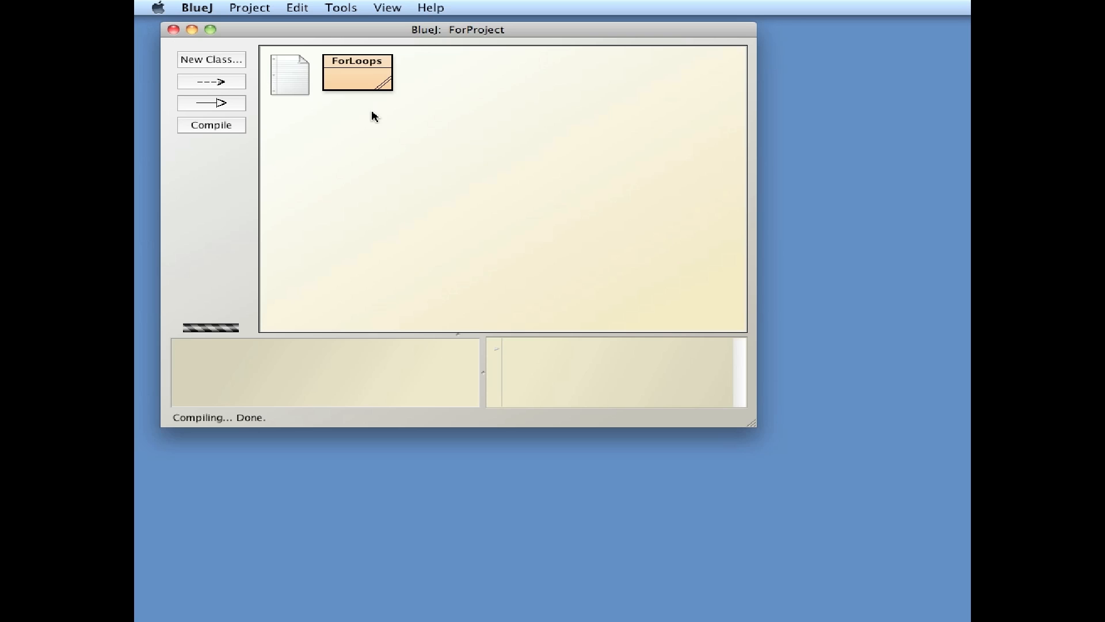
right_click(357, 72)
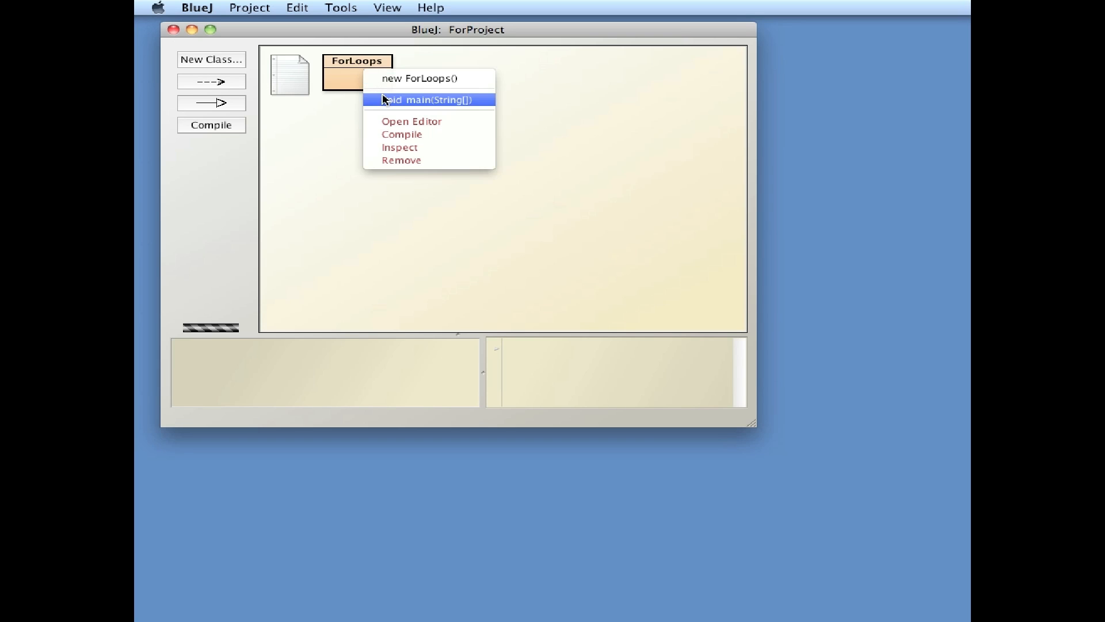
left_click(424, 99)
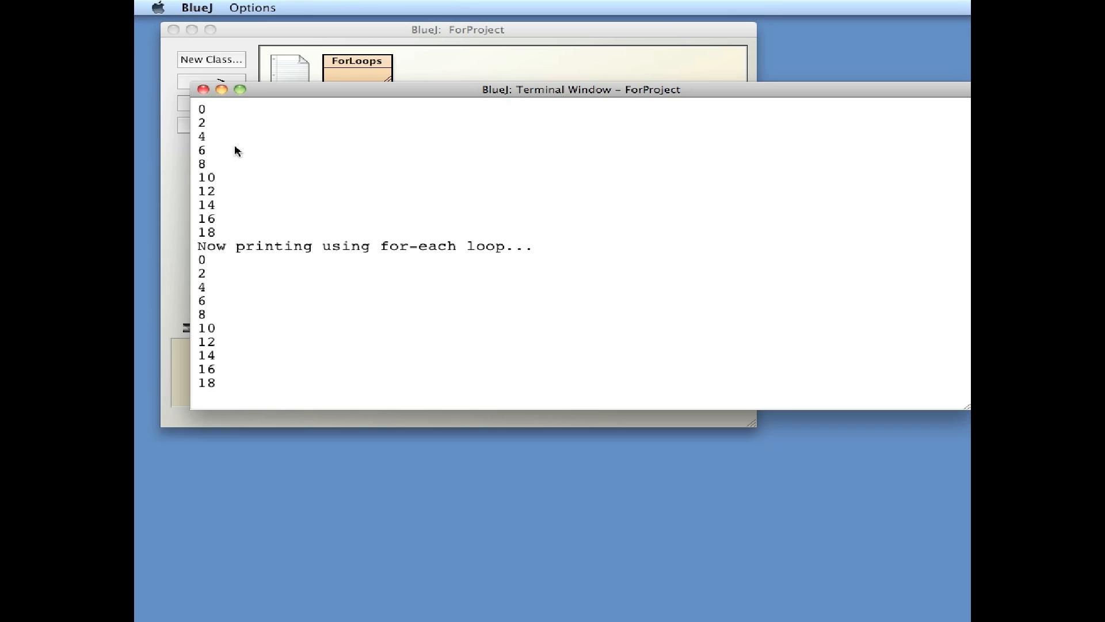
mouse_move(223, 236)
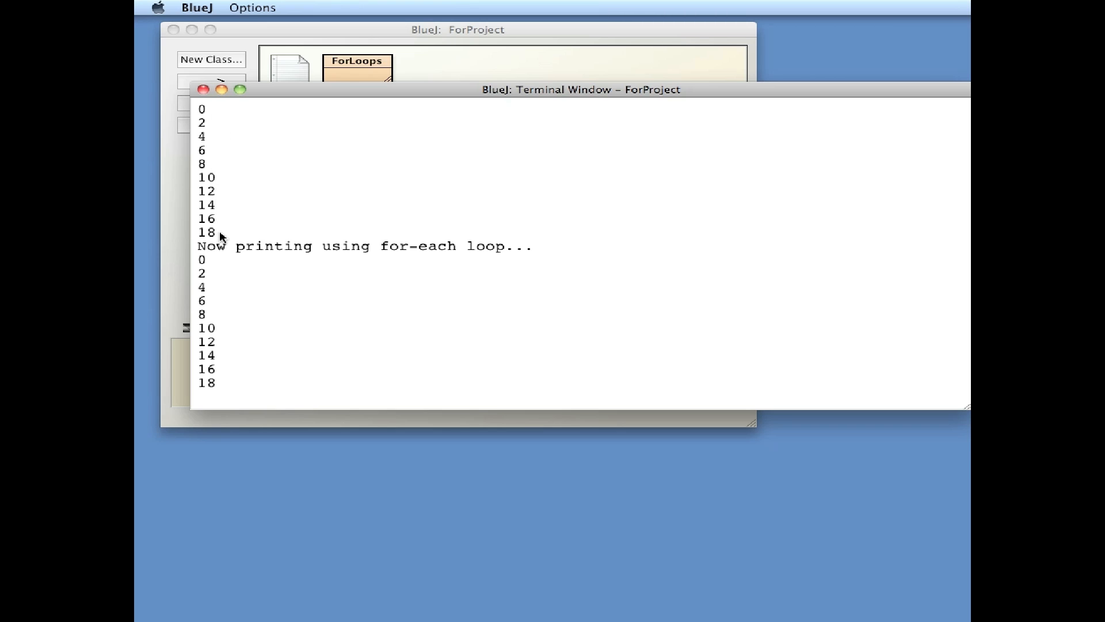
mouse_move(214, 111)
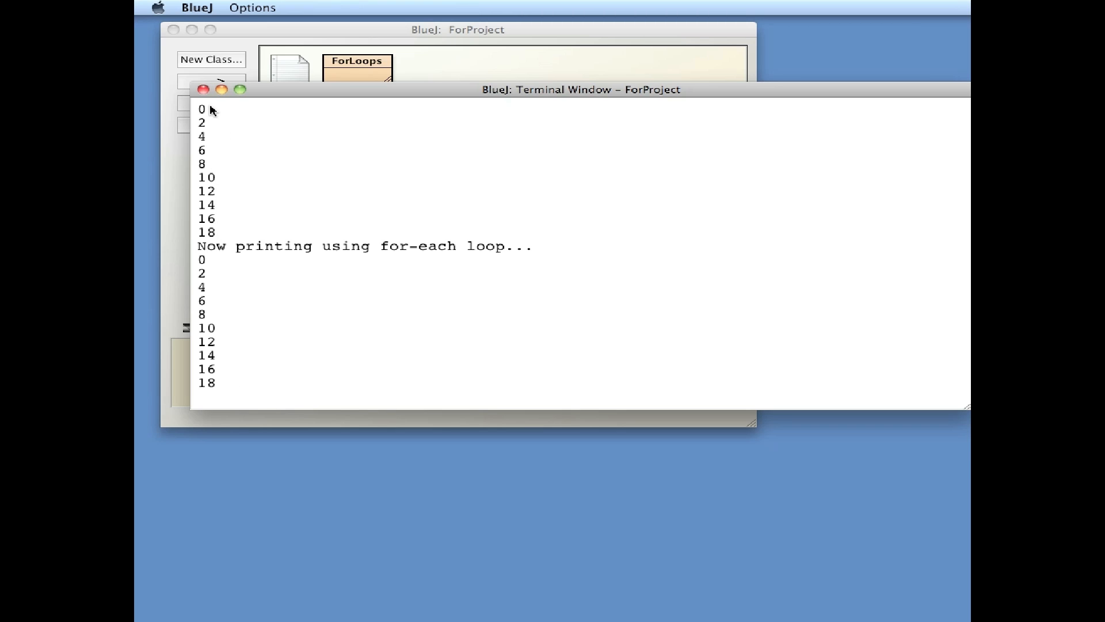